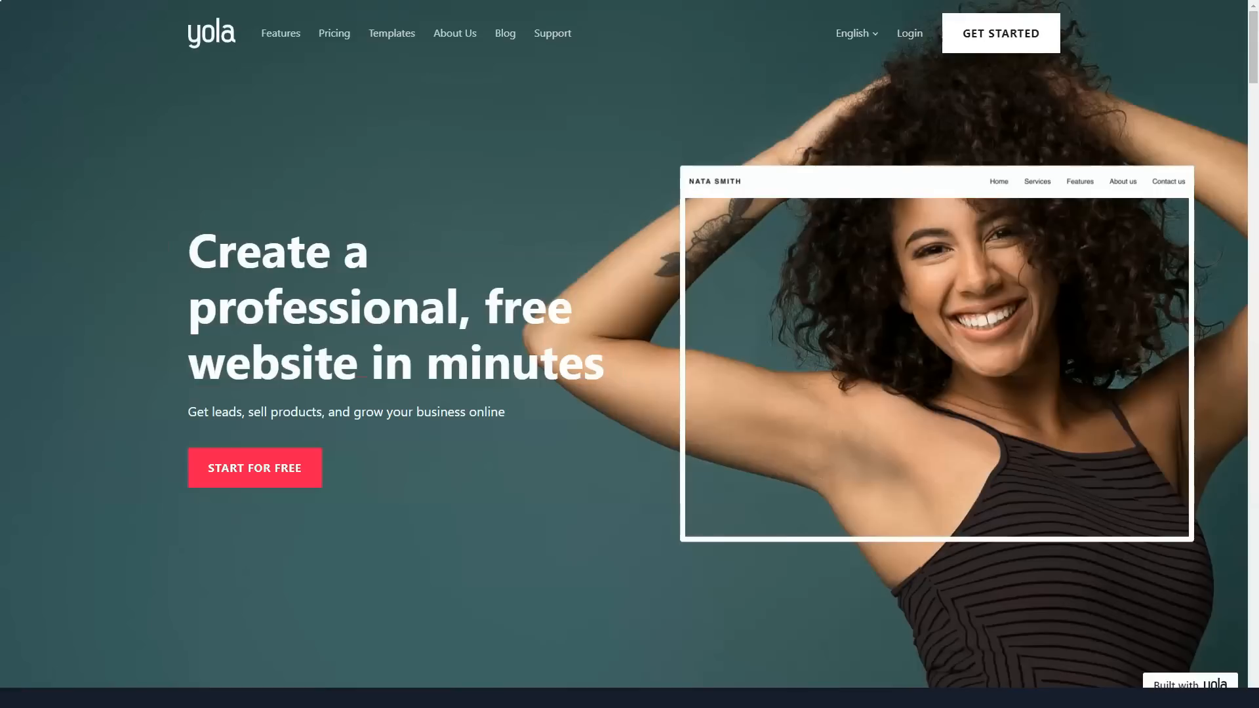
Step: Scroll the Yola homepage past the hero into the Easy to Use section
scroll("down", 3)
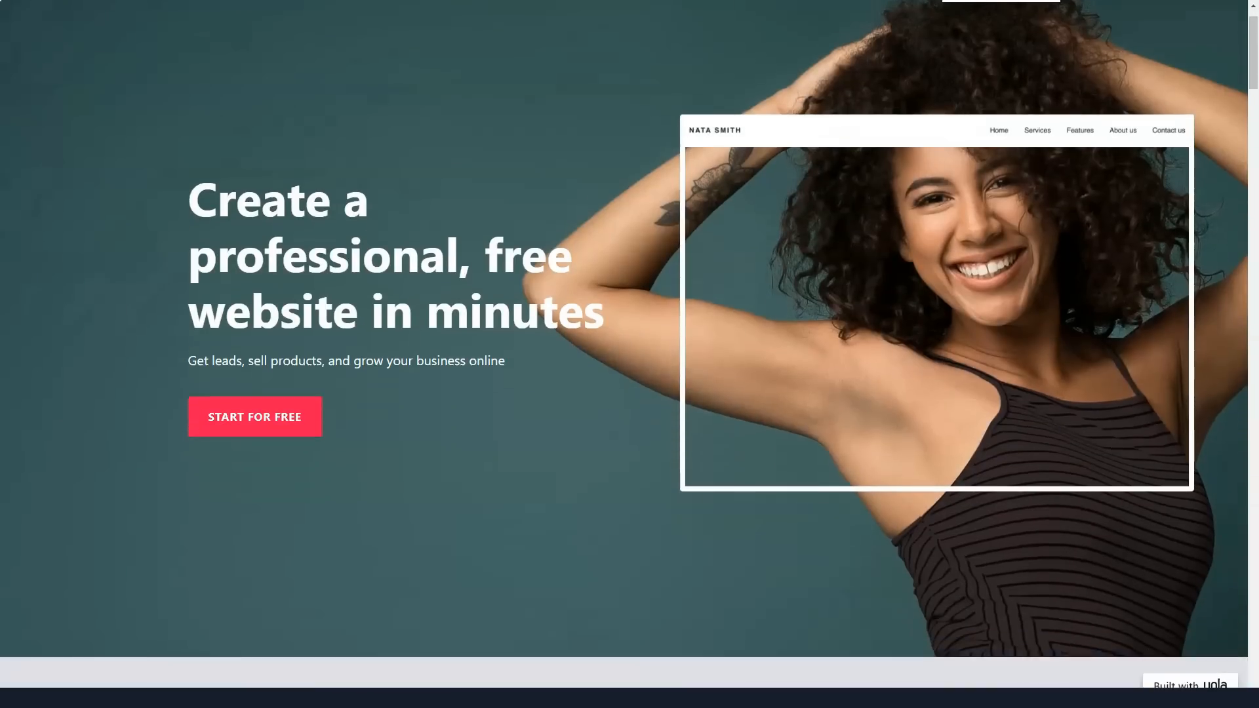
scroll("down", 3)
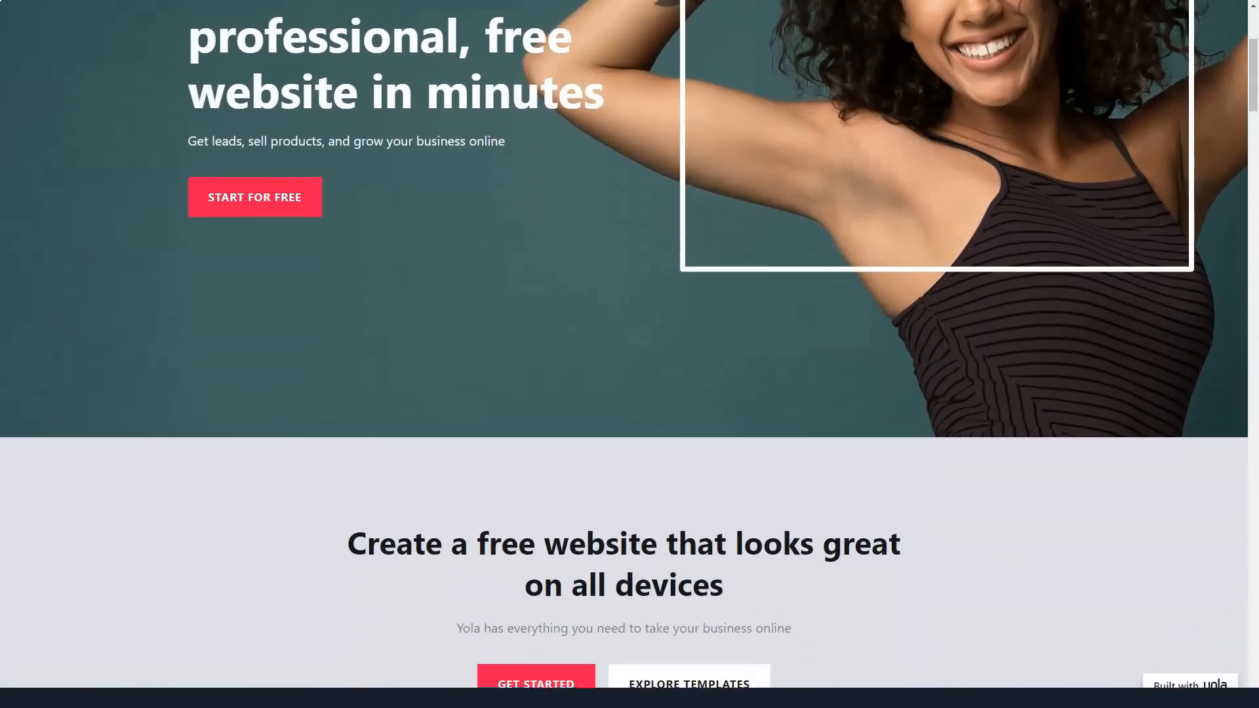
scroll("down", 3)
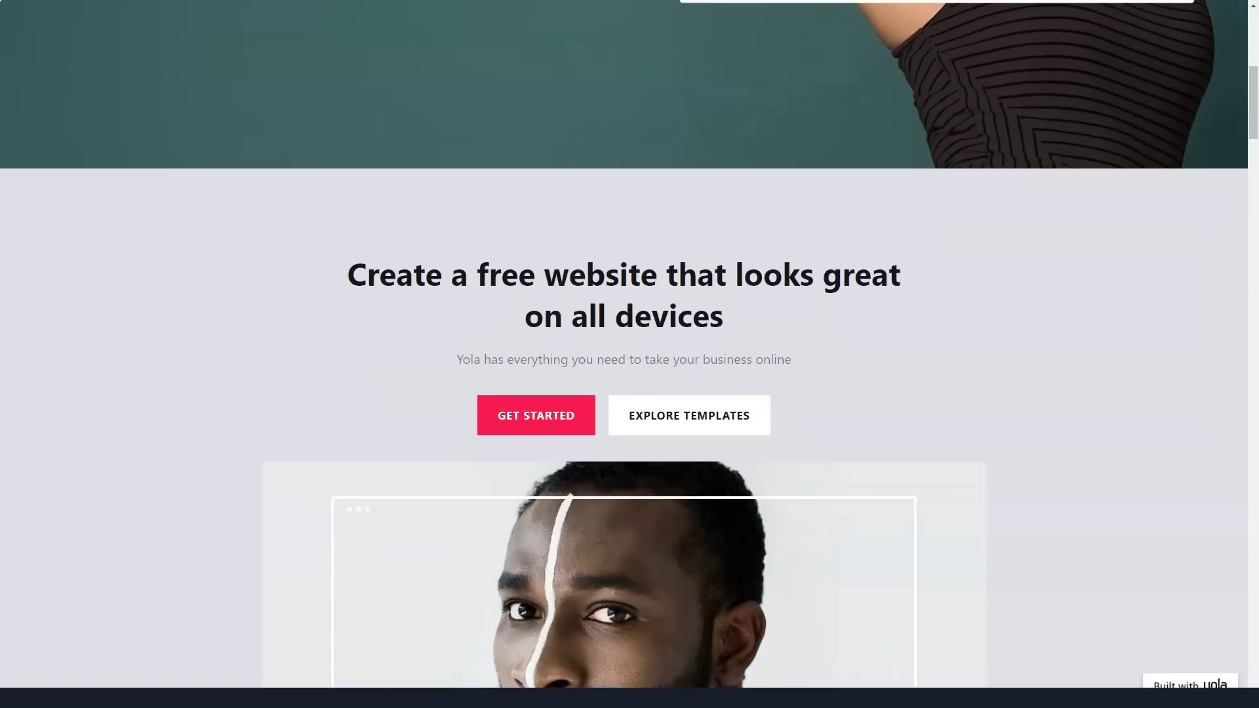
scroll("down", 3)
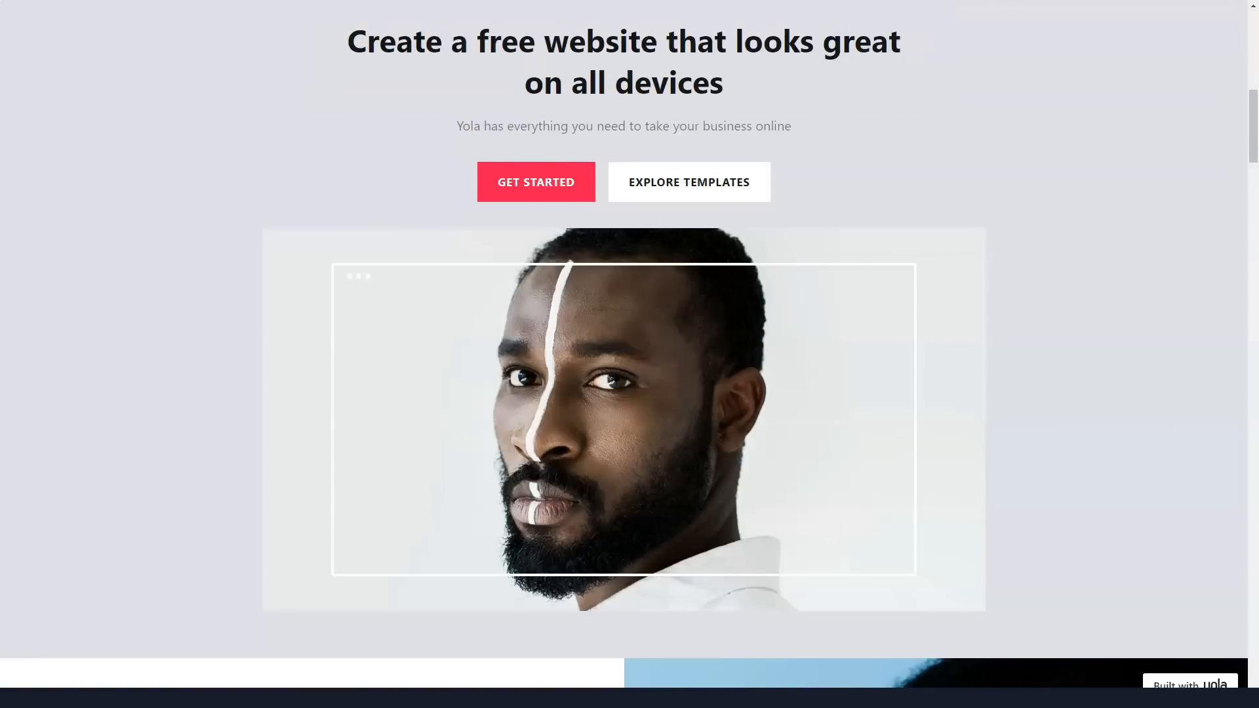
scroll("down", 3)
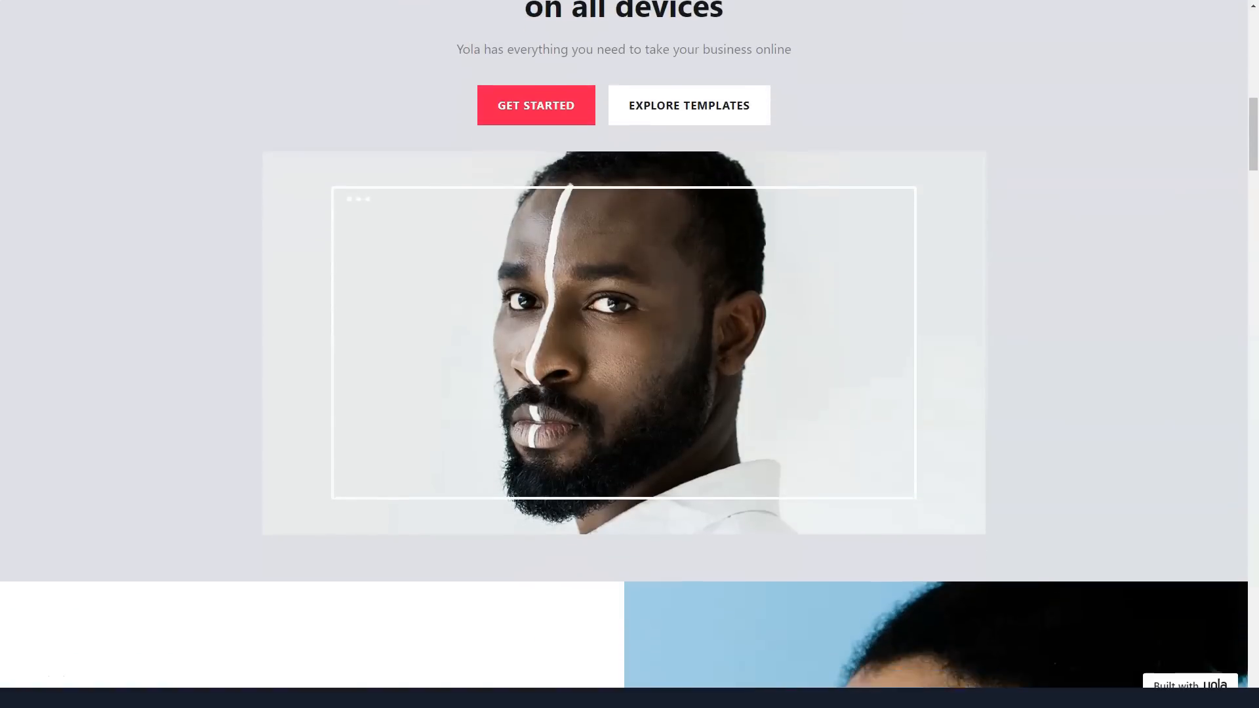
scroll("down", 3)
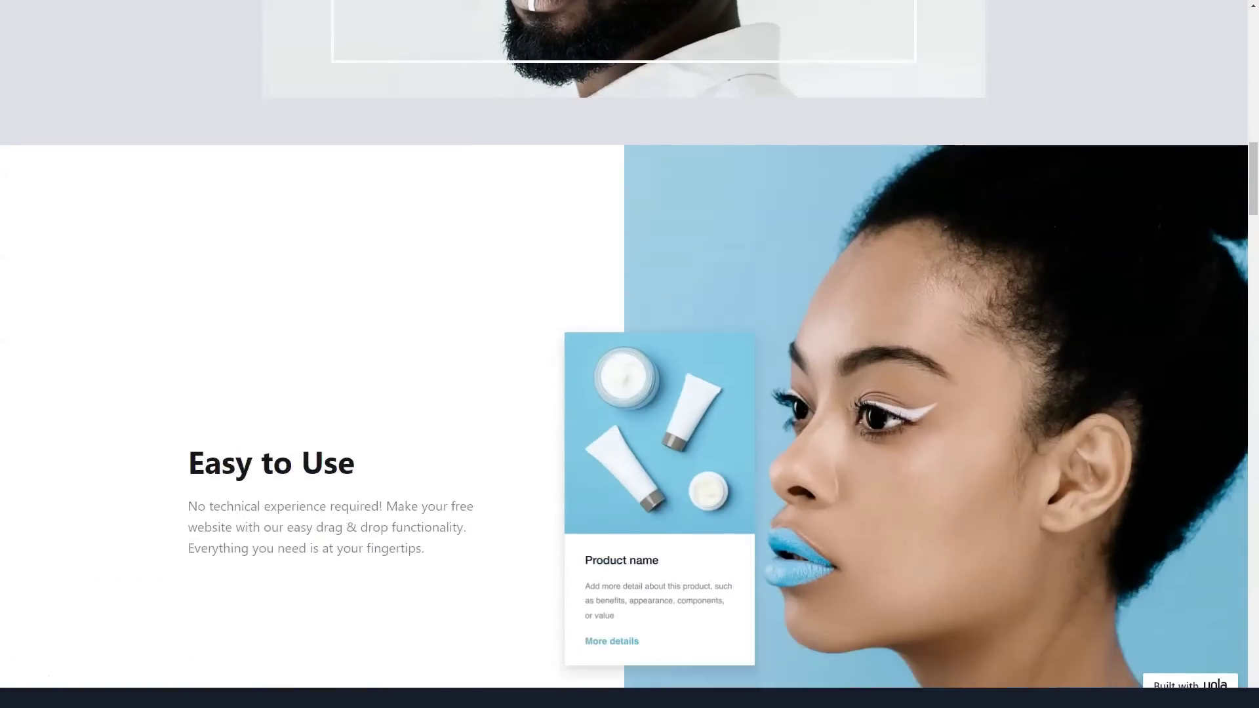
scroll("down", 3)
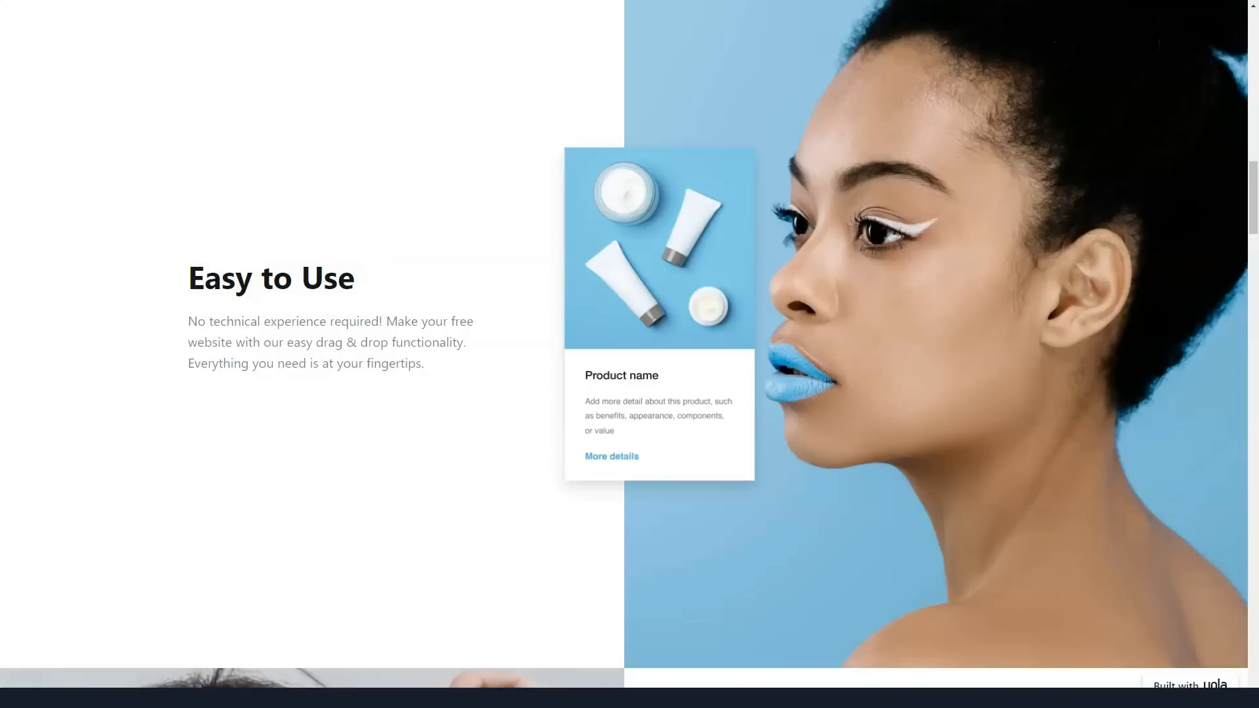
Step: Continue past Powerful & Flexible to the Customize Your Site section
scroll("down", 3)
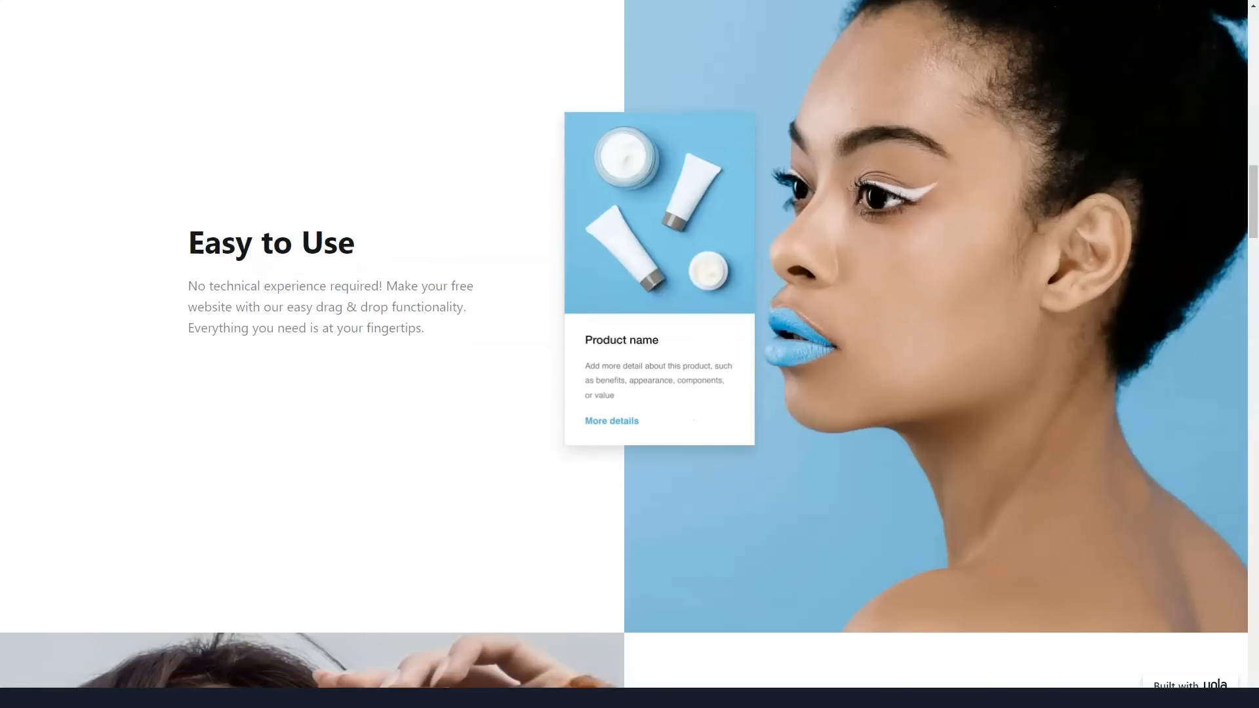
scroll("down", 3)
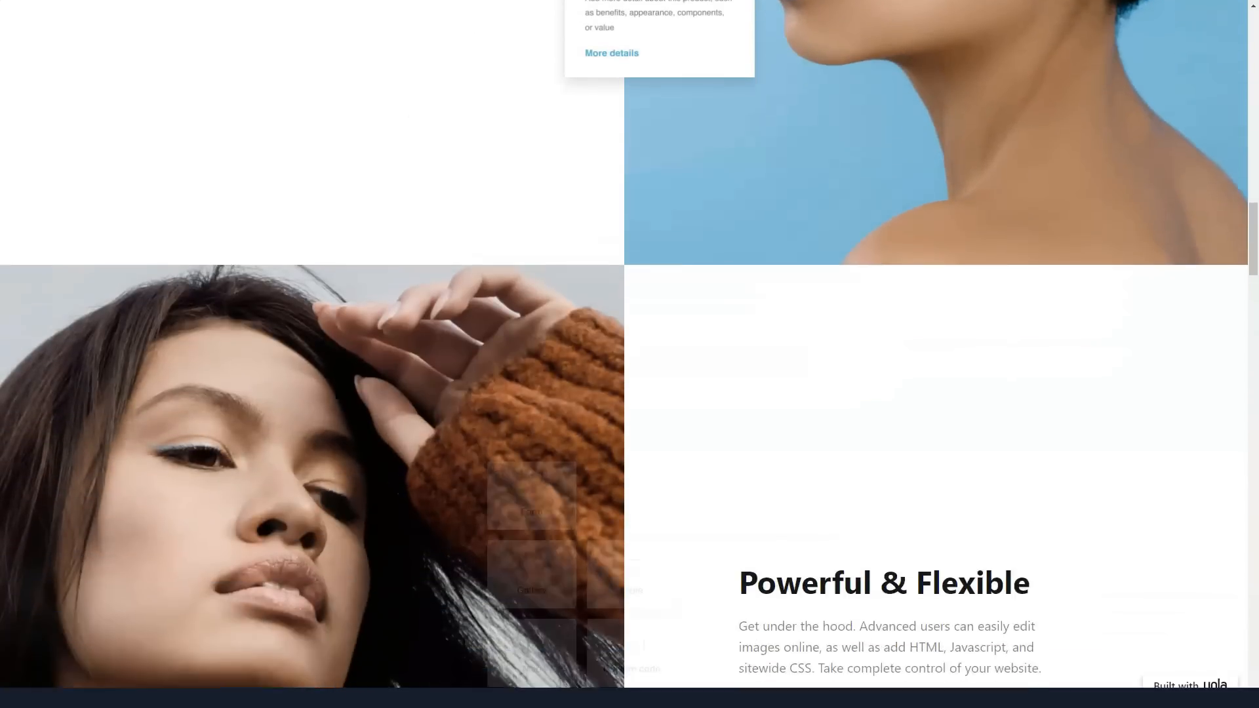
scroll("down", 3)
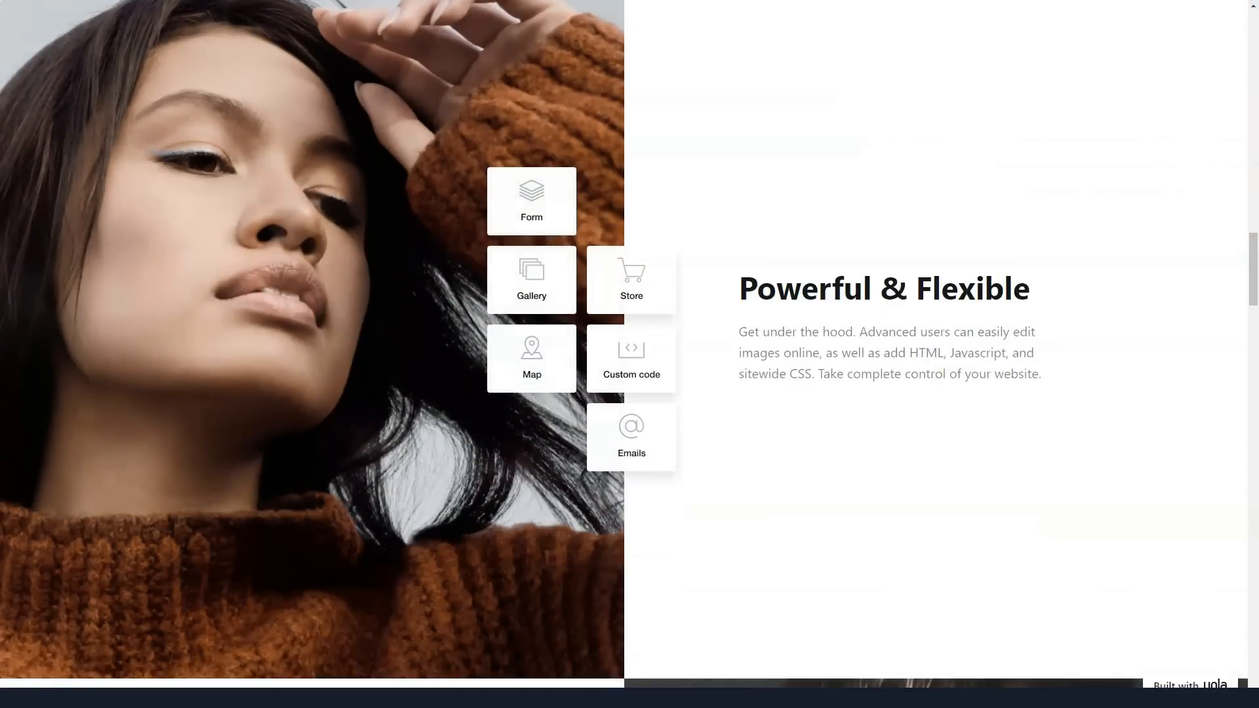
left_click(884, 289)
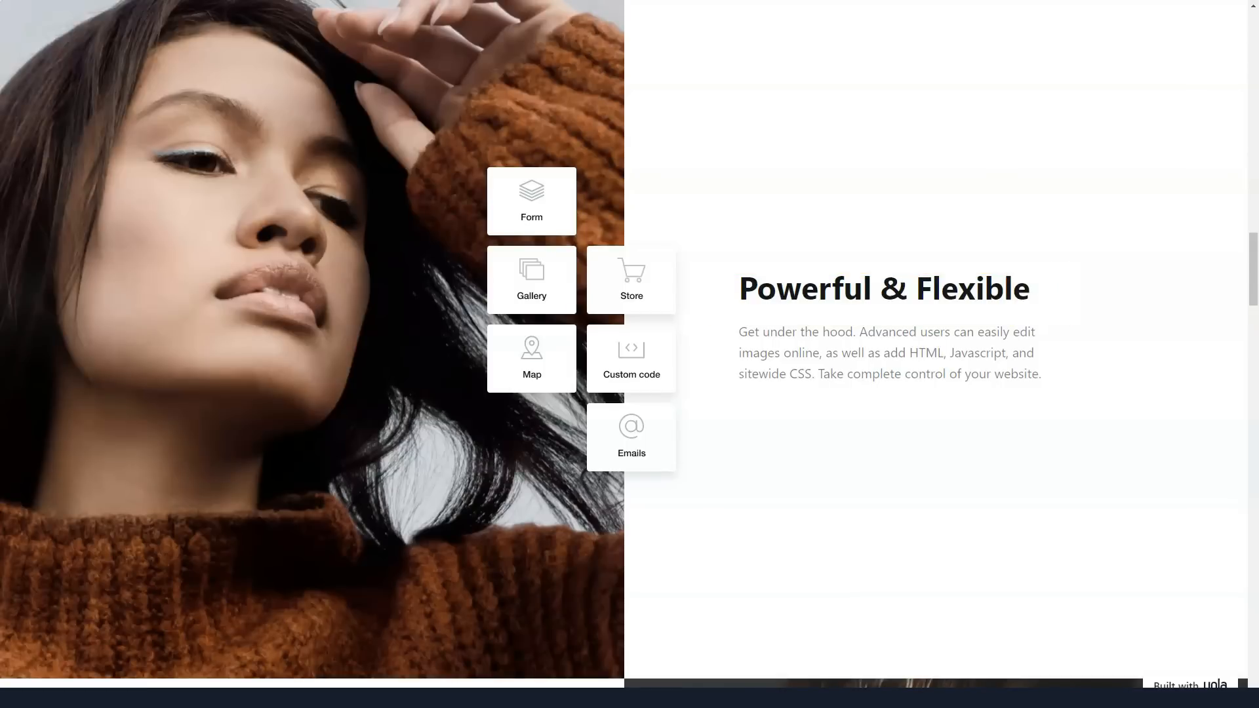
scroll("down", 3)
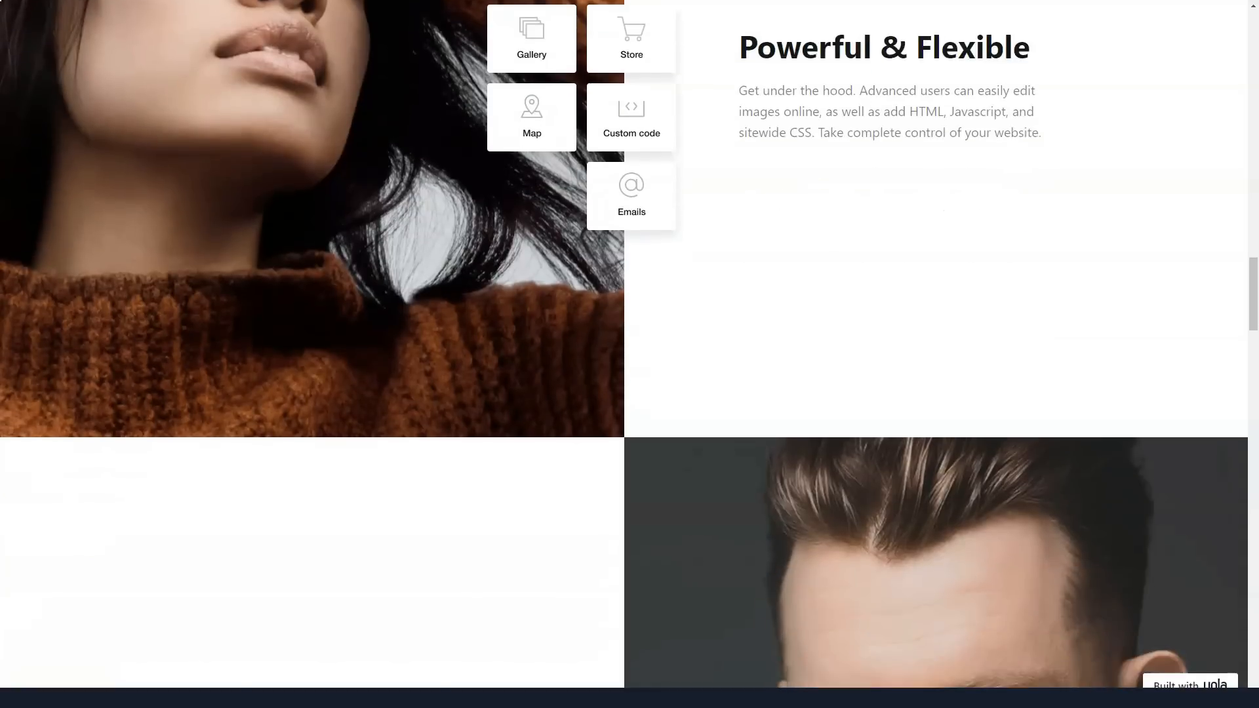
scroll("down", 3)
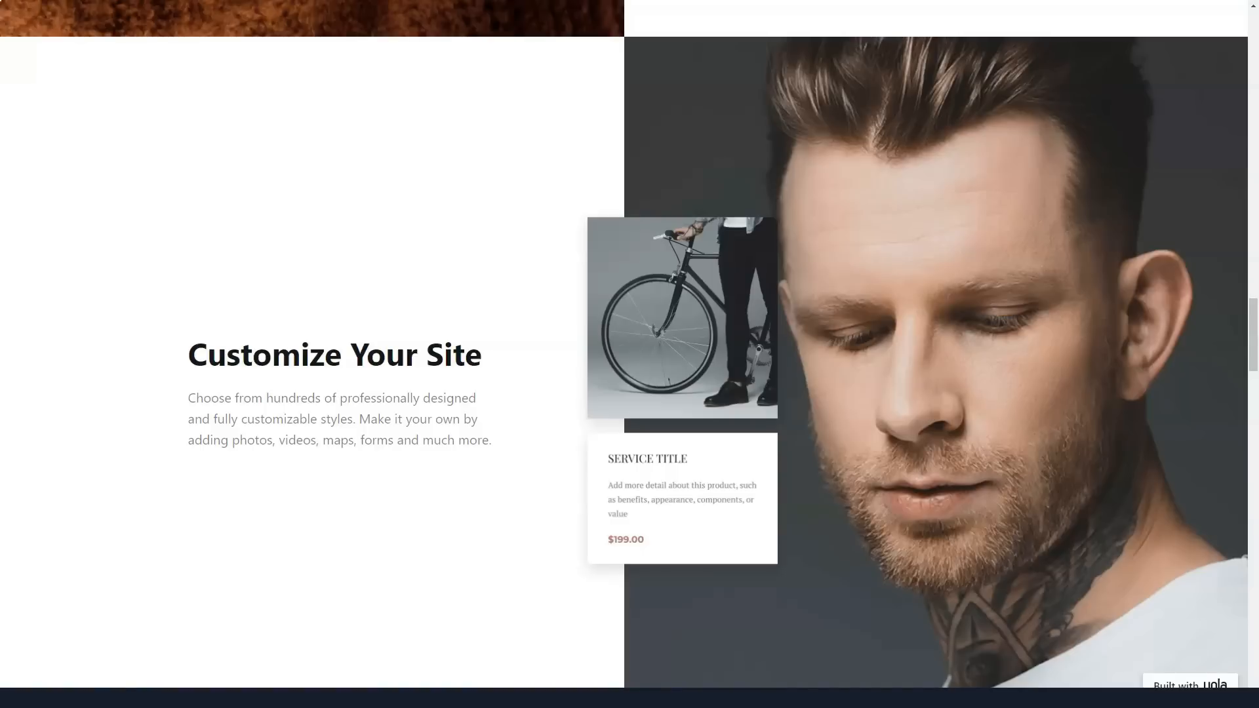
Step: Scroll the Yola homepage through Publish Everywhere and the press logos
left_click(334, 356)
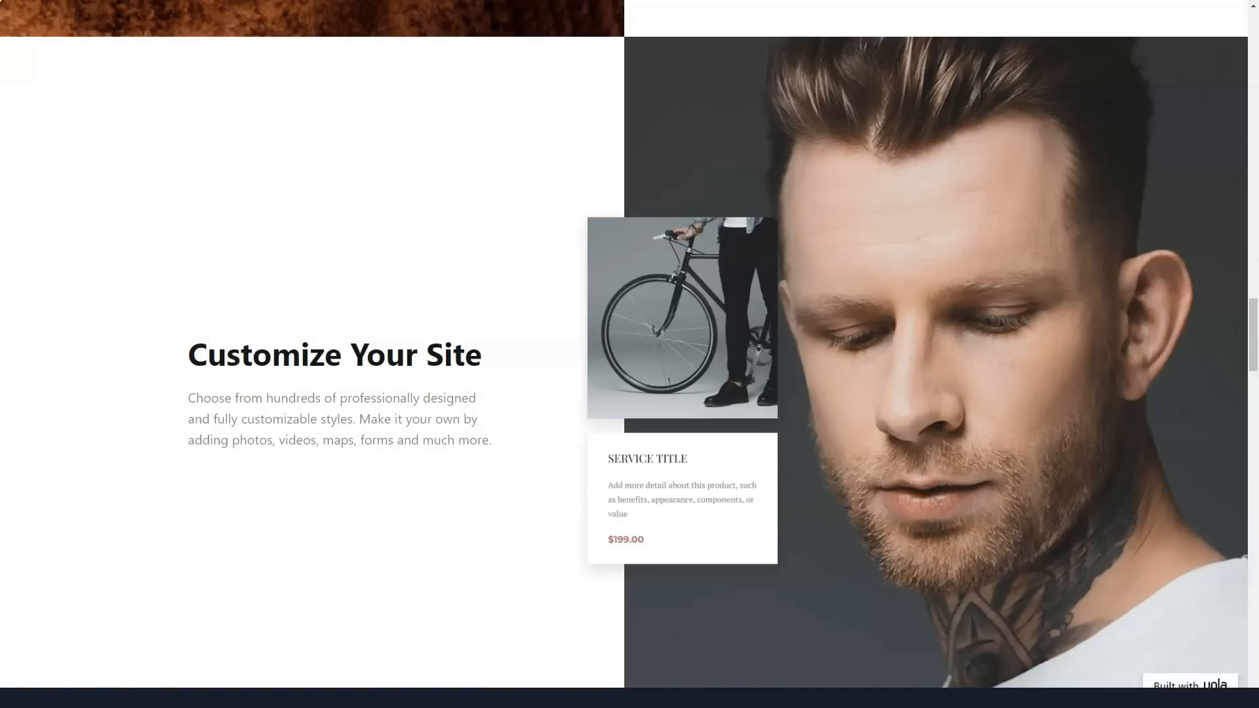
scroll("down", 3)
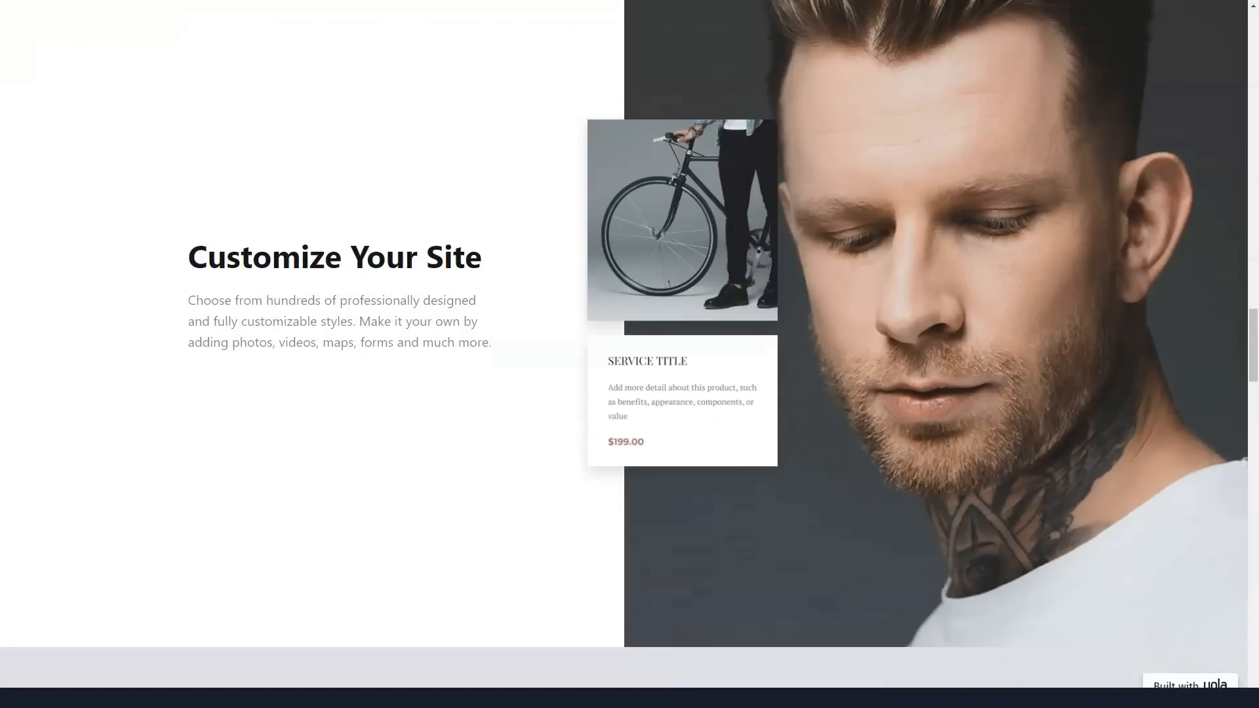
scroll("down", 3)
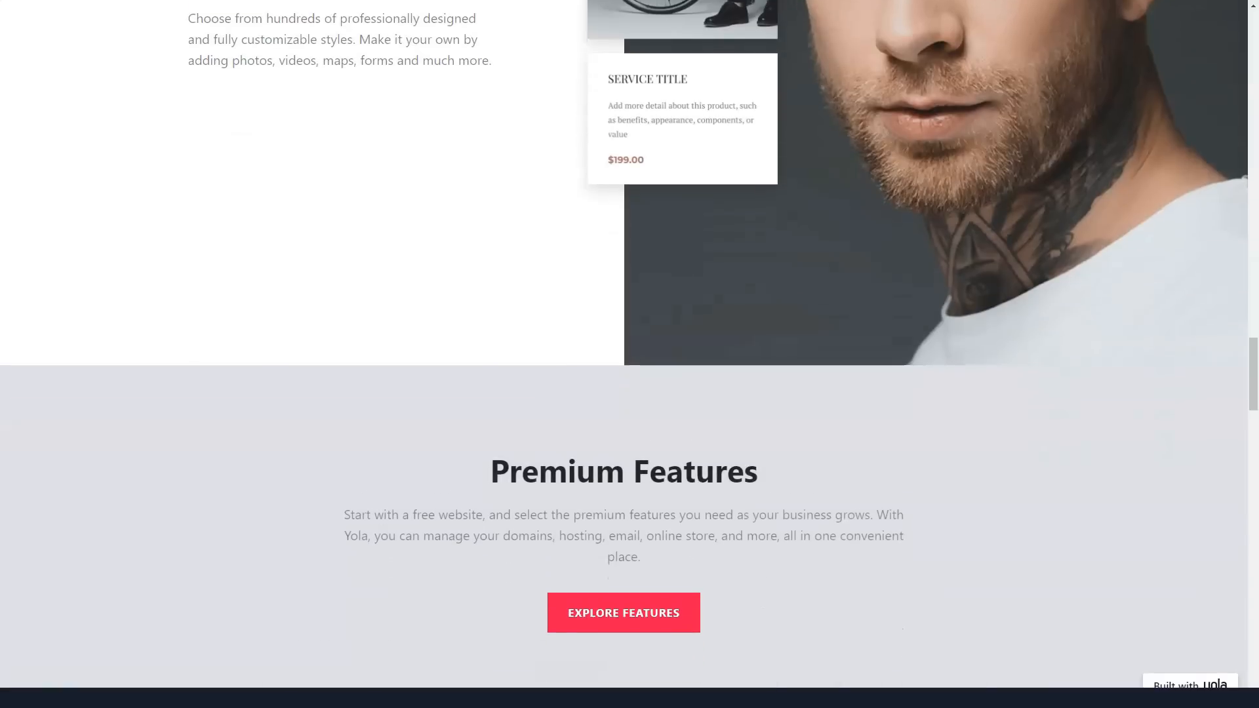
scroll("down", 3)
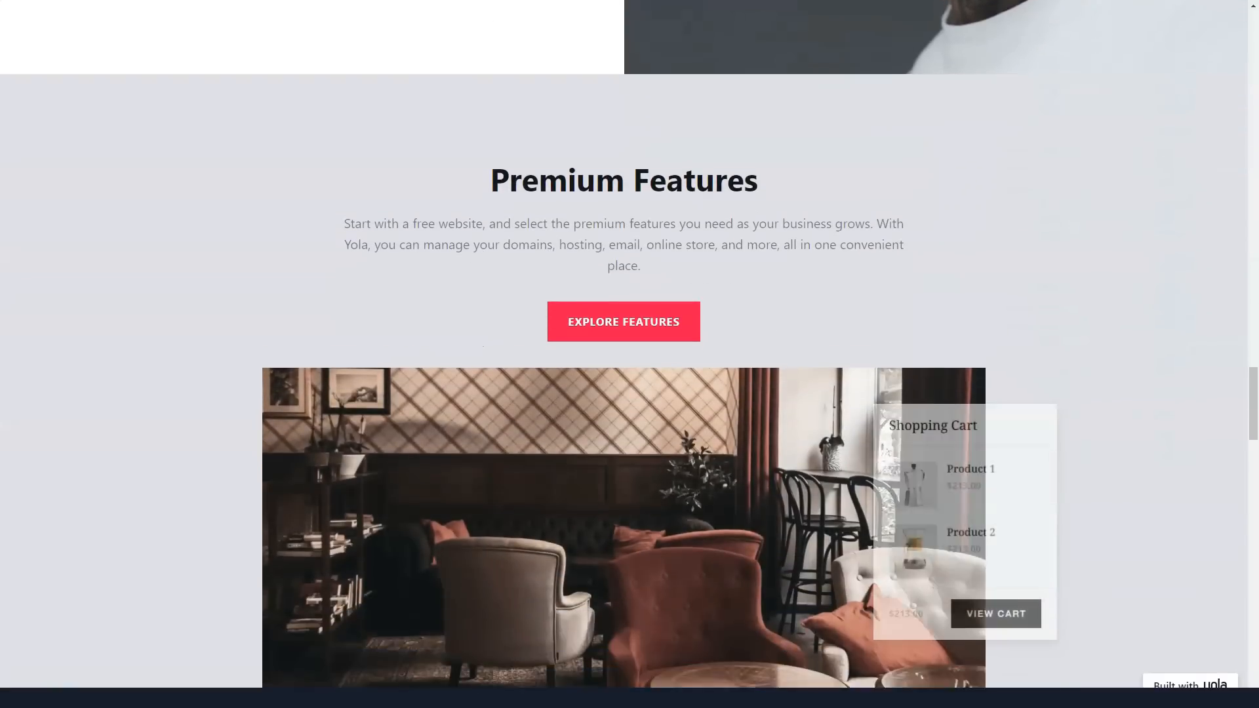
scroll("down", 3)
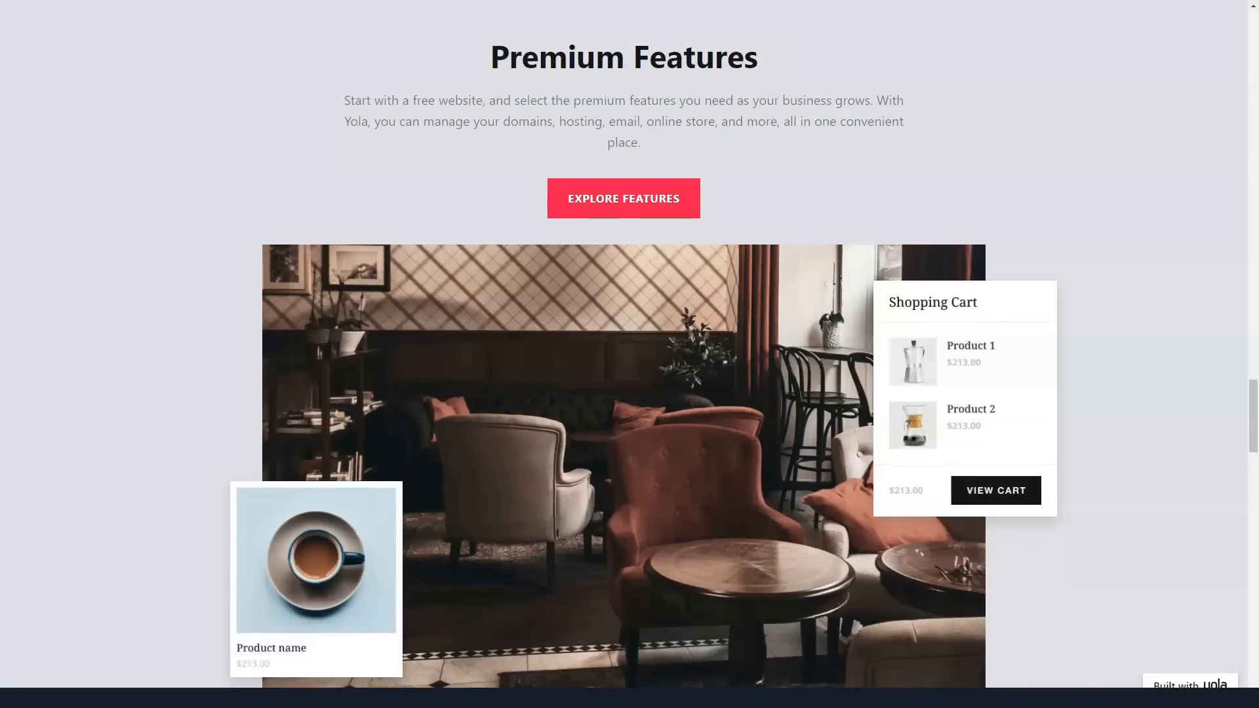
scroll("down", 3)
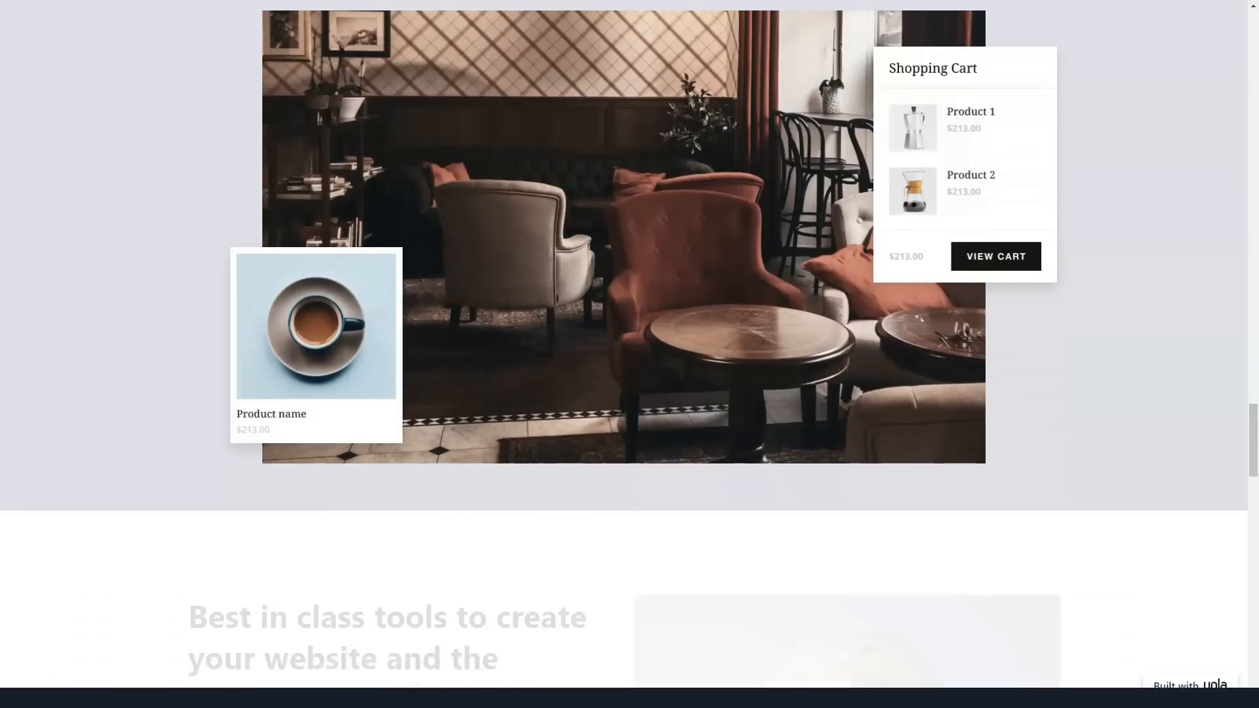
scroll("down", 3)
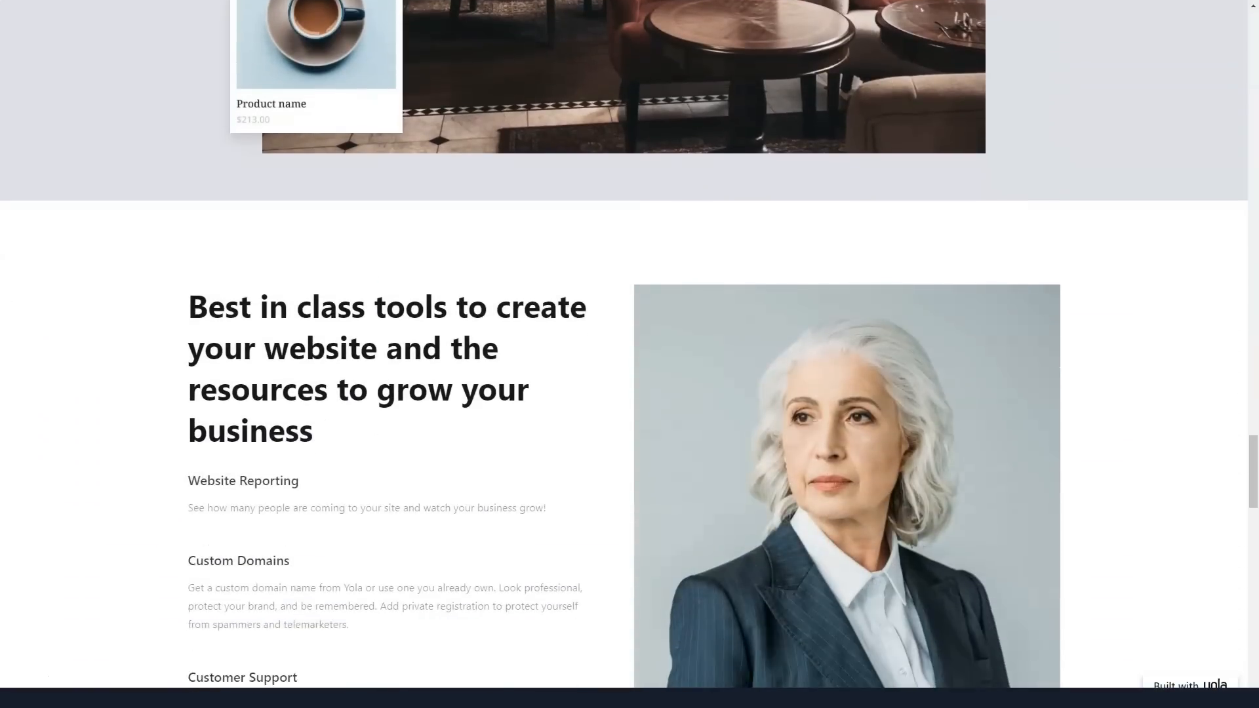
scroll("down", 3)
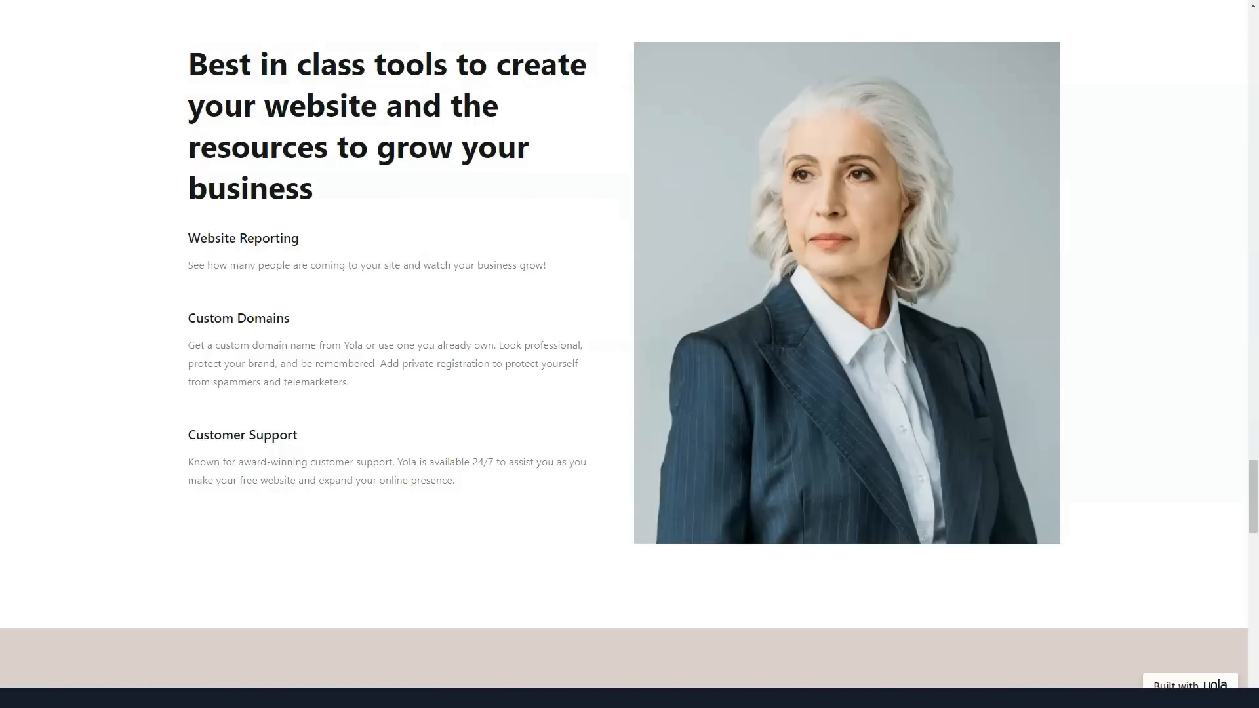
Step: Continue down past the closing banner to the Yola footer
scroll("down", 3)
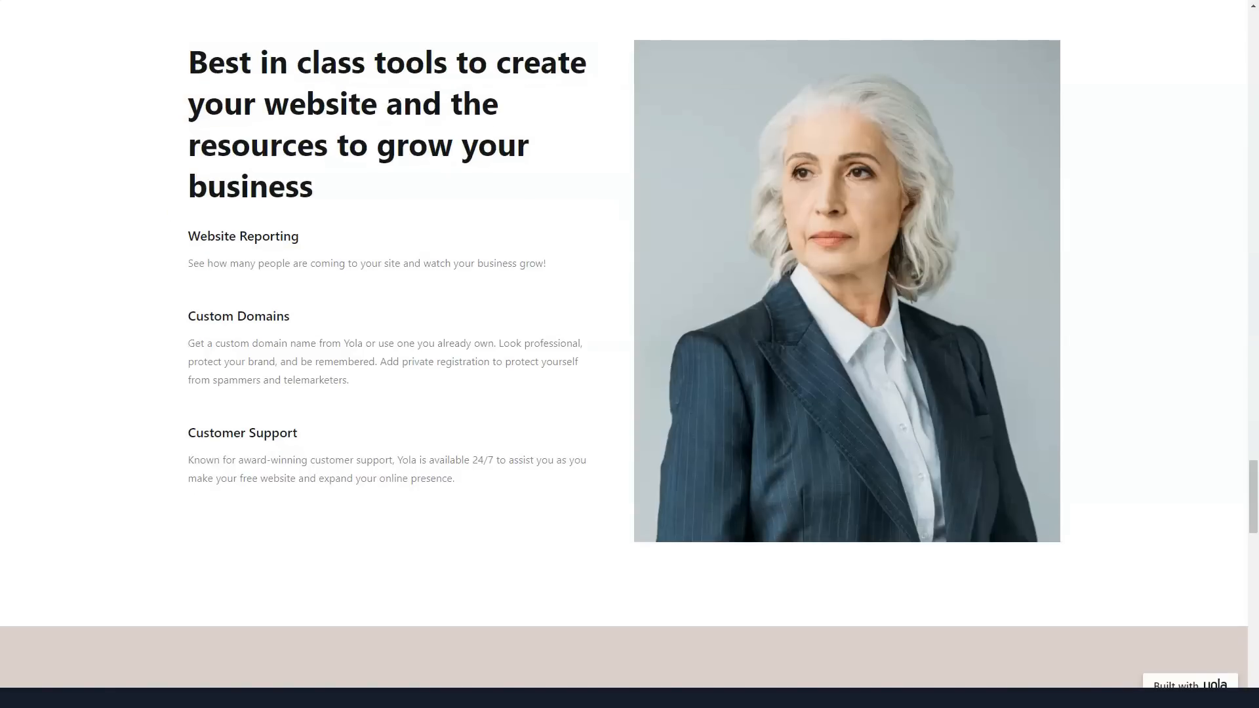
scroll("down", 3)
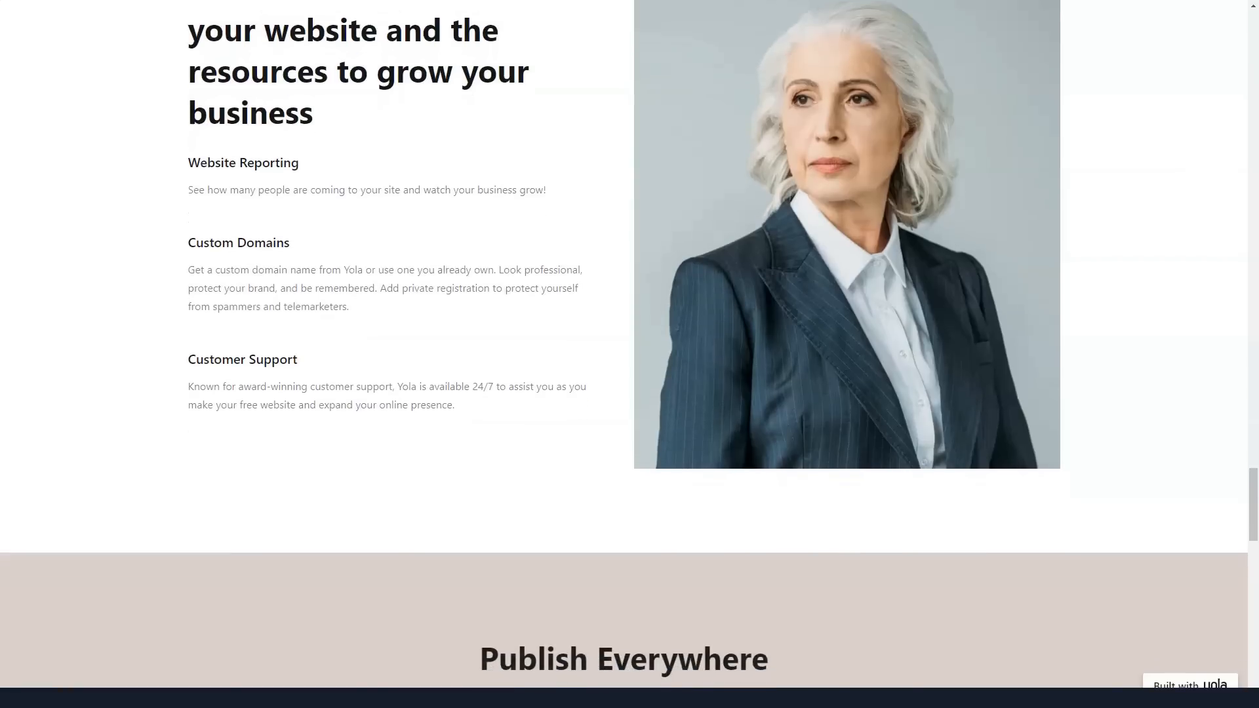
scroll("down", 3)
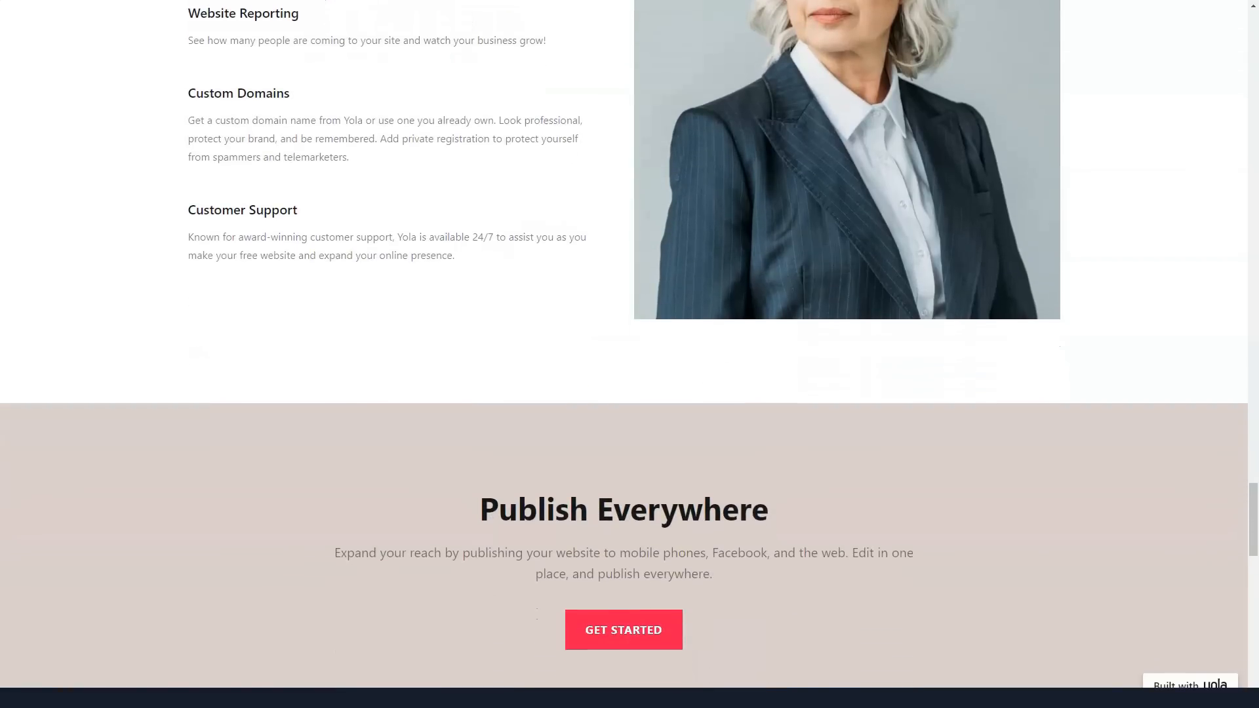
scroll("down", 3)
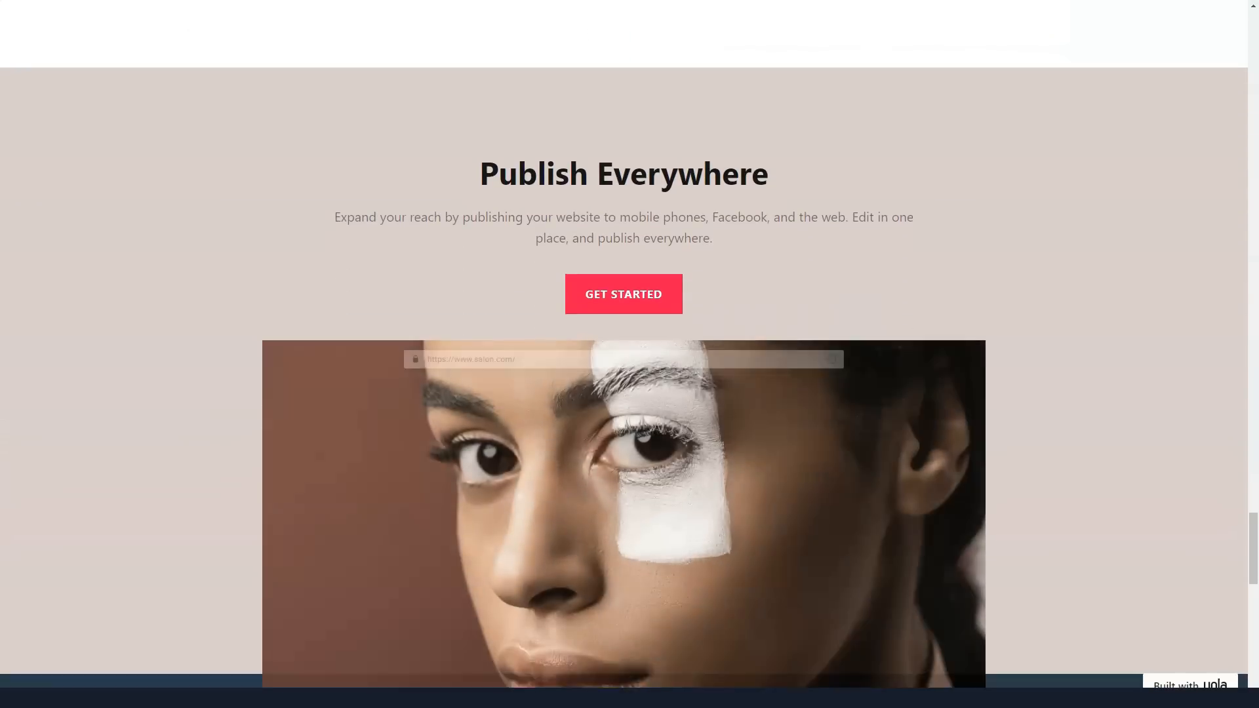
scroll("down", 3)
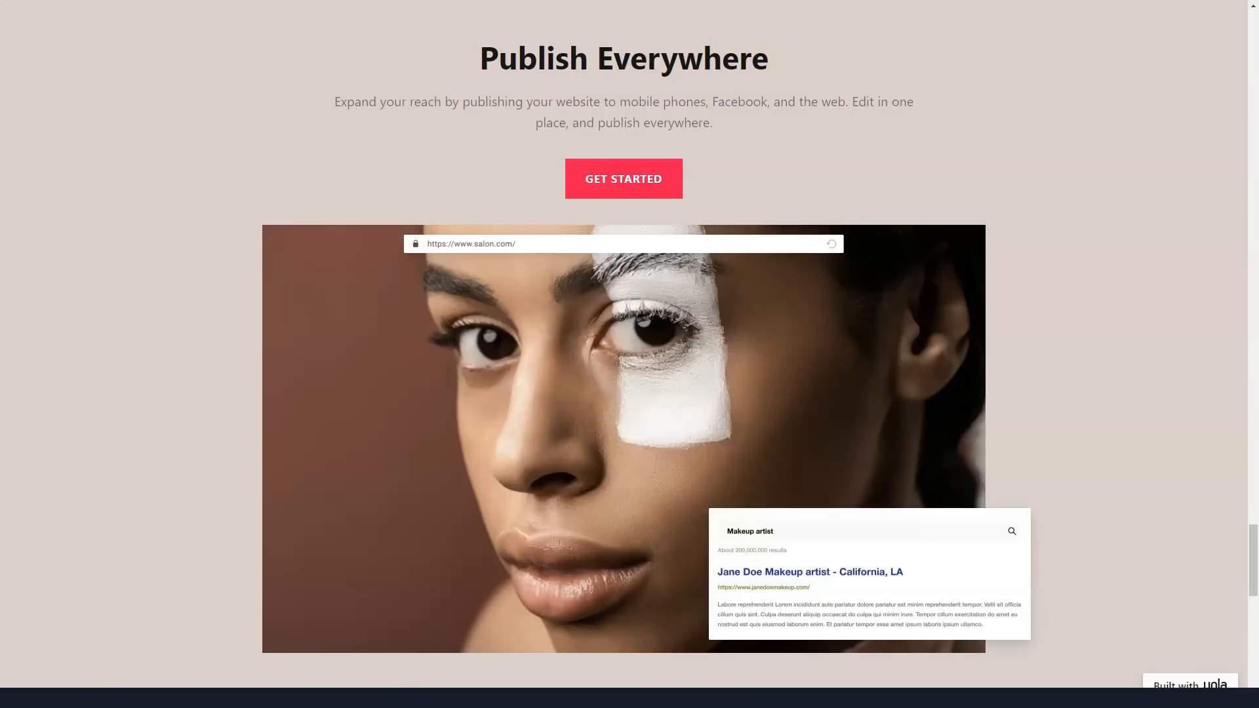
scroll("down", 3)
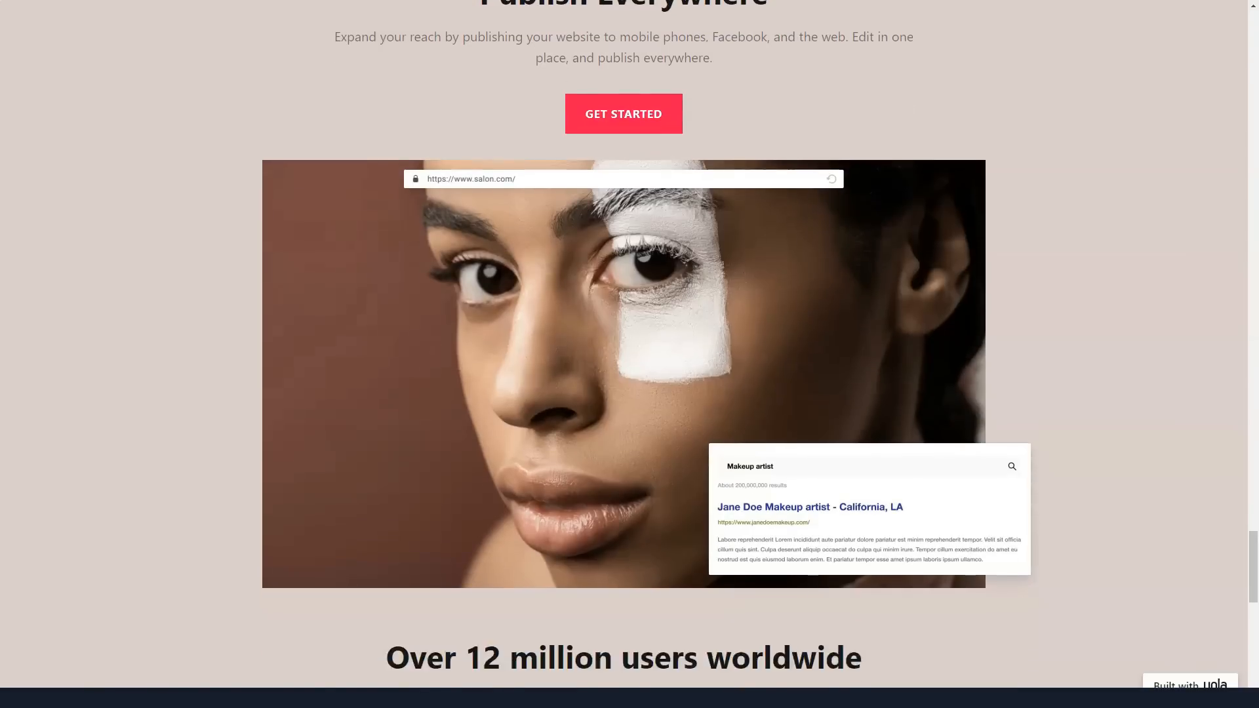
scroll("down", 3)
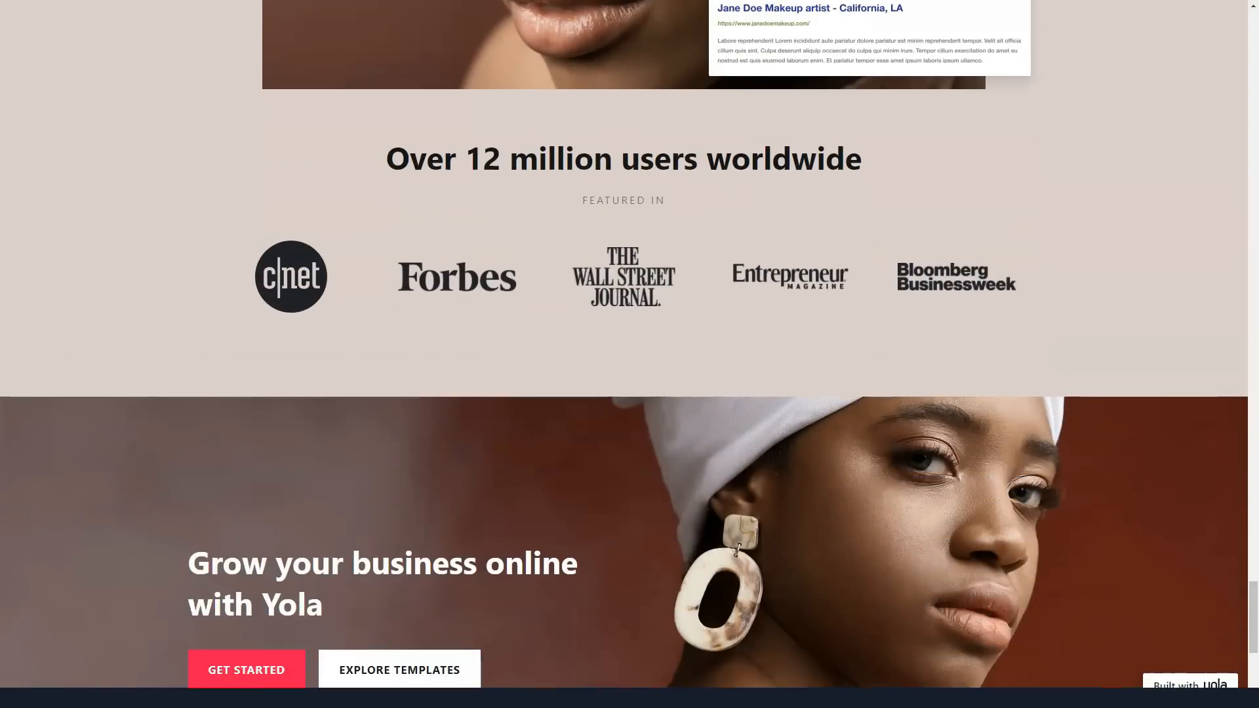
scroll("down", 3)
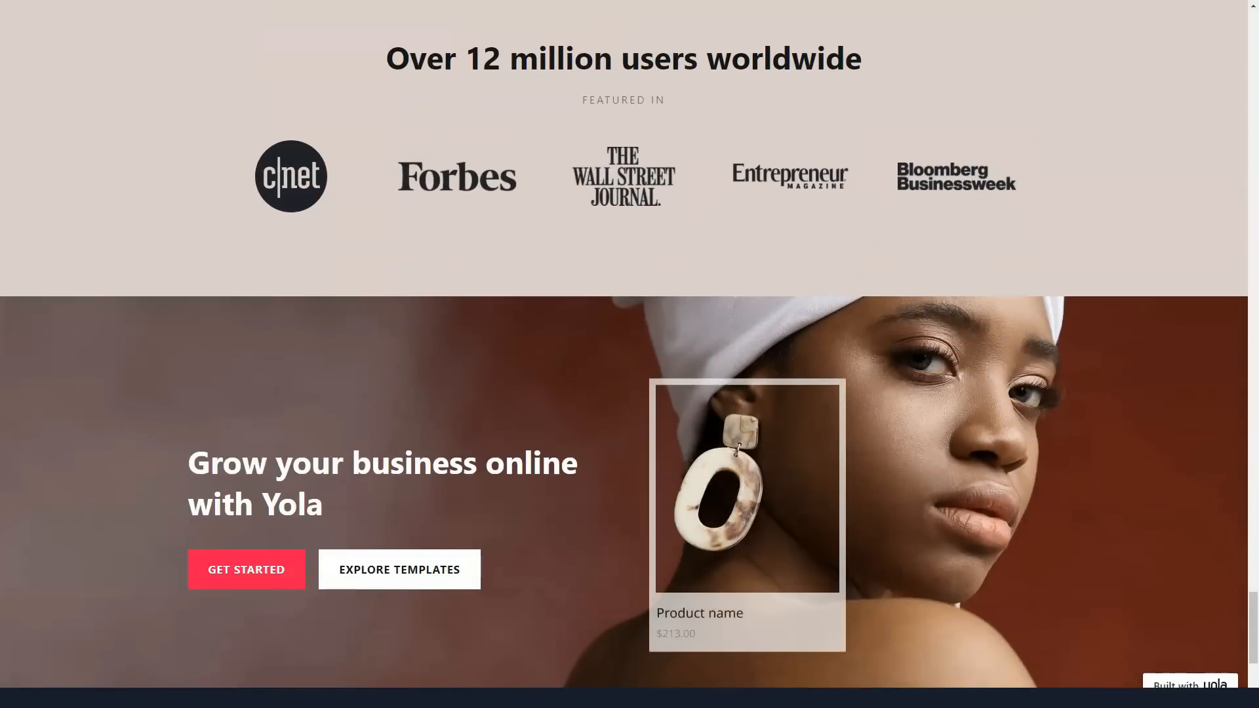
Step: Return to the top hero banner of the Yola homepage
left_click(512, 62)
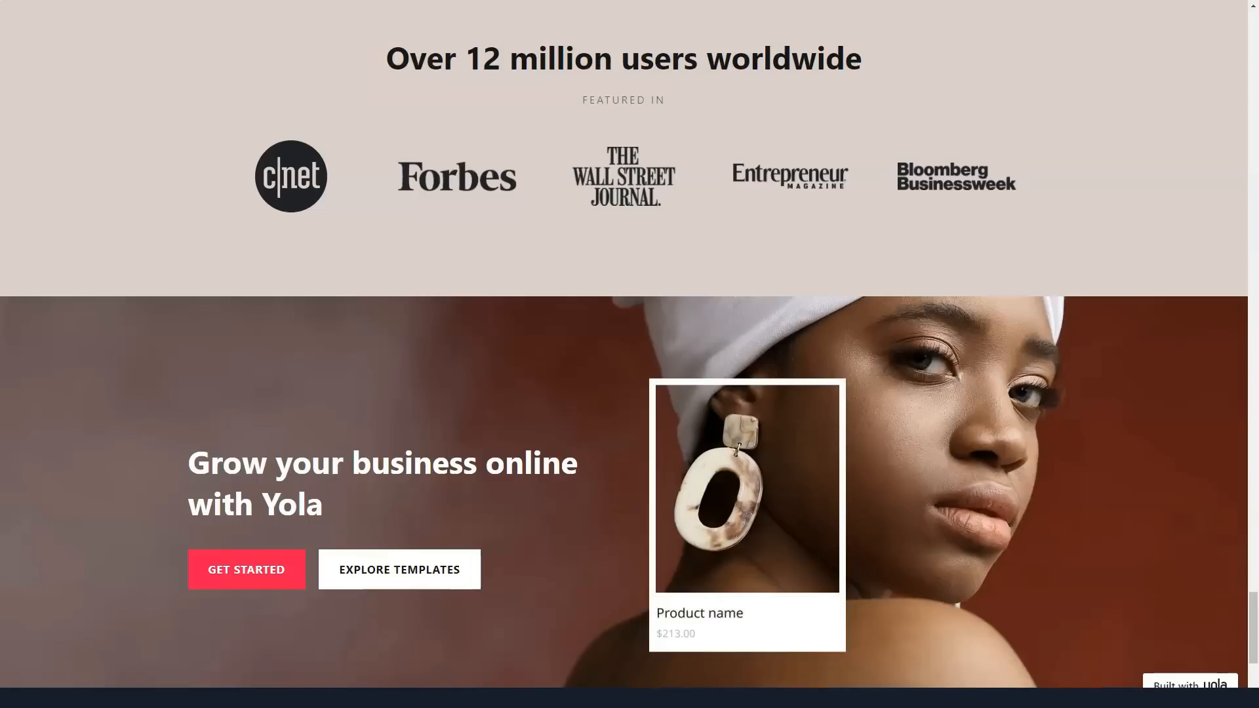
scroll("down", 3)
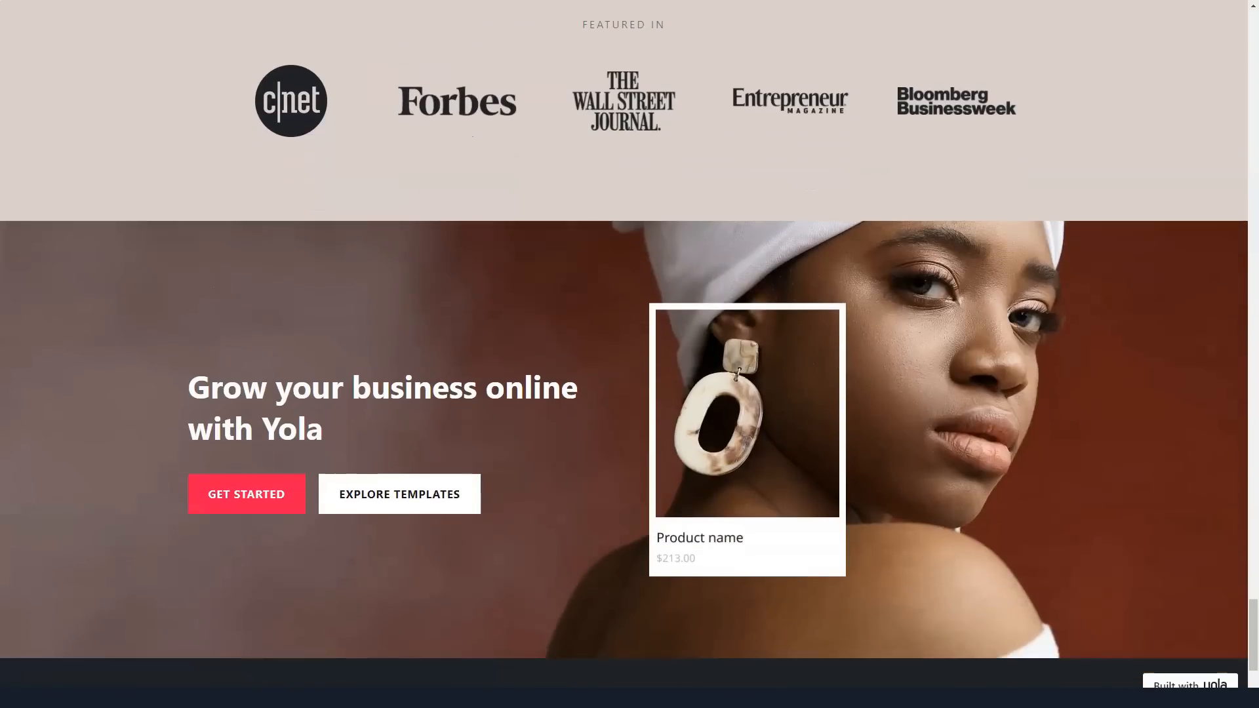
scroll("down", 3)
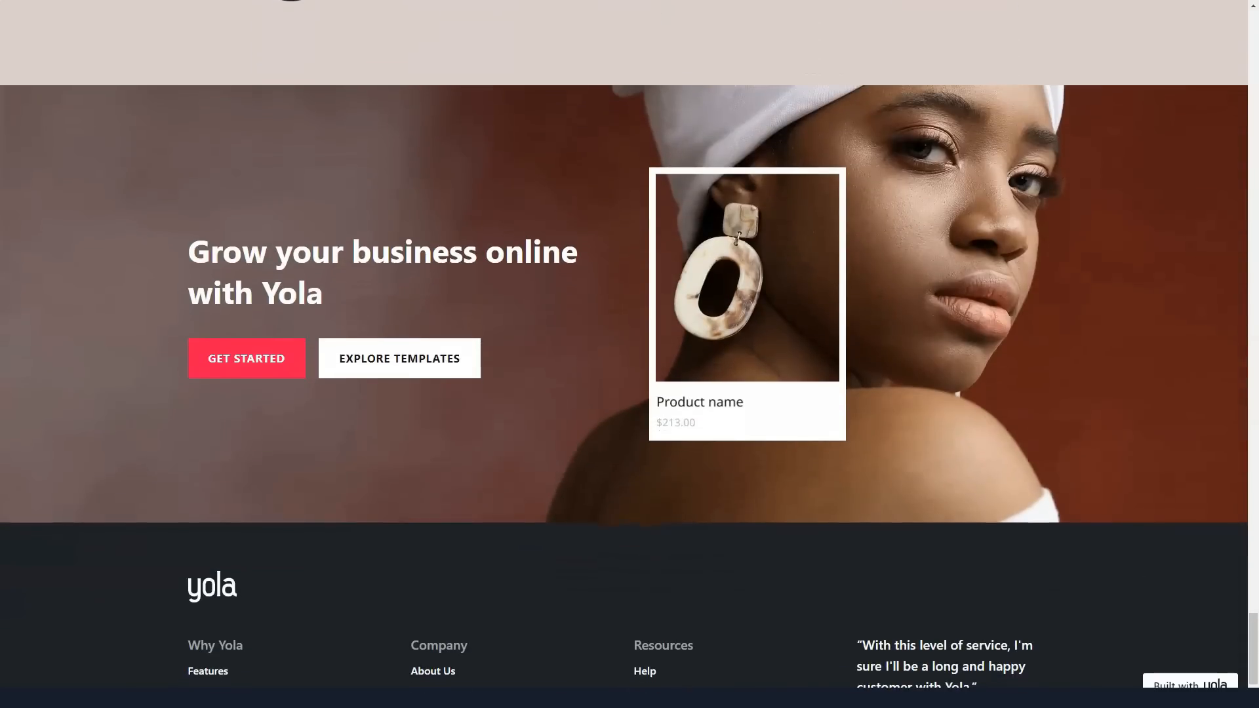
double_click(218, 250)
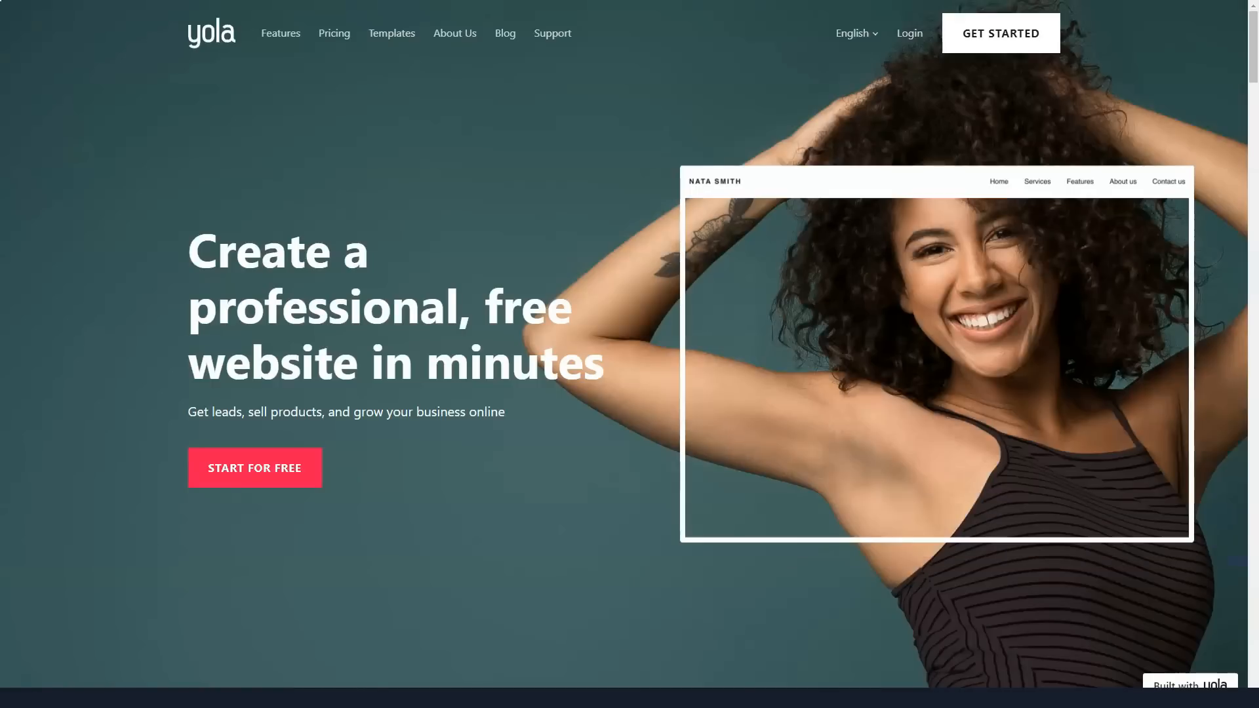
Step: Open Yola's Features page and skim its website-builder benefits list
left_click(280, 32)
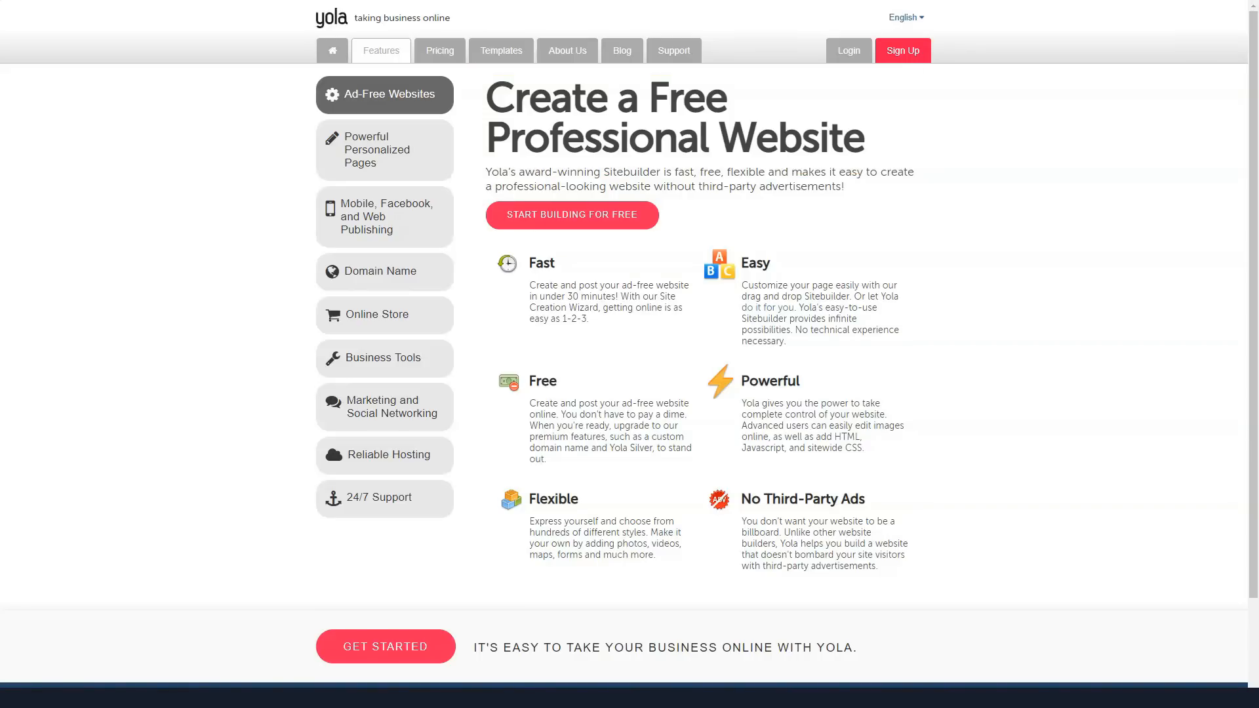
scroll("down", 3)
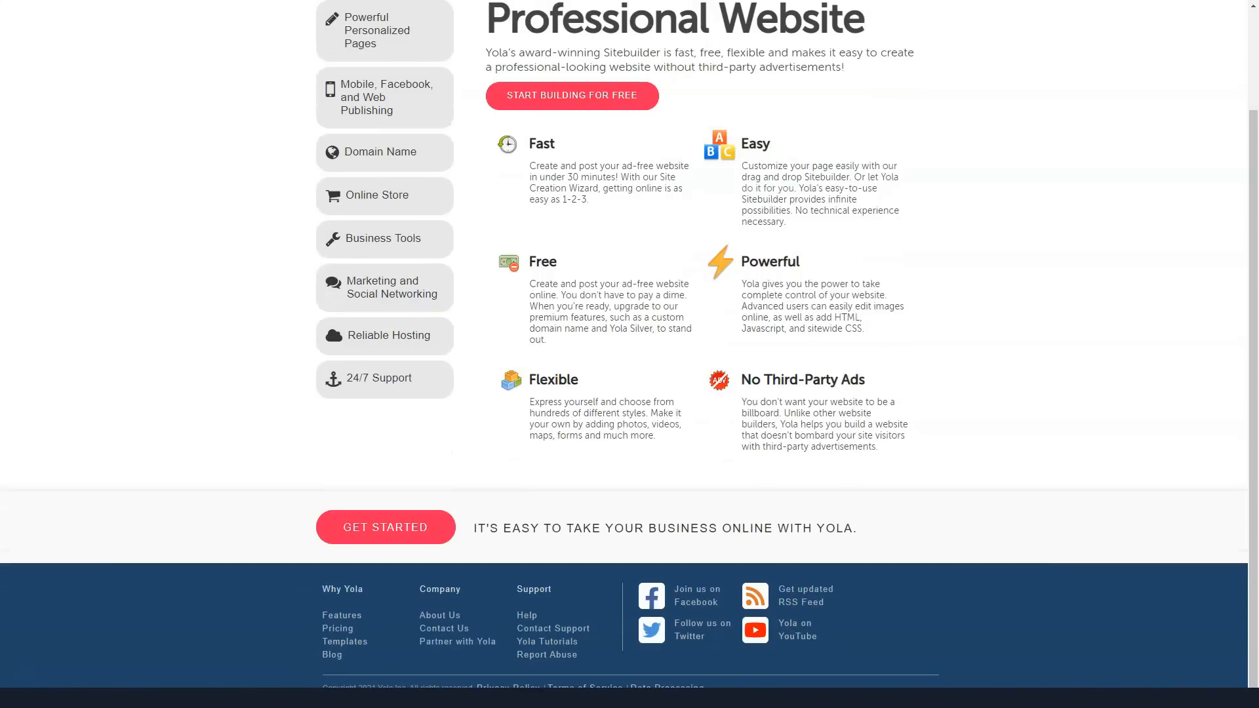
scroll("up", 3)
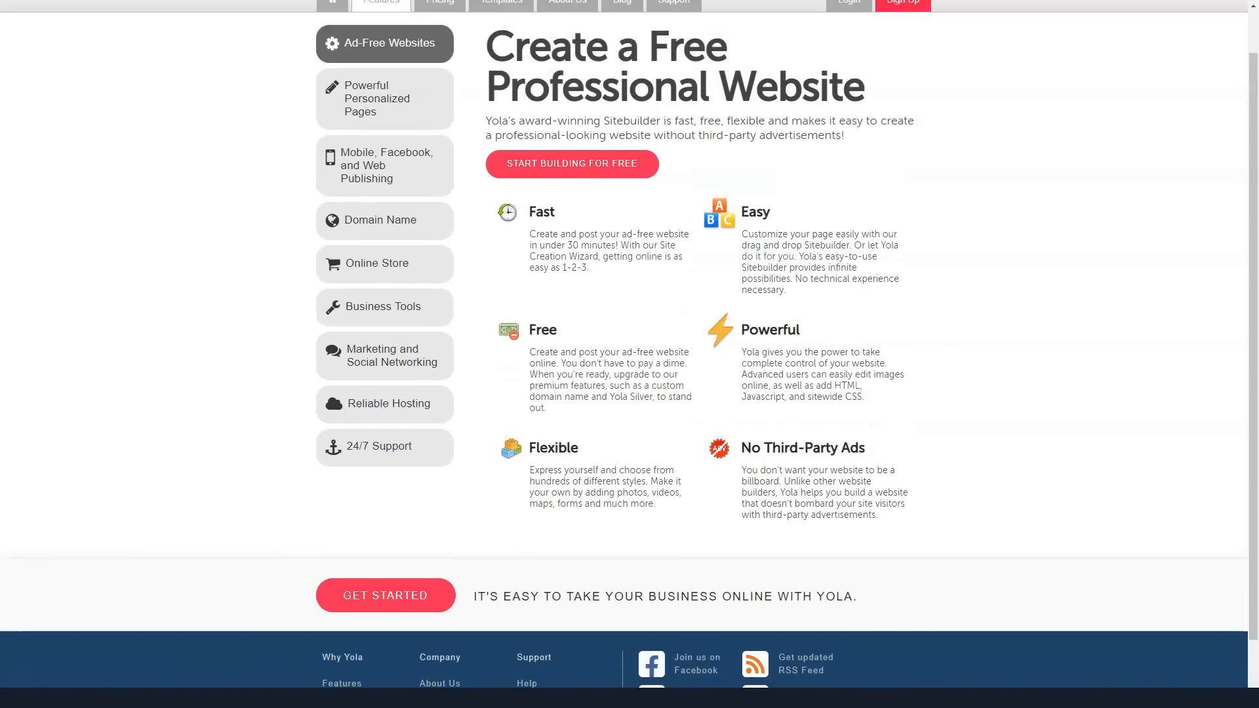
scroll("up", 3)
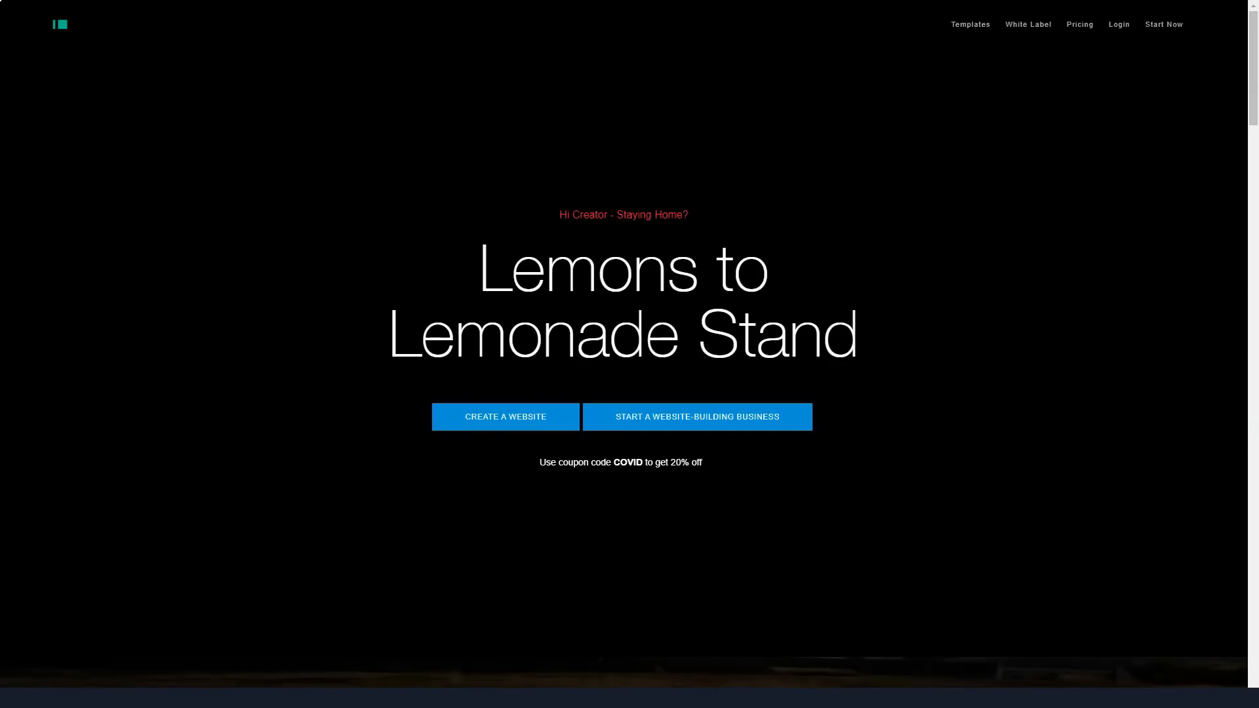
Step: Scroll the IM Creator homepage past the Lemonade Stand banner and press logos
scroll("down", 3)
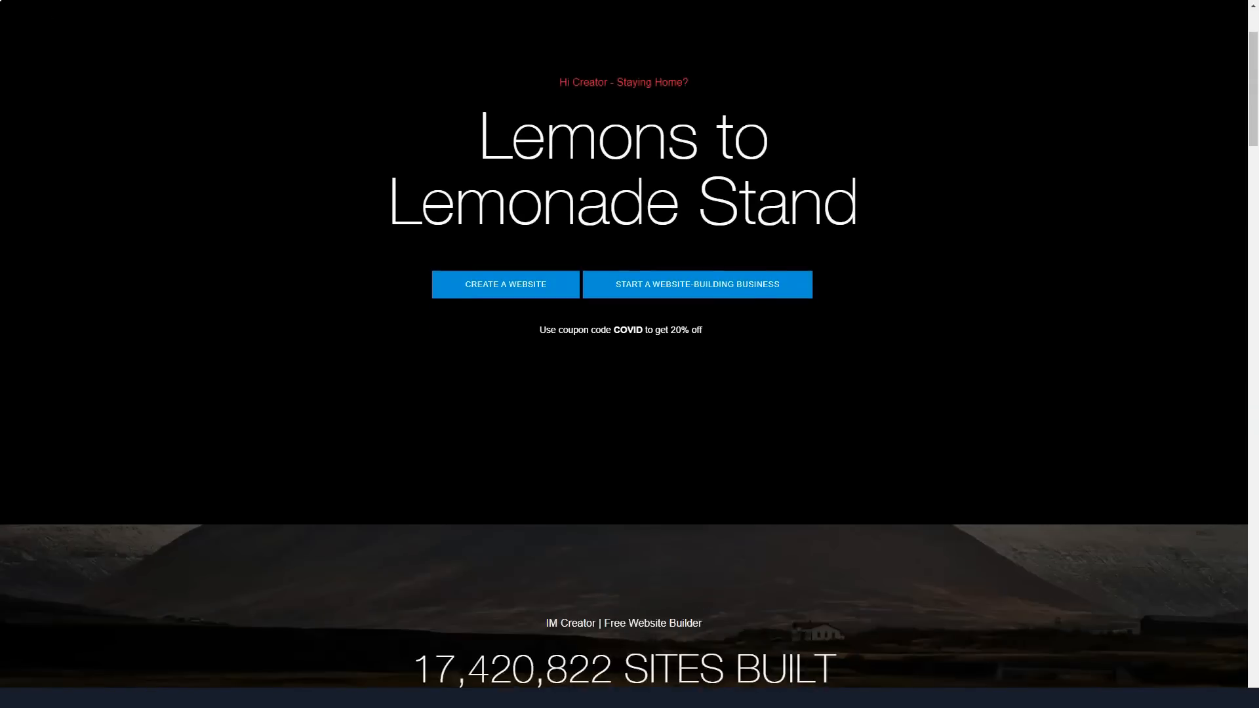
scroll("down", 3)
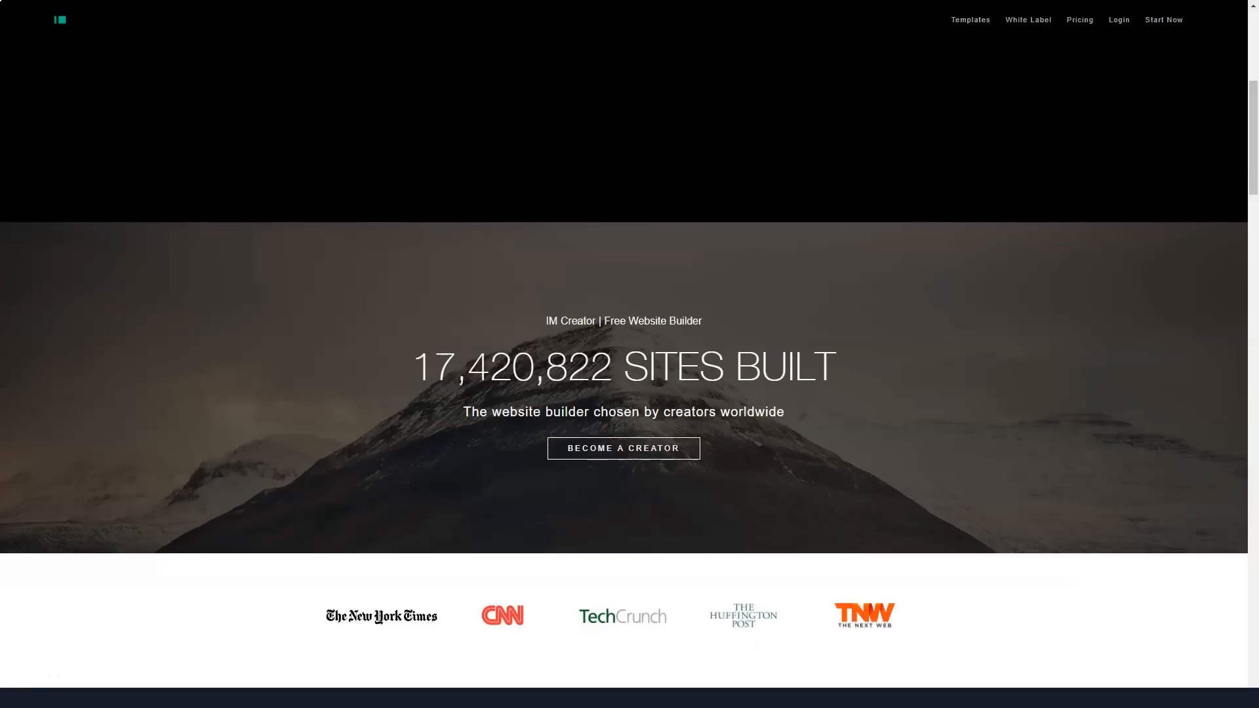
scroll("down", 3)
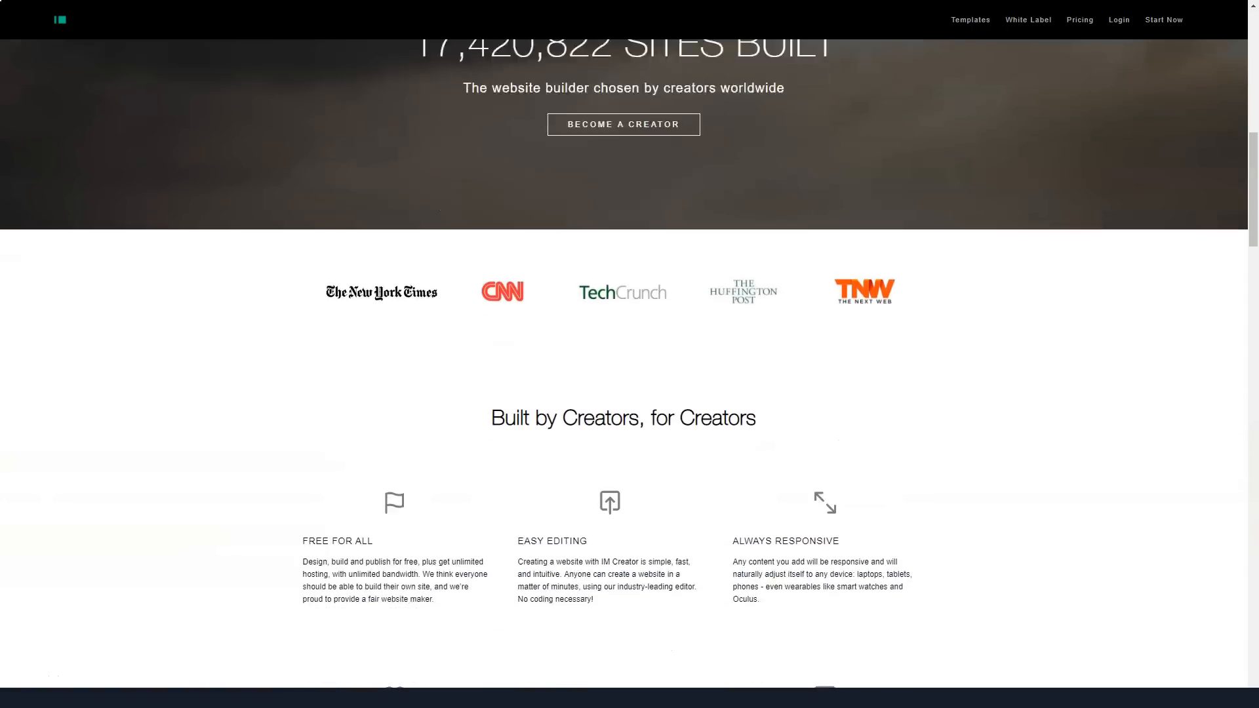
scroll("down", 3)
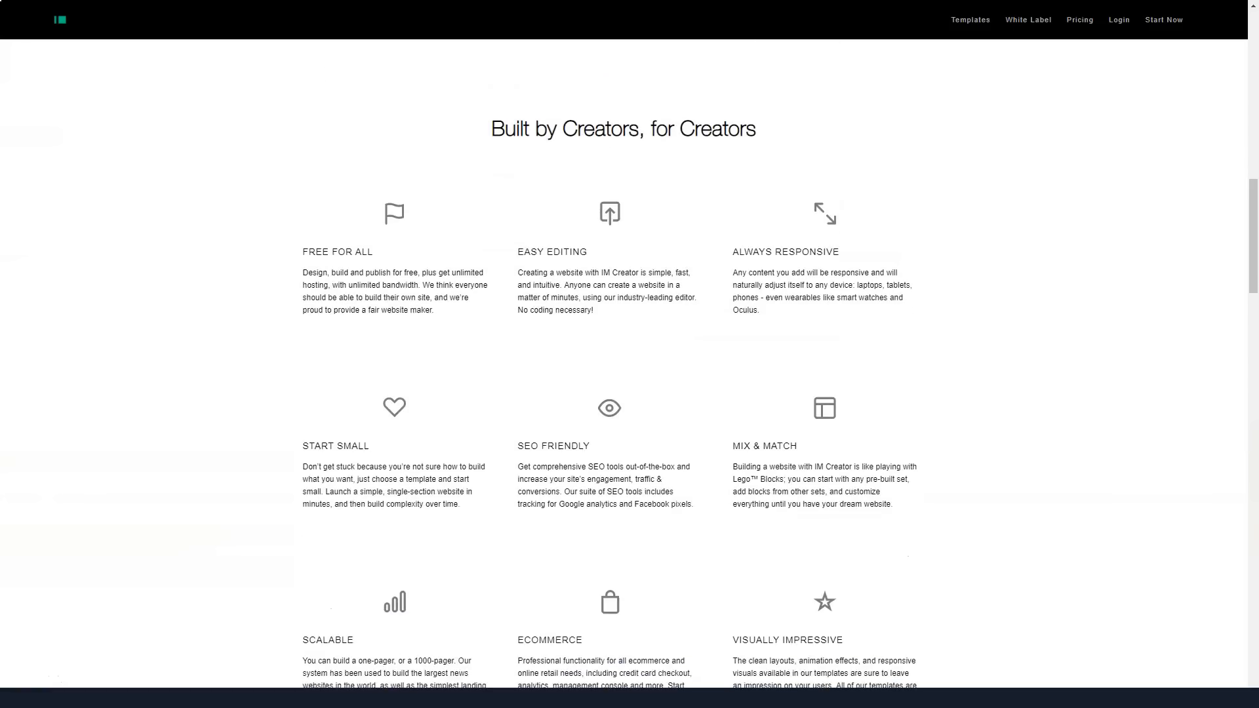
scroll("down", 3)
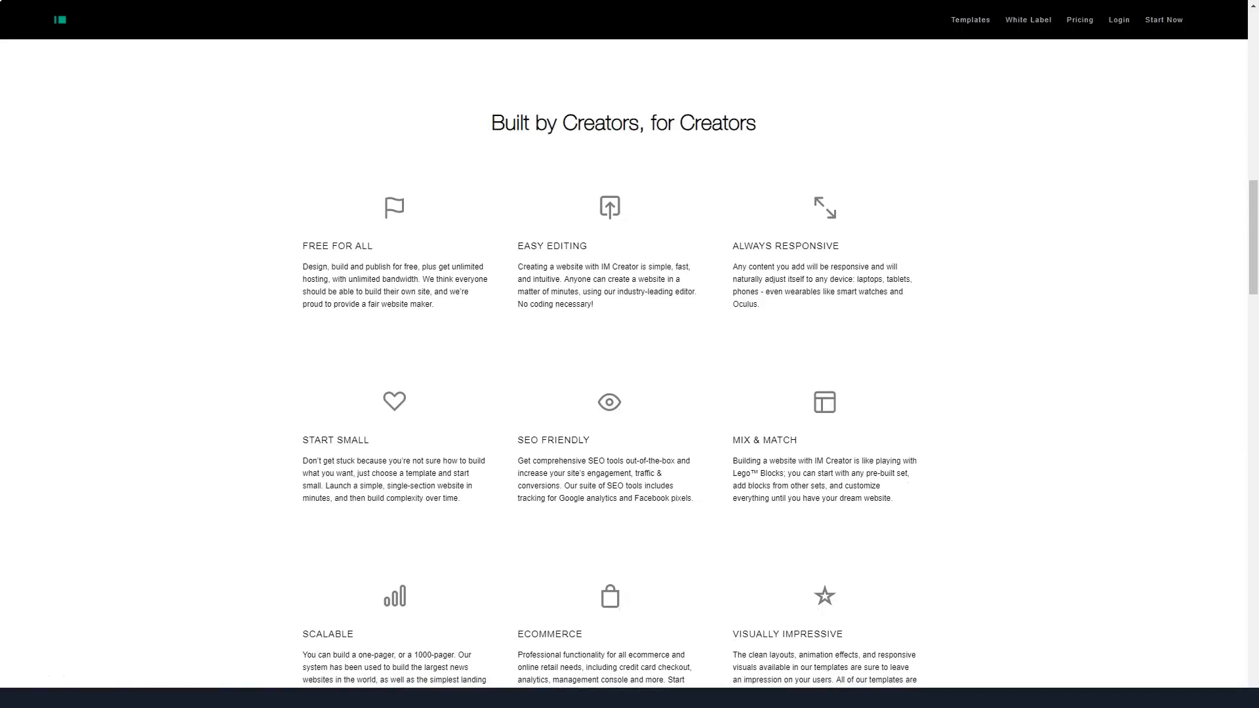
scroll("down", 3)
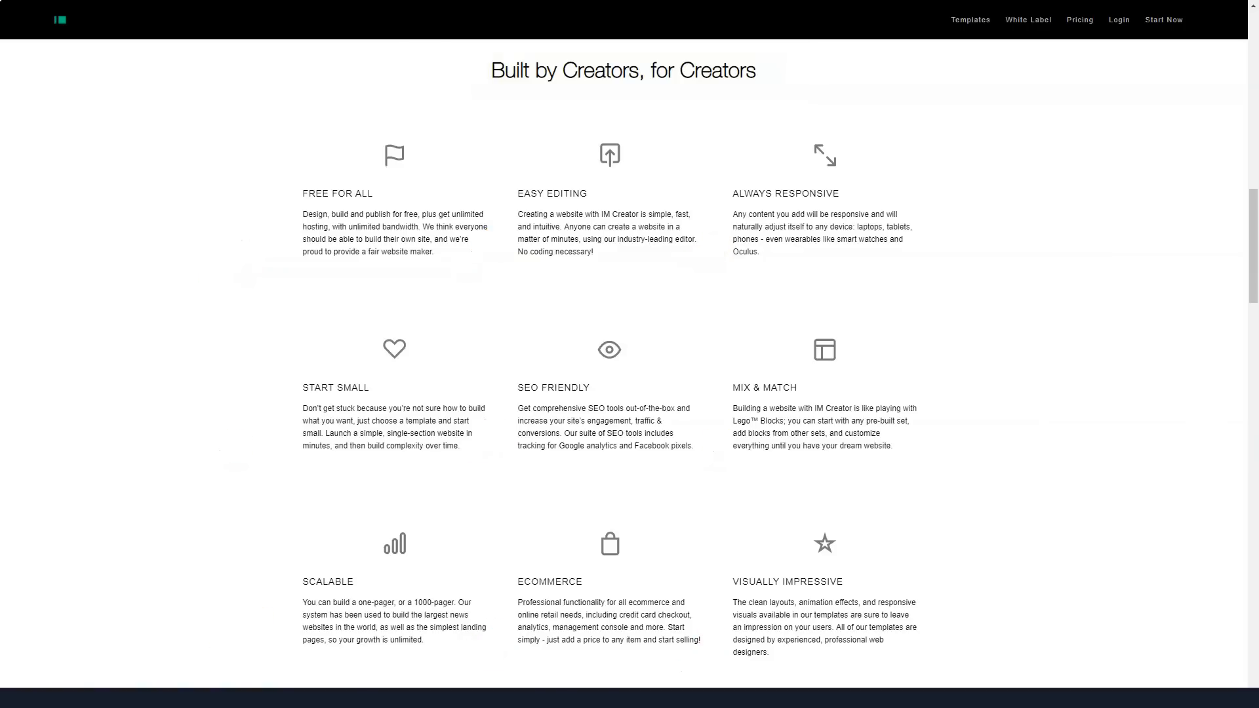
Step: Continue past Built by Creators, for Creators to the white-label builder section
scroll("down", 3)
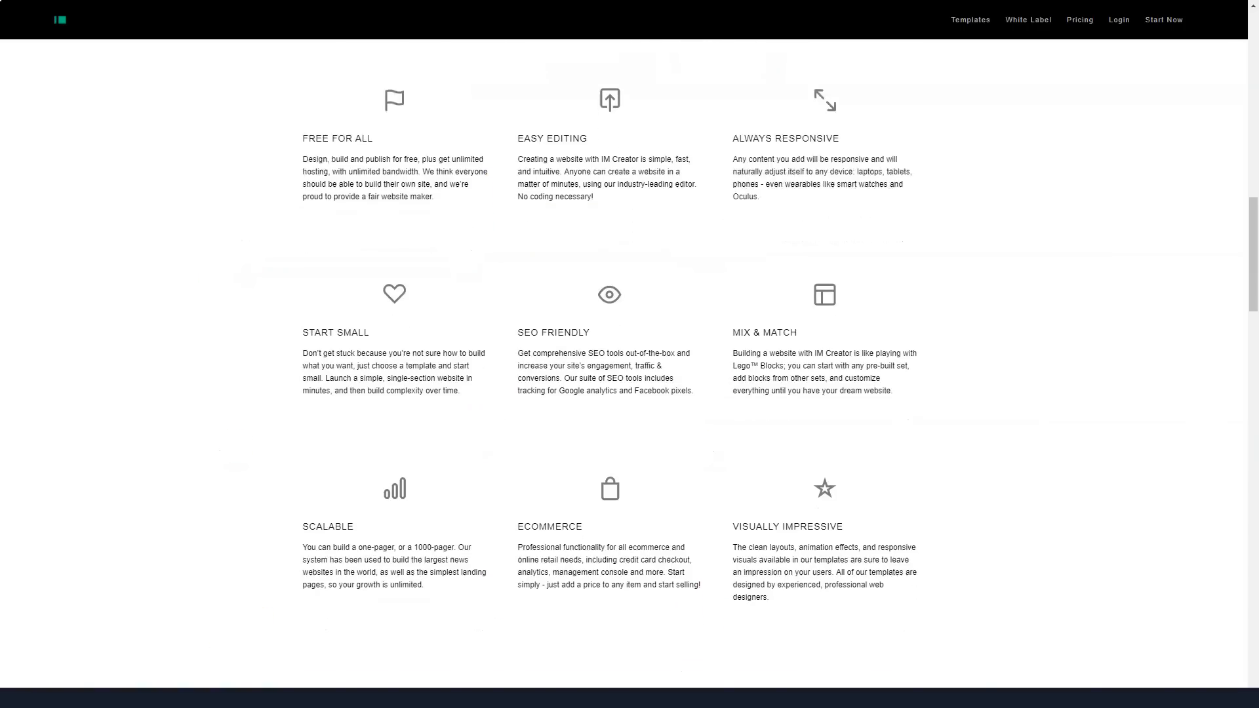
scroll("down", 3)
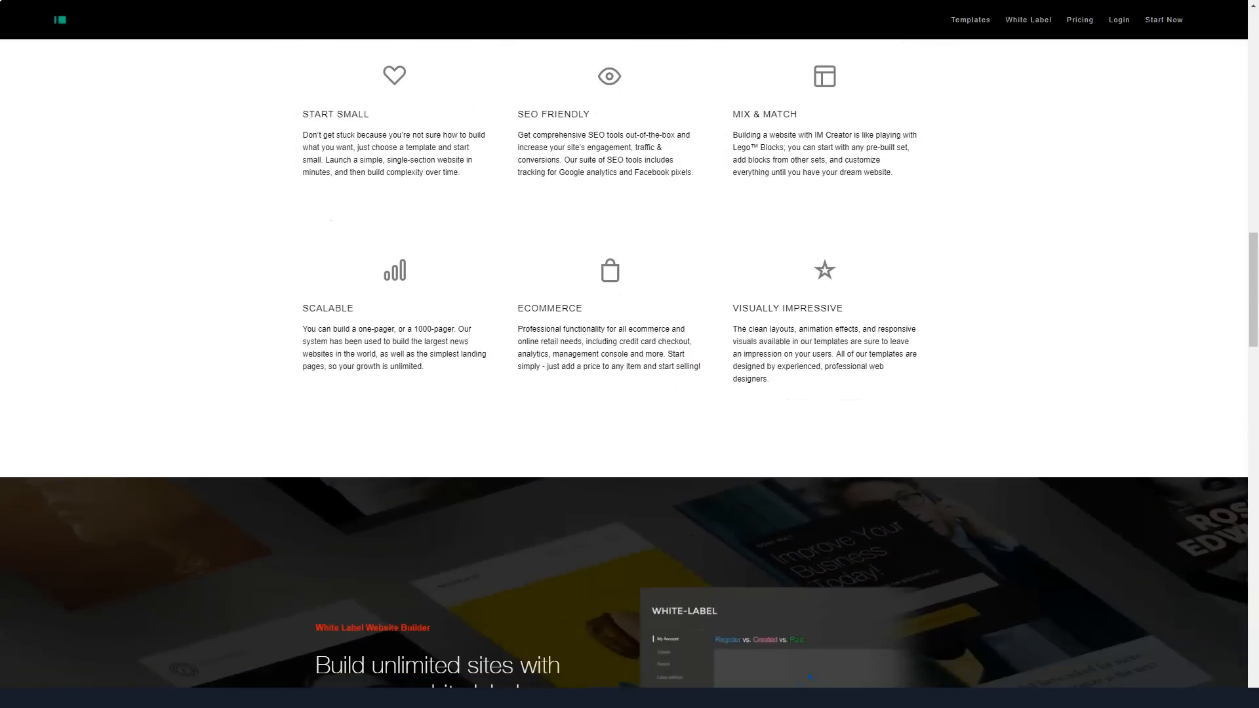
scroll("down", 3)
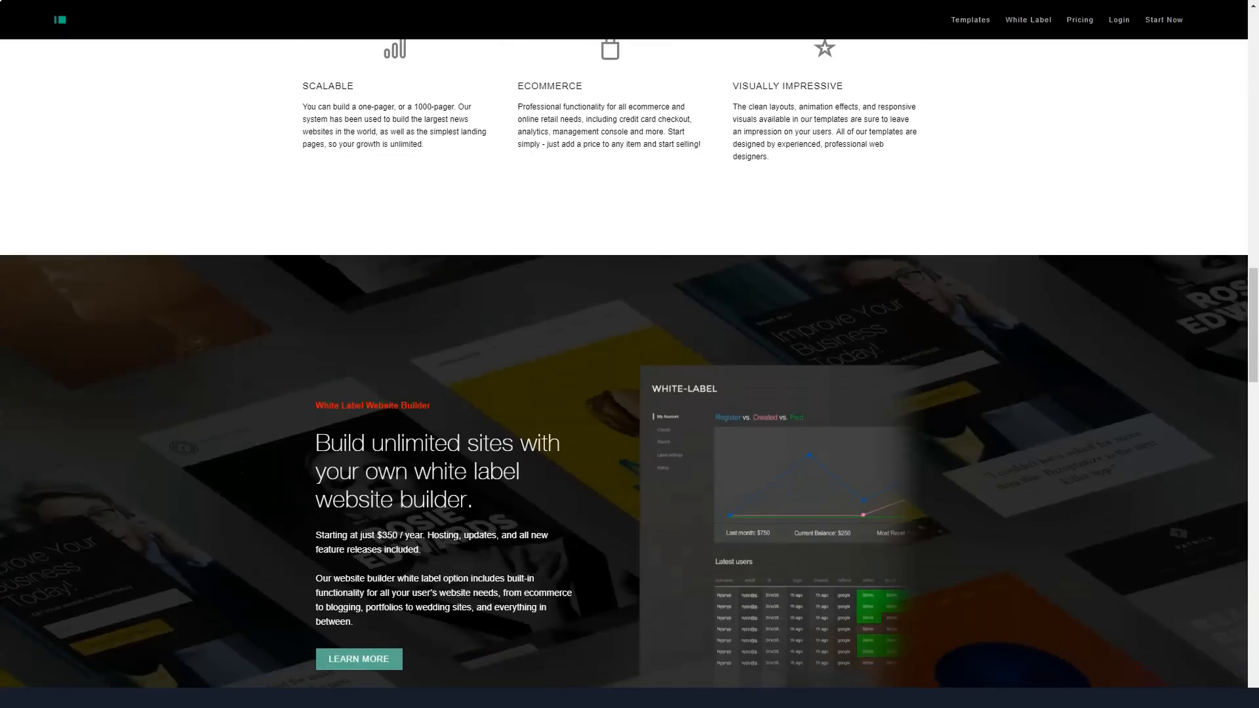
scroll("down", 3)
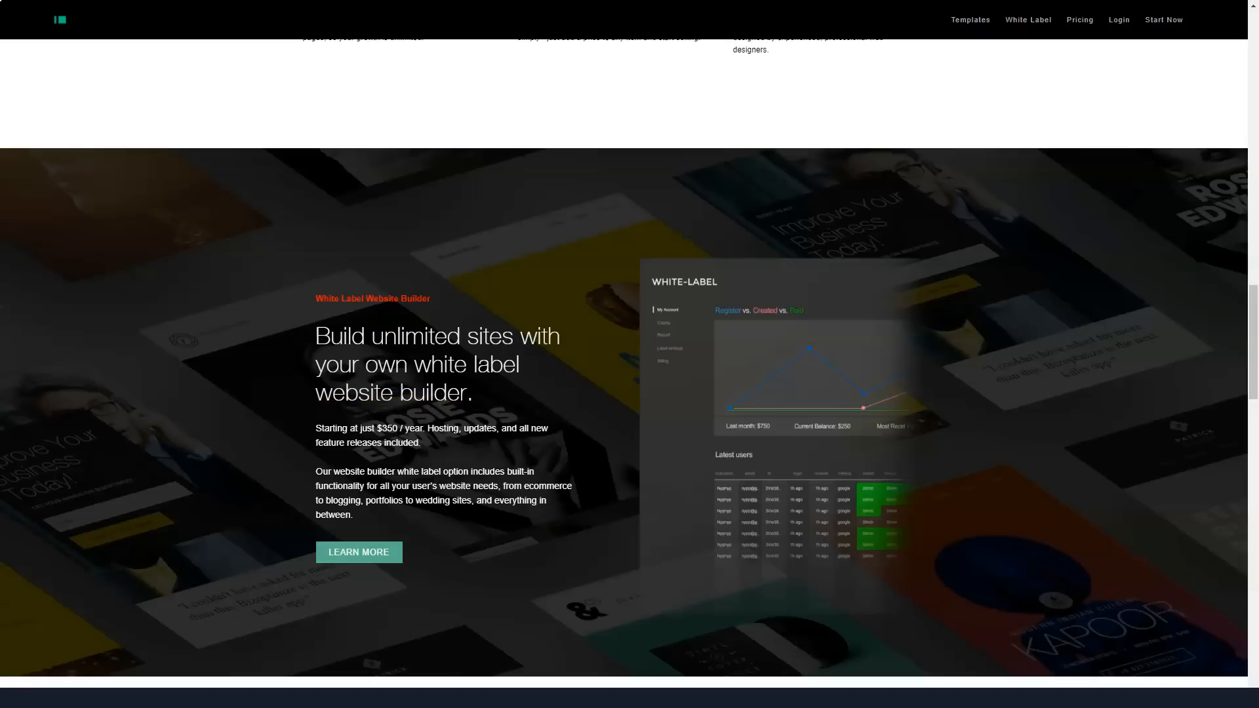
Step: Scroll IM Creator through design tools, Our Creators Project and pricing to the footer, then back up slightly
scroll("down", 3)
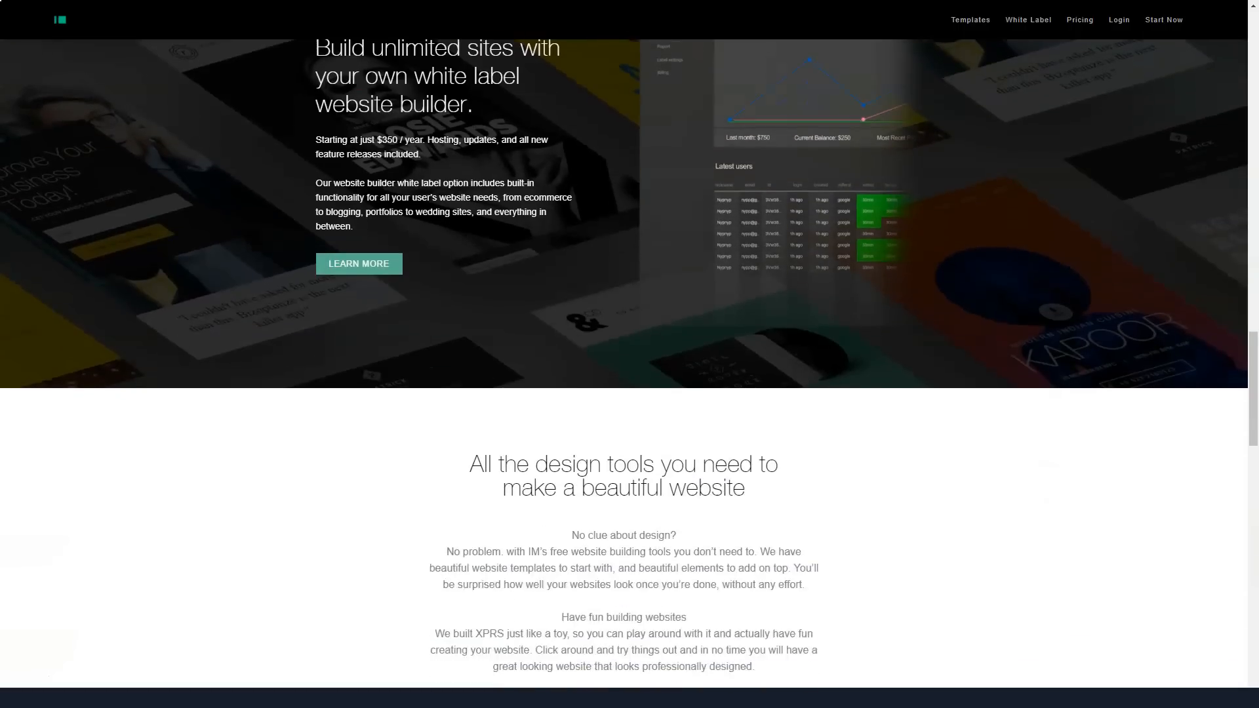
scroll("down", 3)
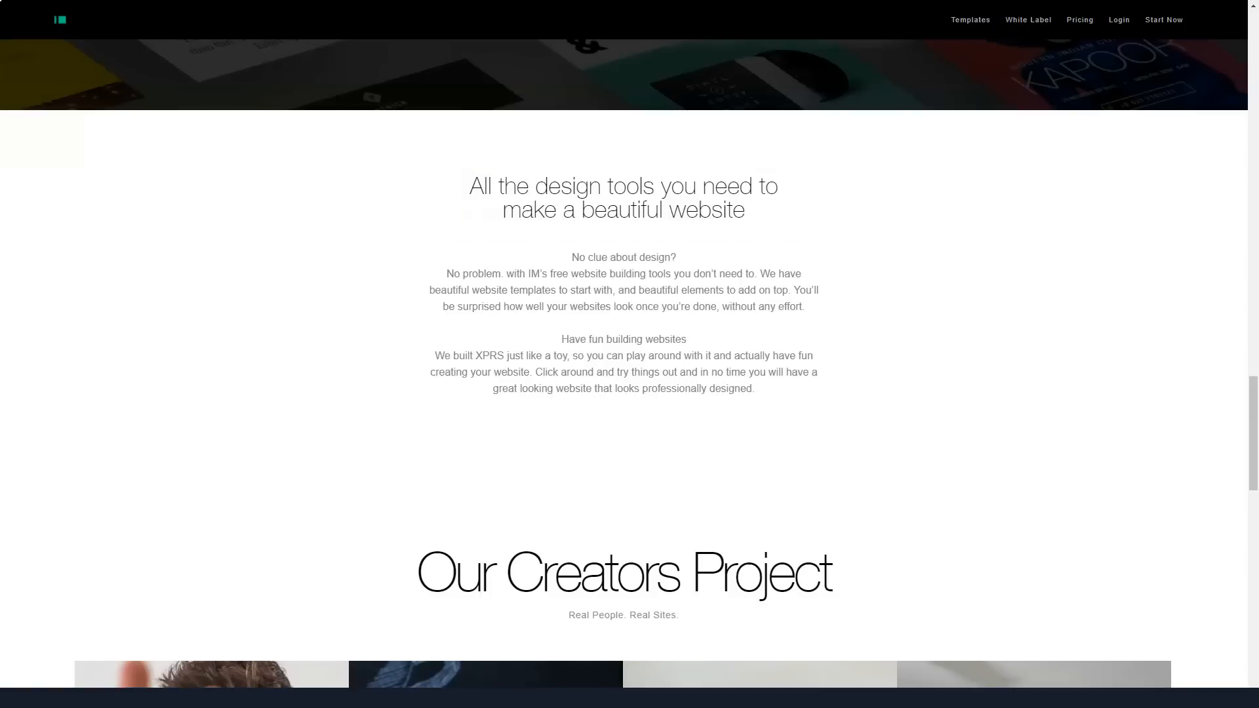
scroll("down", 3)
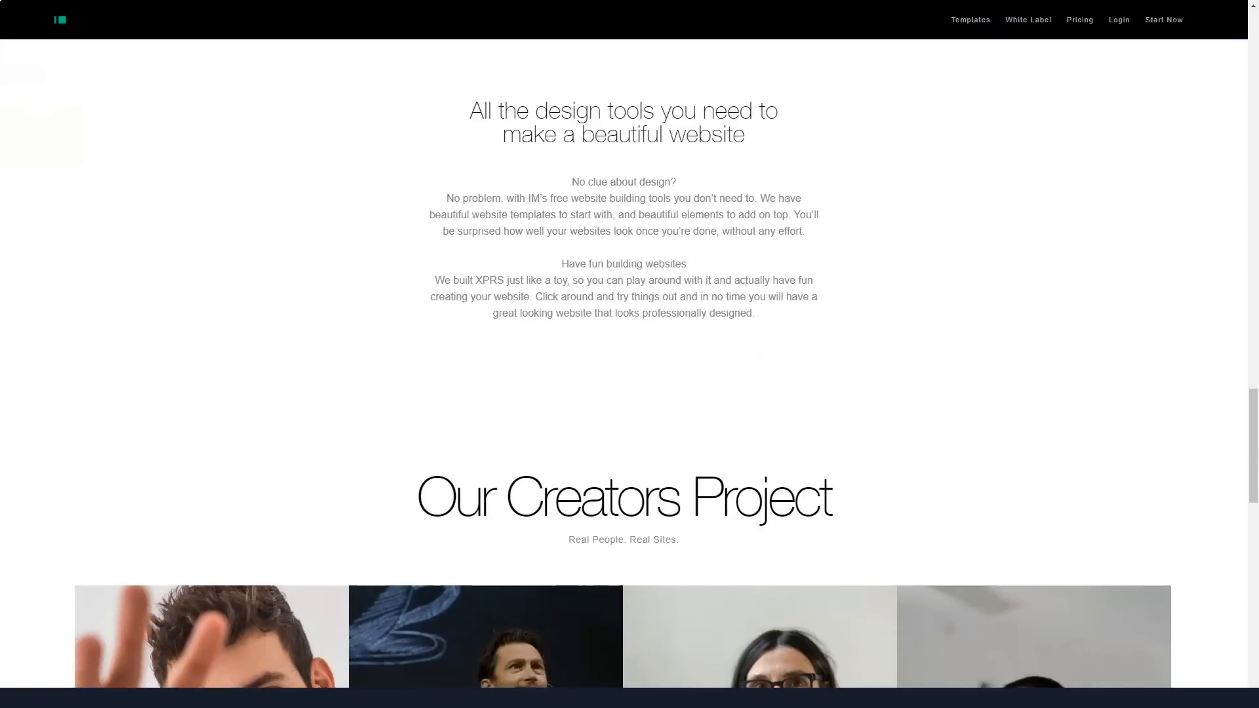
scroll("down", 3)
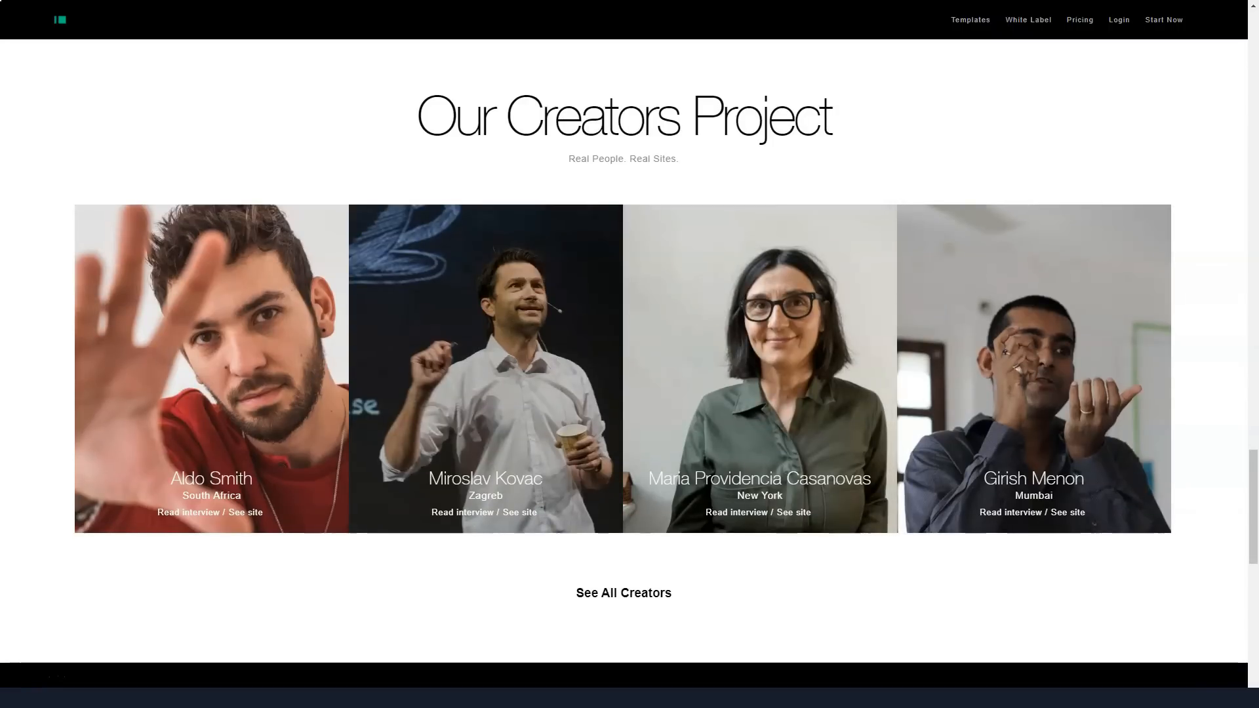
scroll("down", 3)
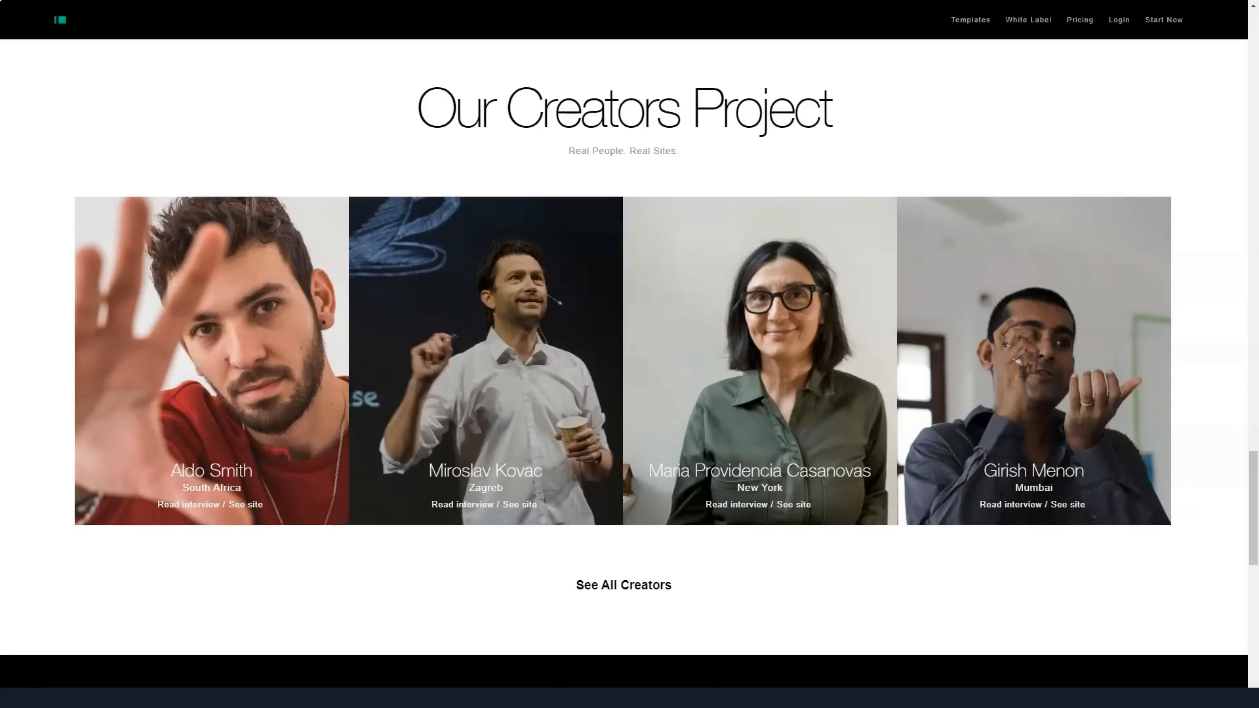
scroll("down", 3)
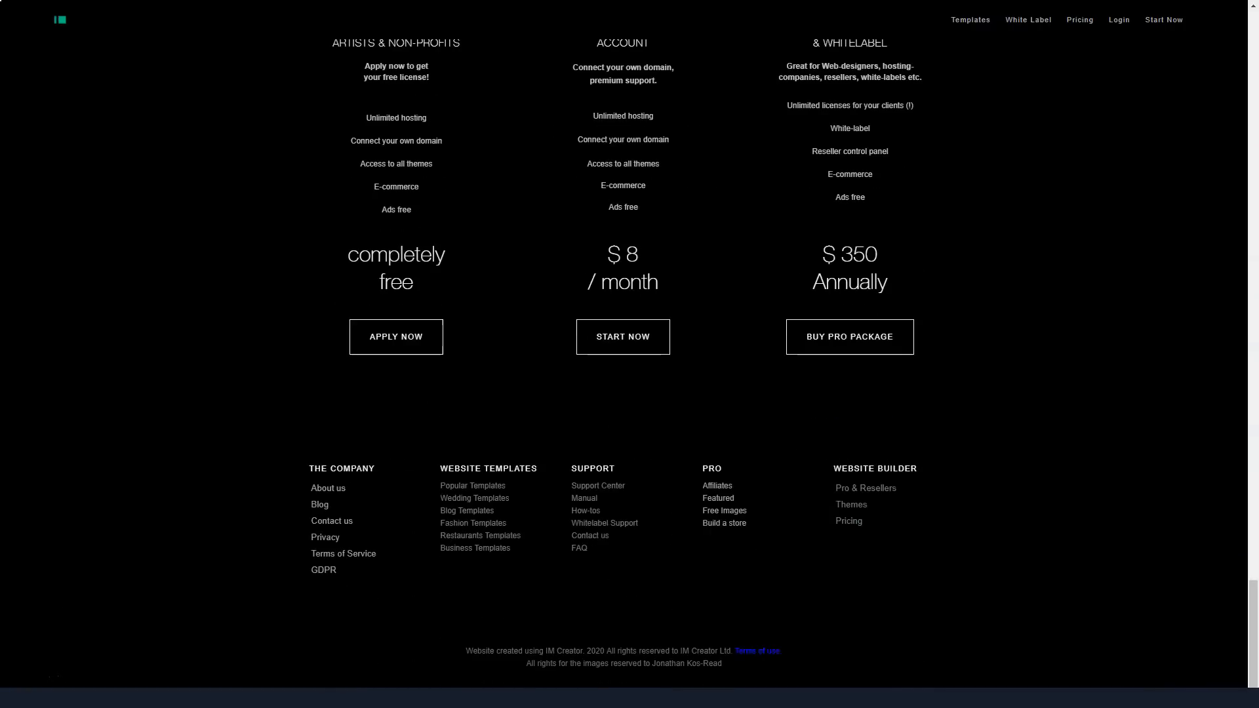
scroll("up", 3)
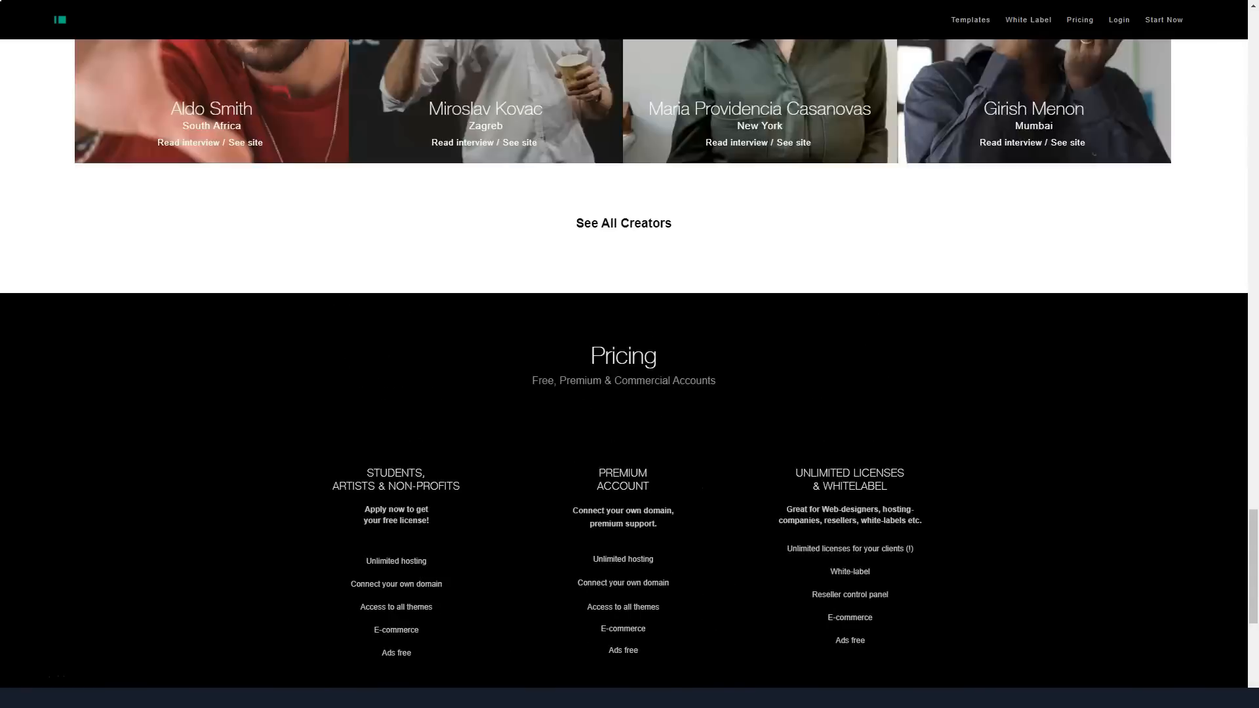
scroll("up", 3)
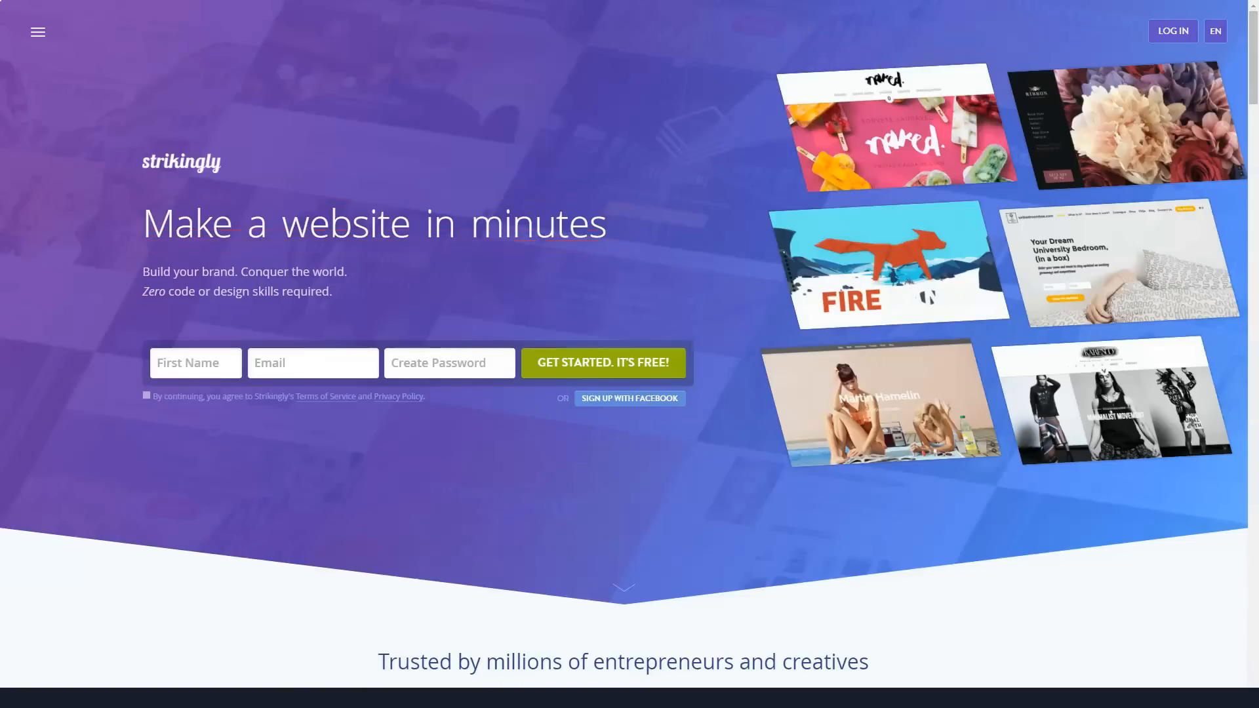
Step: Scroll the Strikingly homepage past the customer showcase and testimonials
scroll("down", 3)
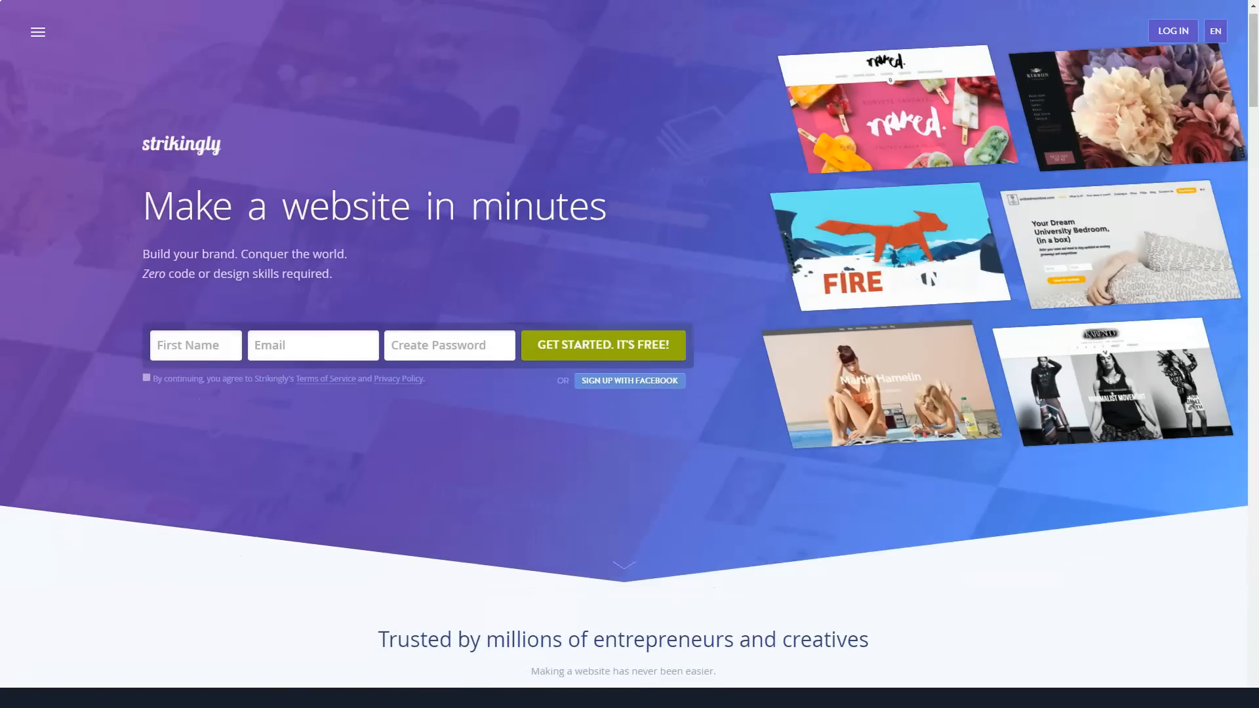
scroll("down", 3)
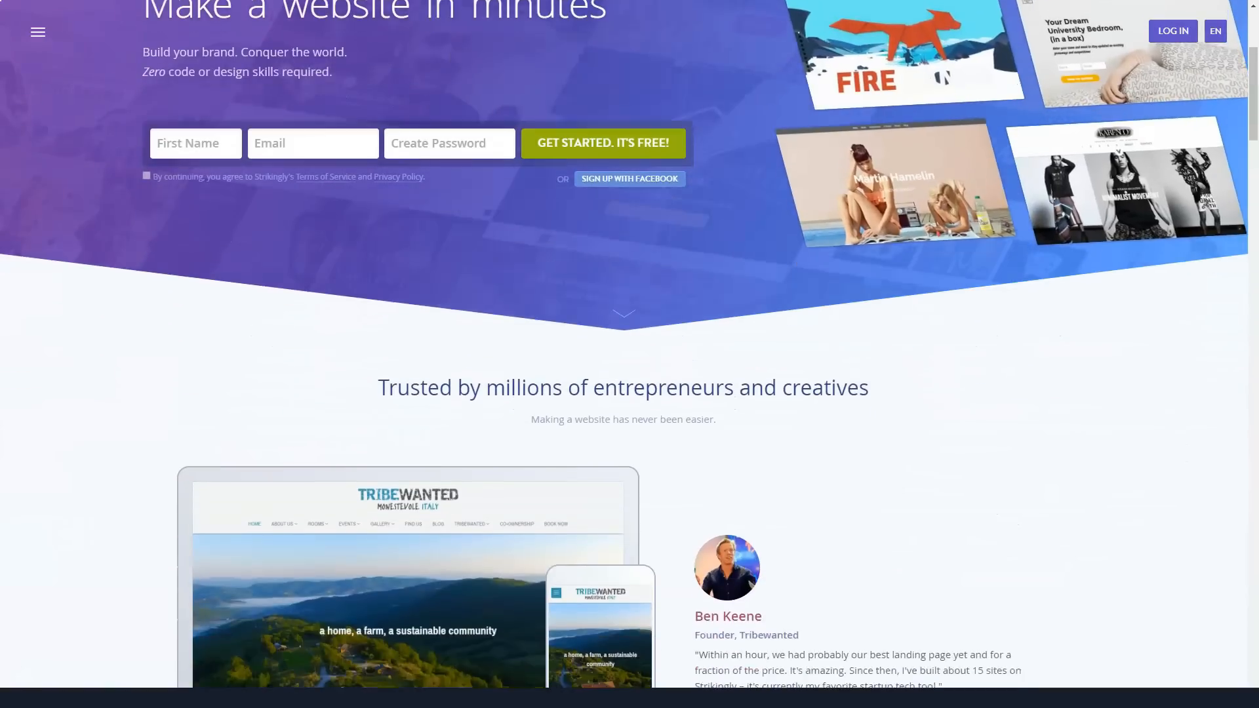
scroll("down", 3)
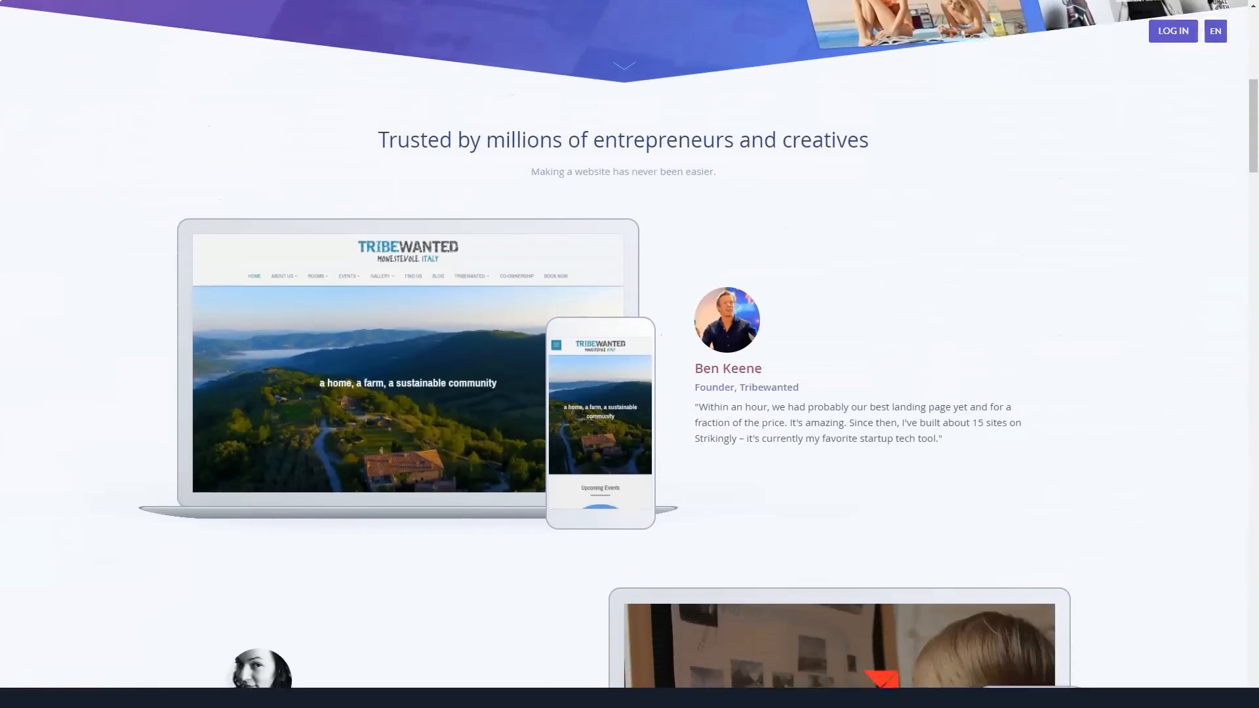
scroll("down", 3)
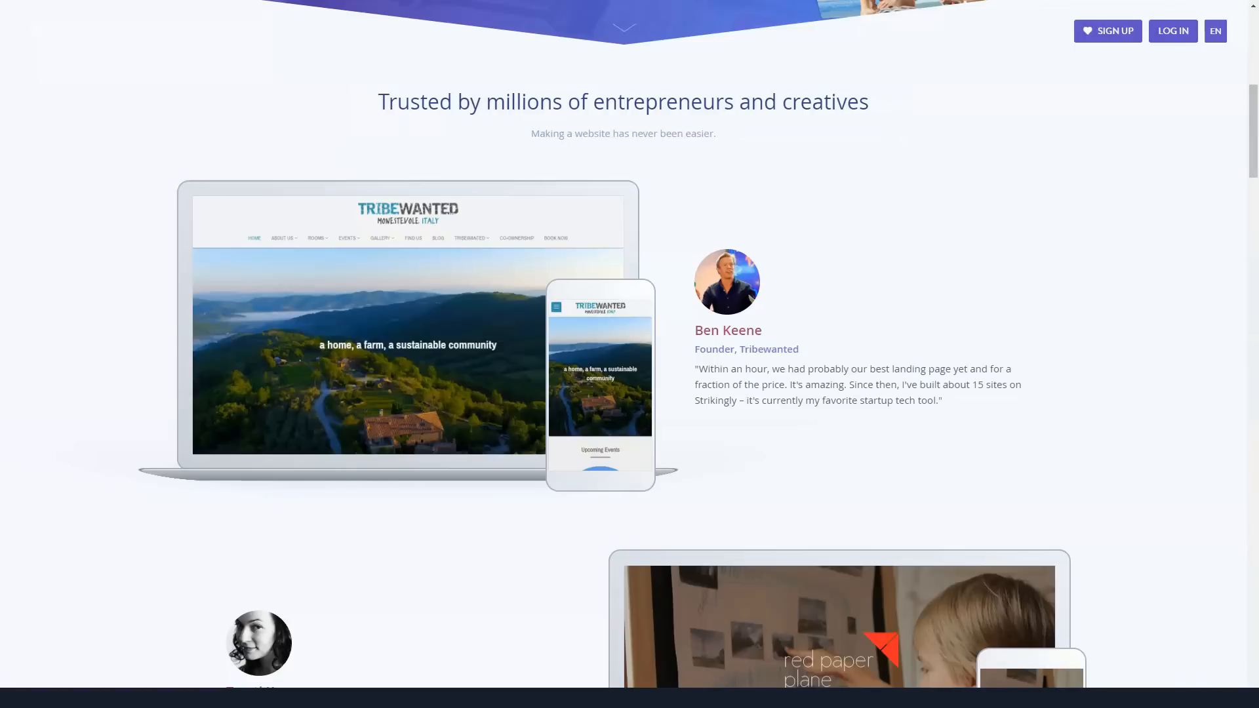
scroll("down", 3)
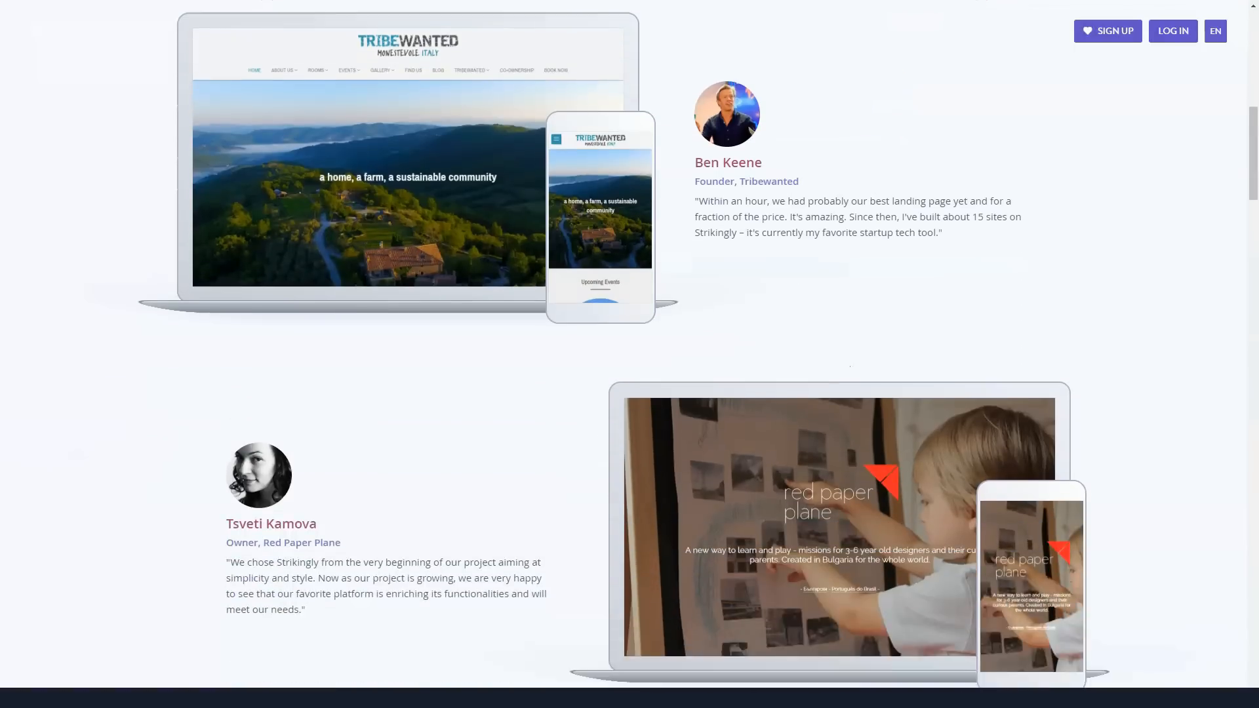
scroll("down", 3)
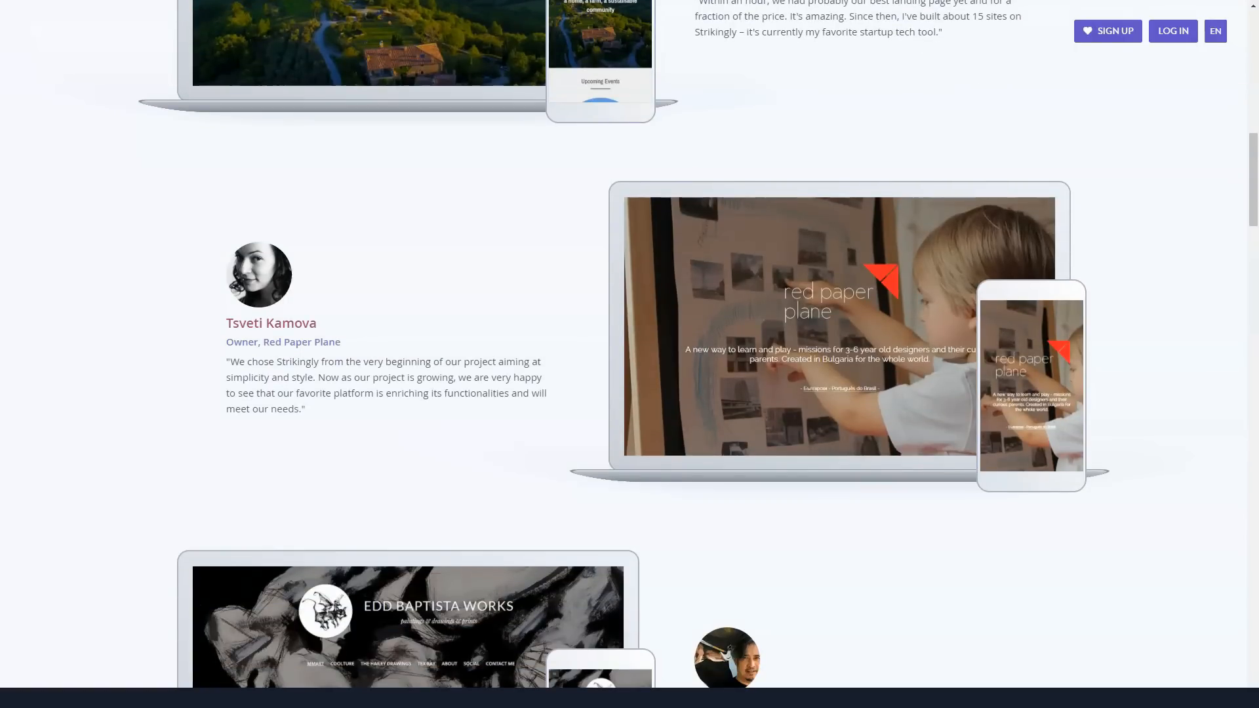
Step: Continue past the Featured In logos to The Easiest Website Editor Possible section
scroll("down", 3)
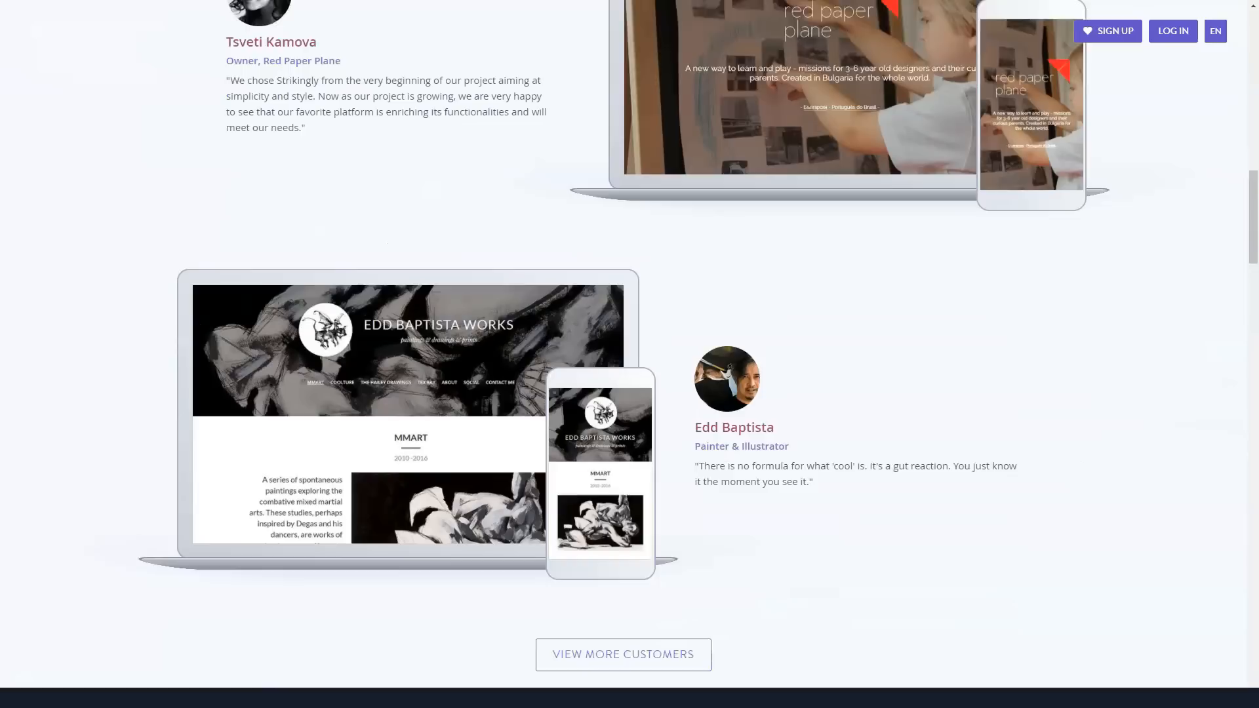
scroll("down", 3)
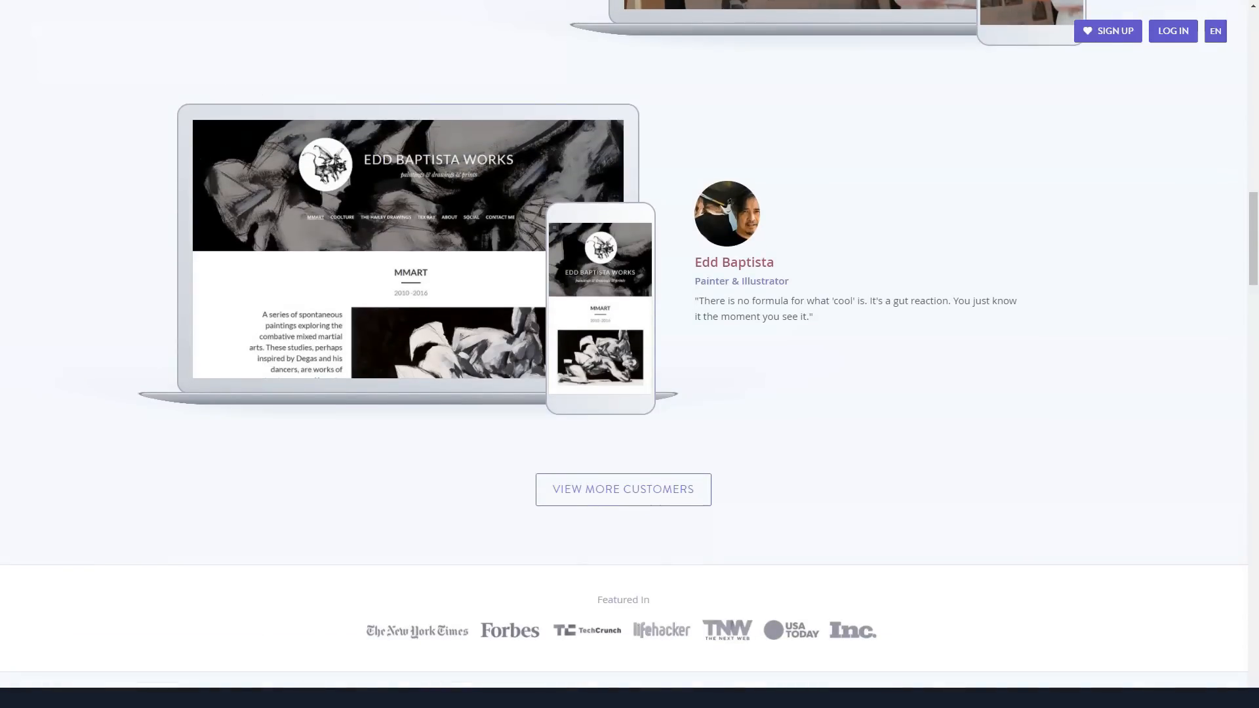
scroll("down", 3)
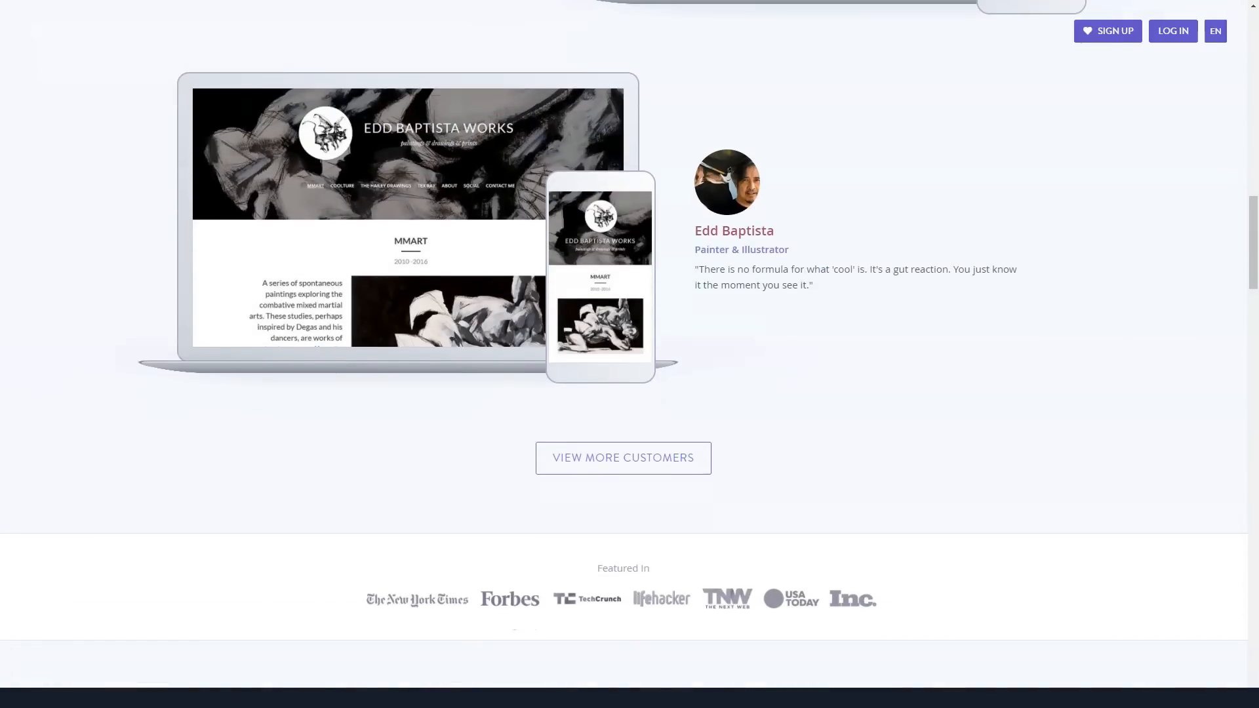
scroll("down", 3)
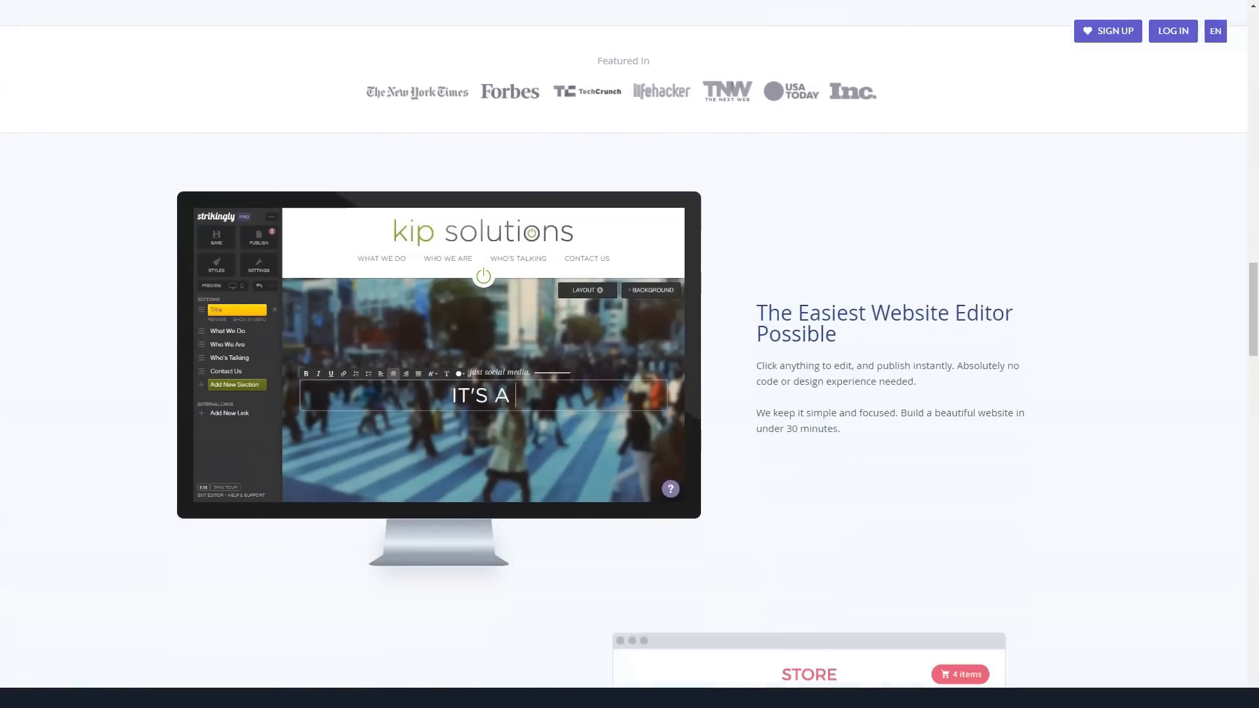
Step: Scroll Strikingly past E-commerce Built In and Turn Visitors to Superfans to All the Features
scroll("down", 3)
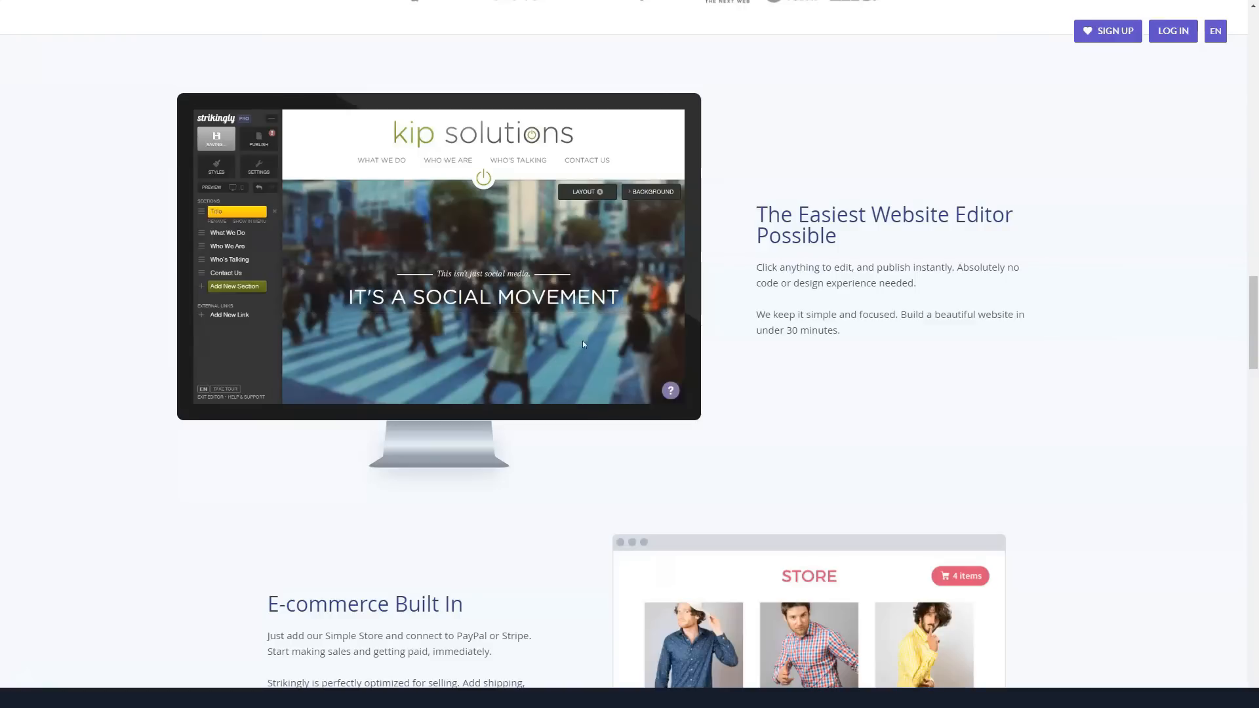
left_click(227, 232)
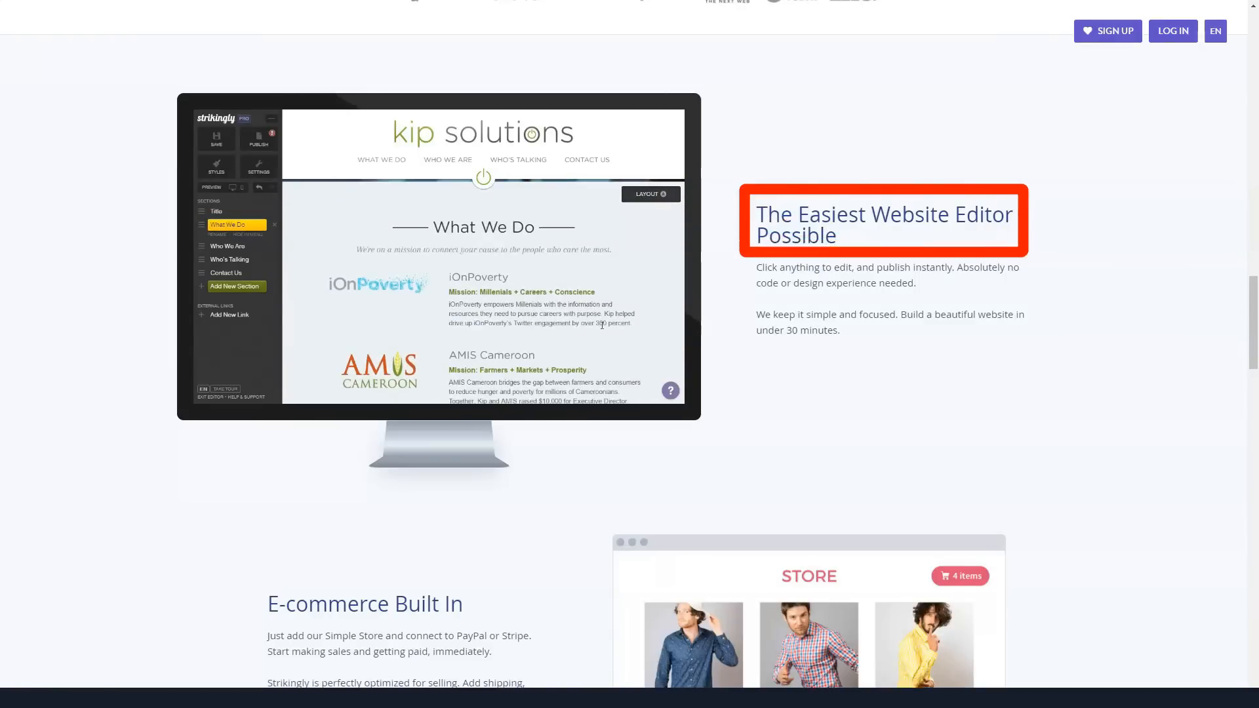
left_click(227, 238)
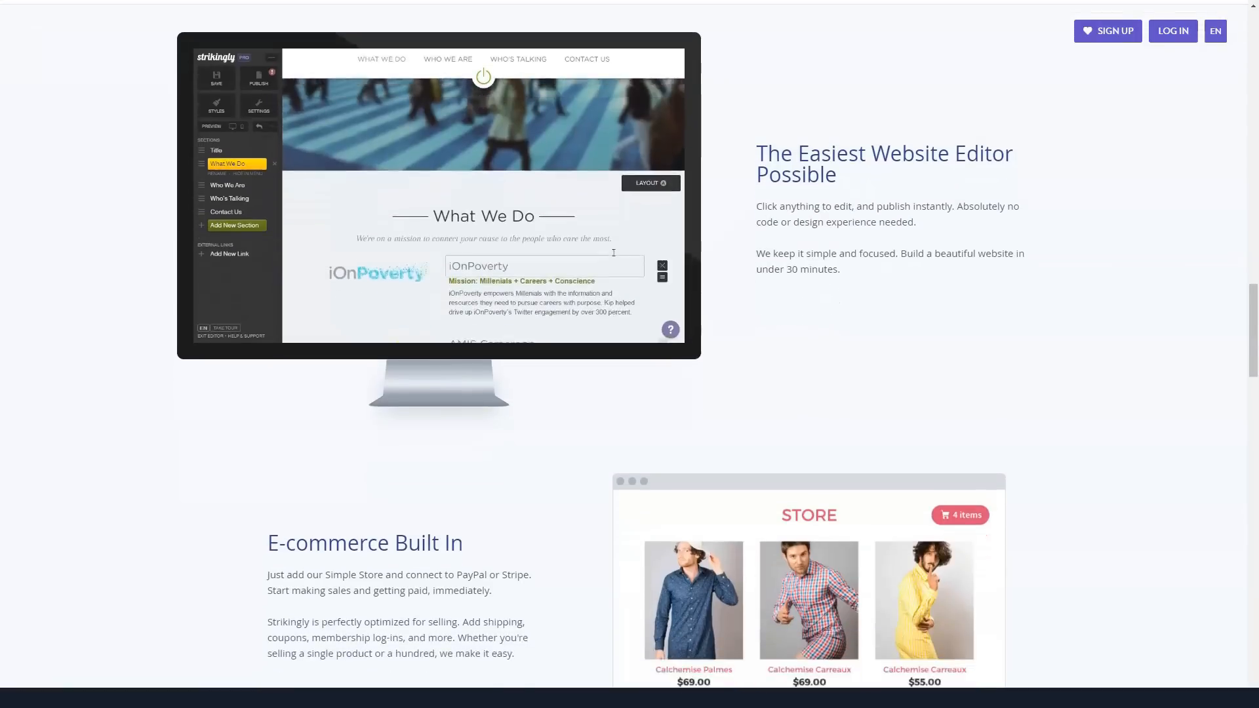
scroll("down", 3)
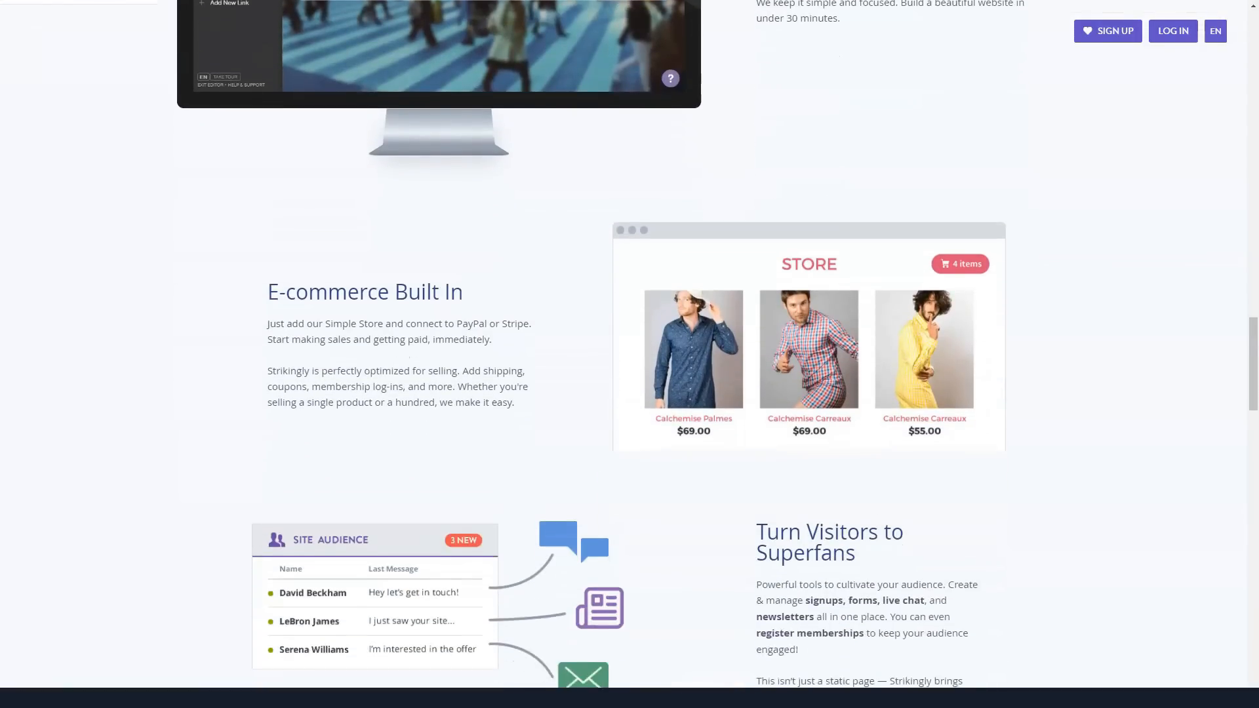
scroll("down", 3)
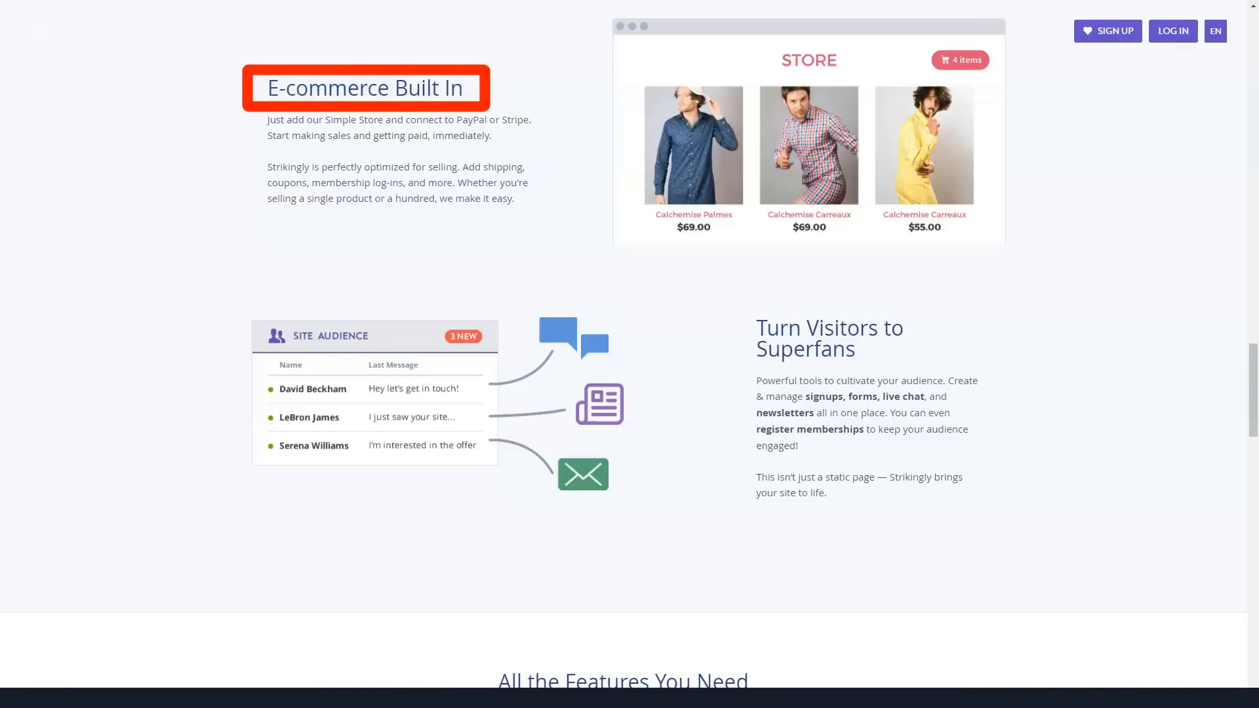
left_click(828, 338)
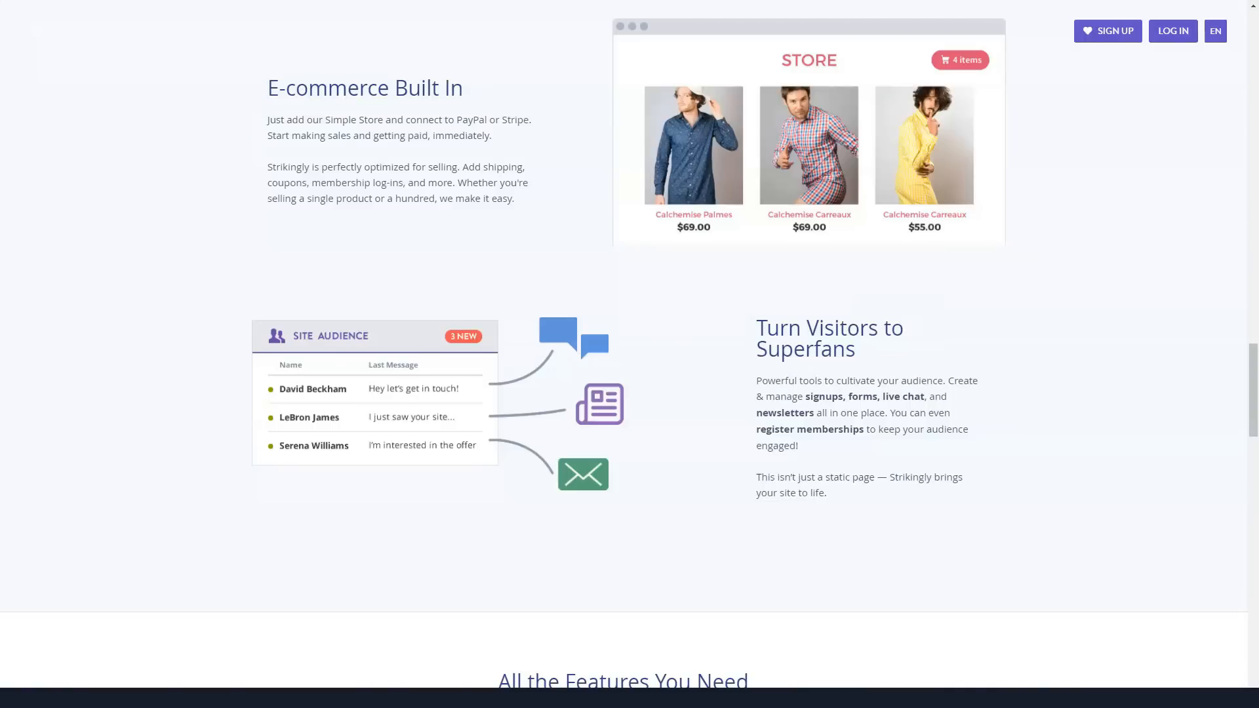
scroll("down", 3)
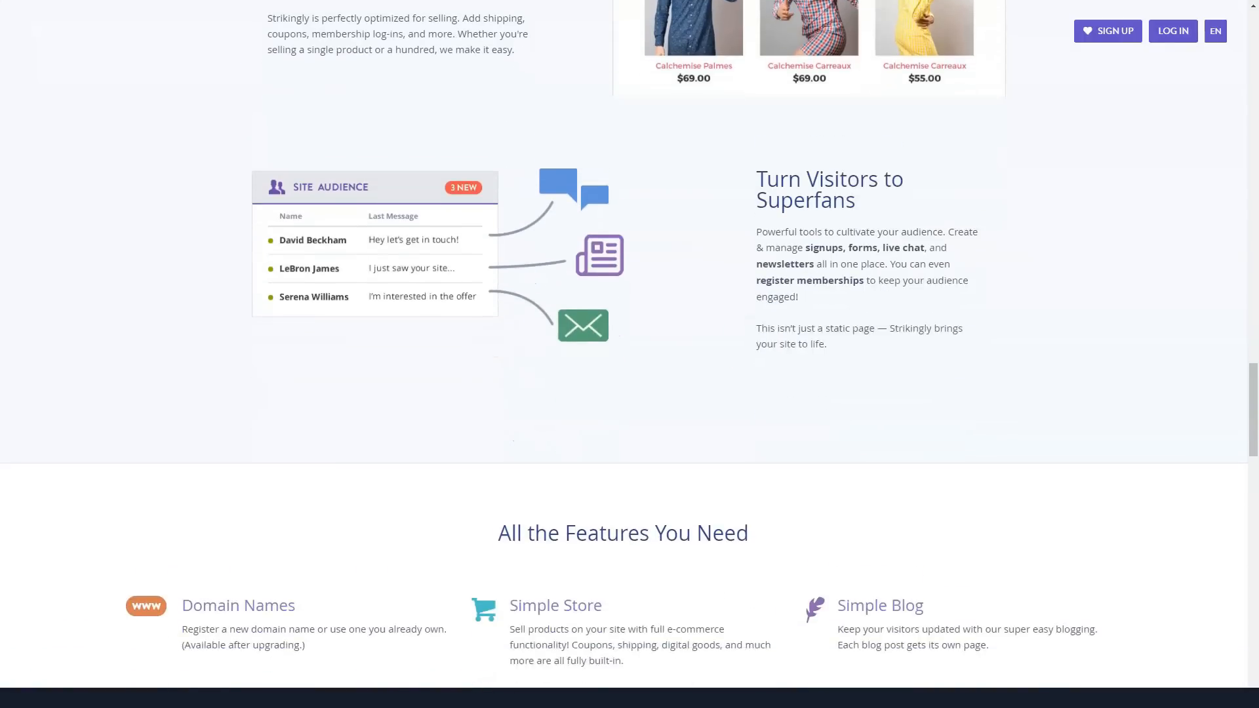
Step: Scroll Strikingly through the features and Our Customers Love Us testimonials to the footer
scroll("down", 3)
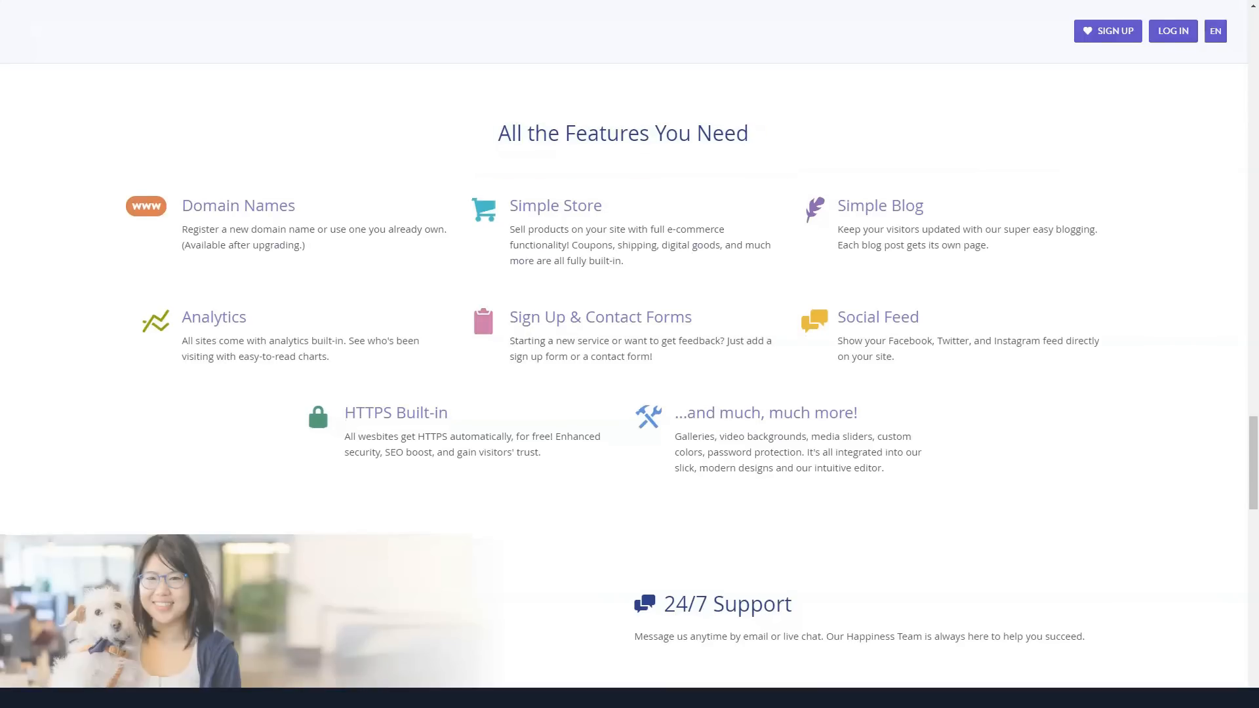
scroll("down", 3)
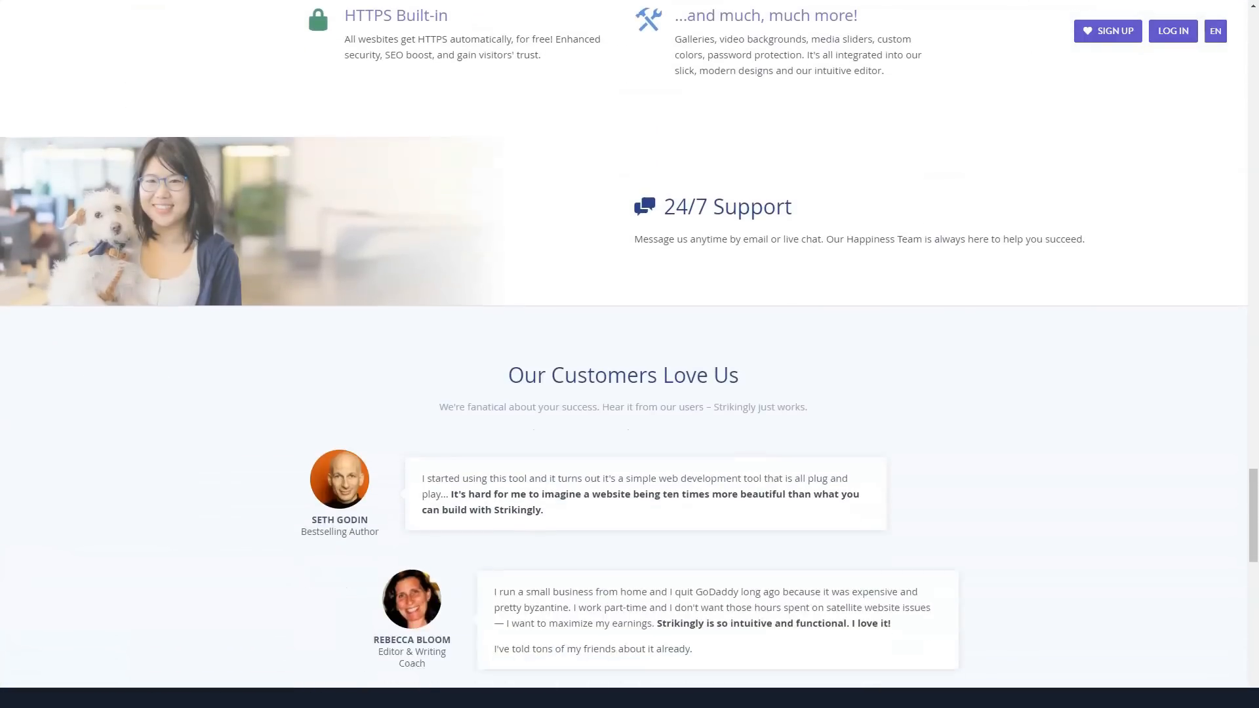
scroll("down", 3)
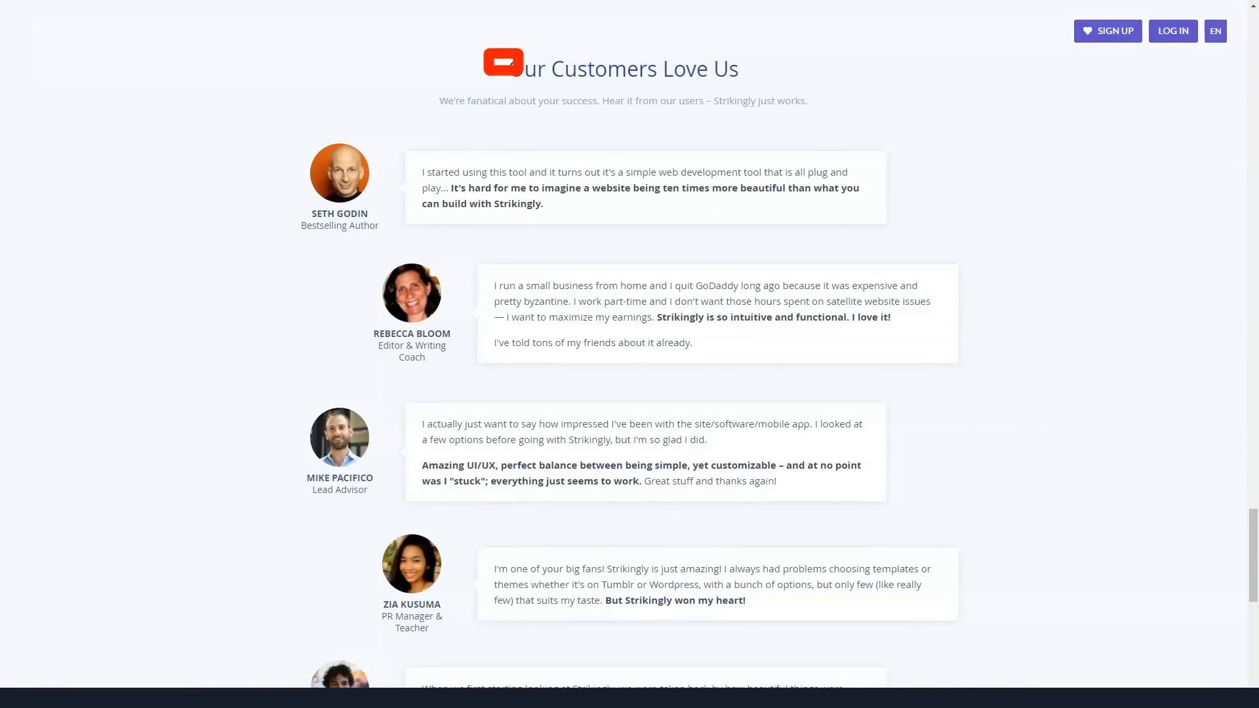
left_click(620, 68)
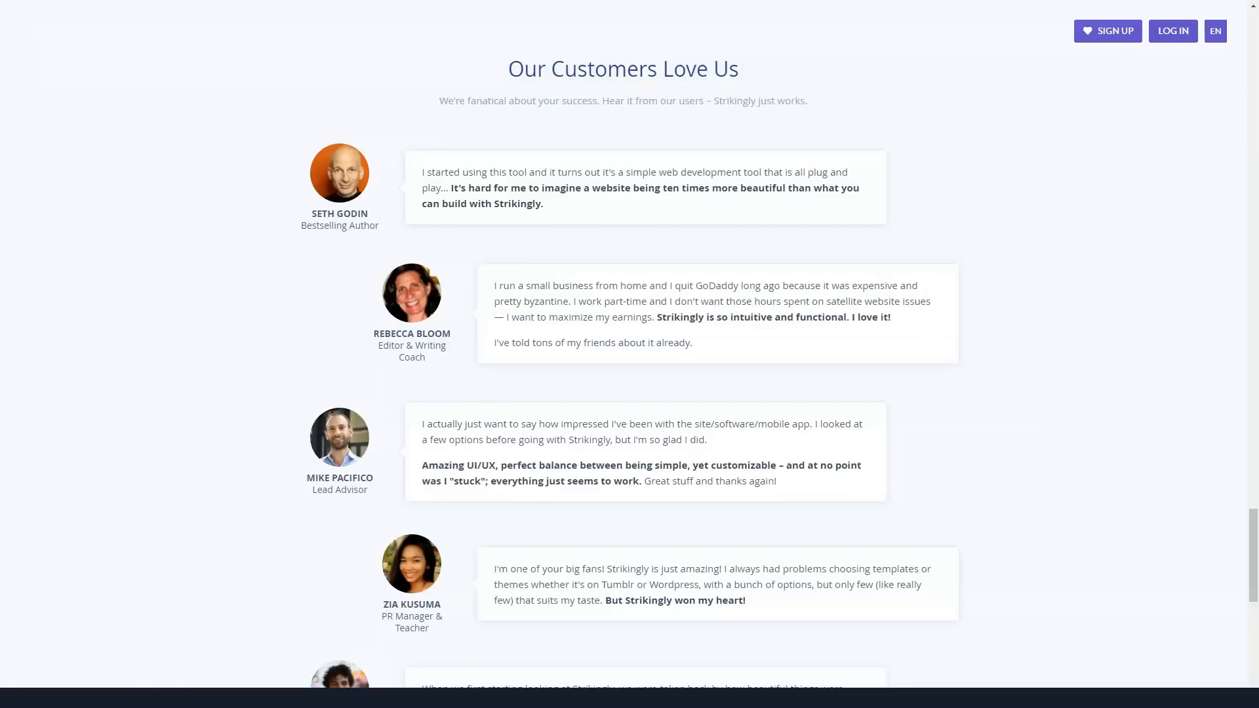
scroll("down", 3)
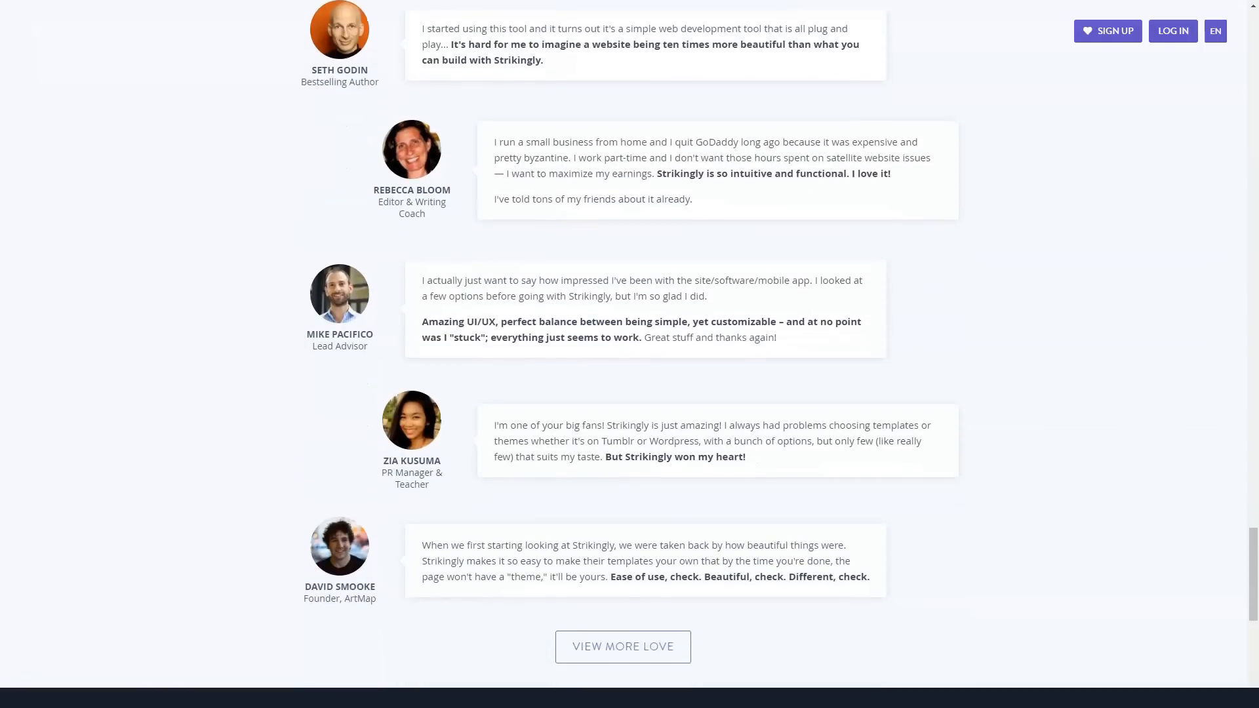
scroll("down", 3)
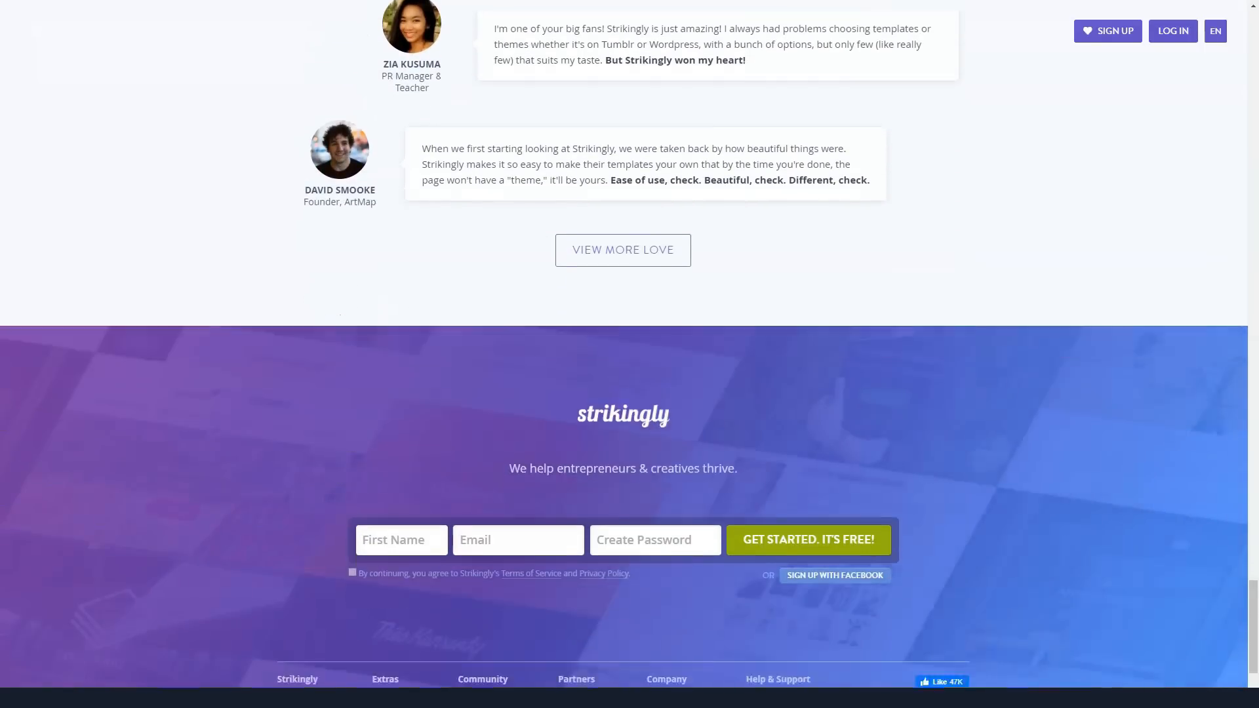
scroll("down", 3)
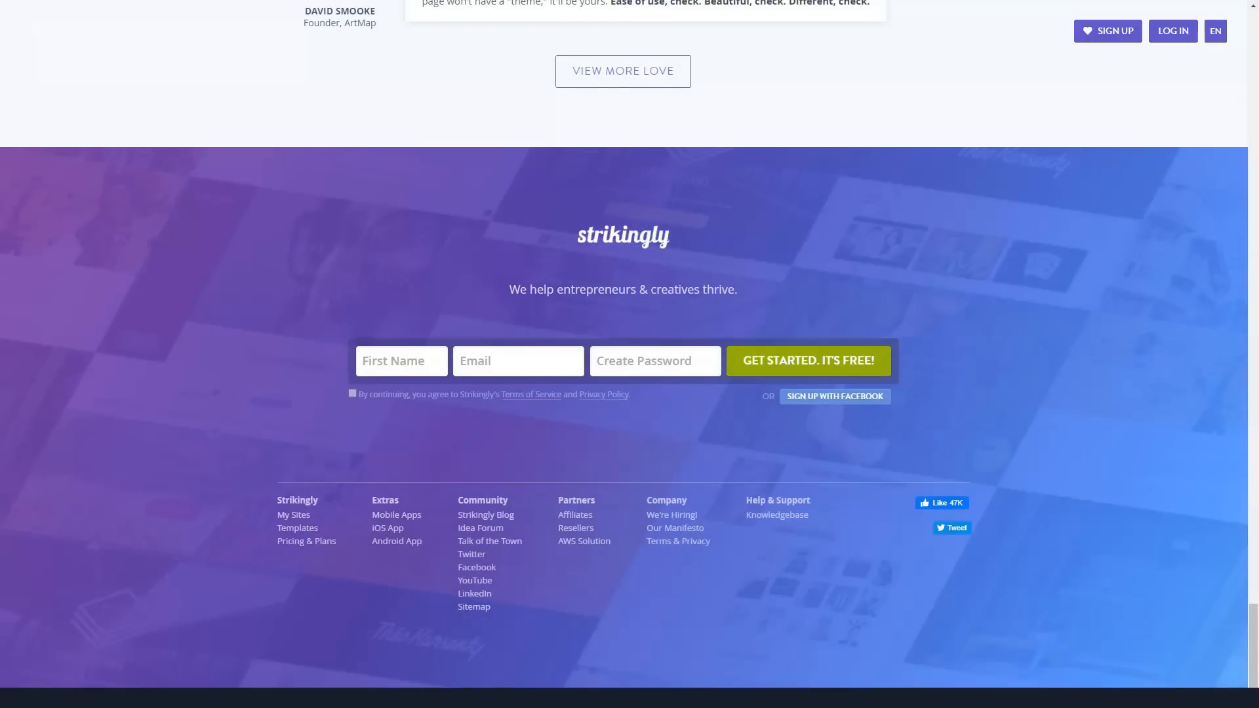
Step: Return to the top and open Strikingly's hamburger navigation menu
scroll("up", 3)
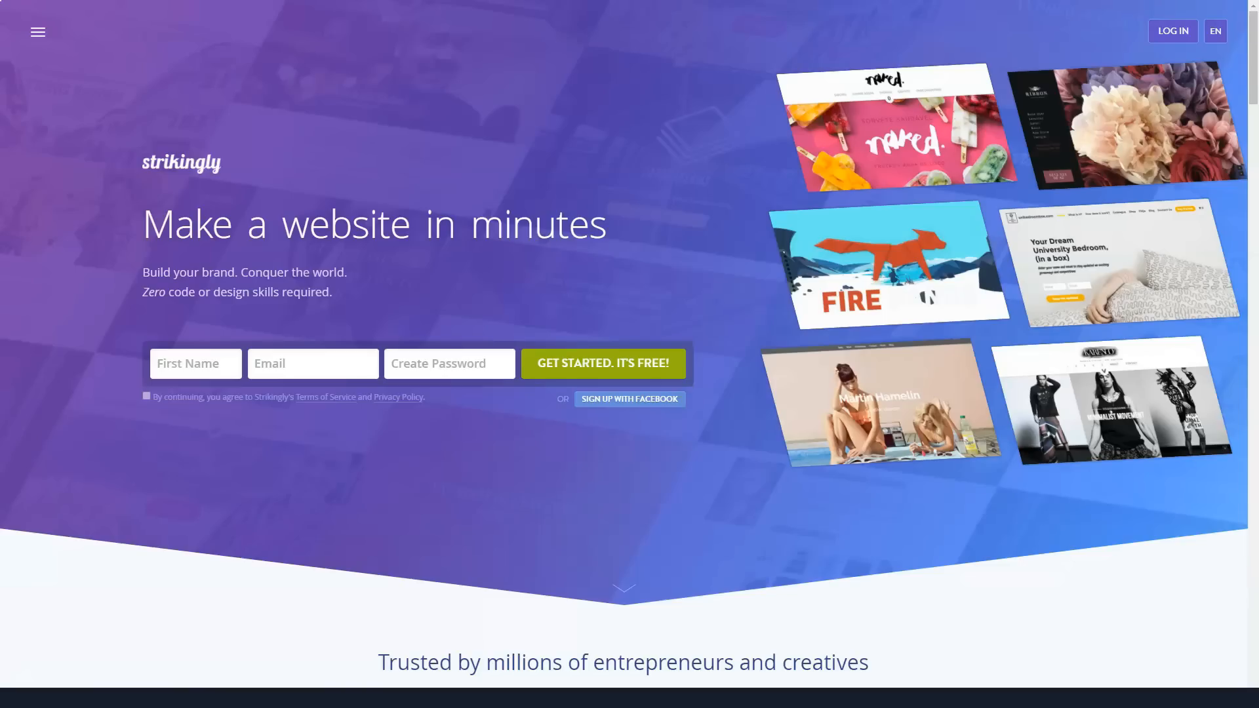
left_click(36, 31)
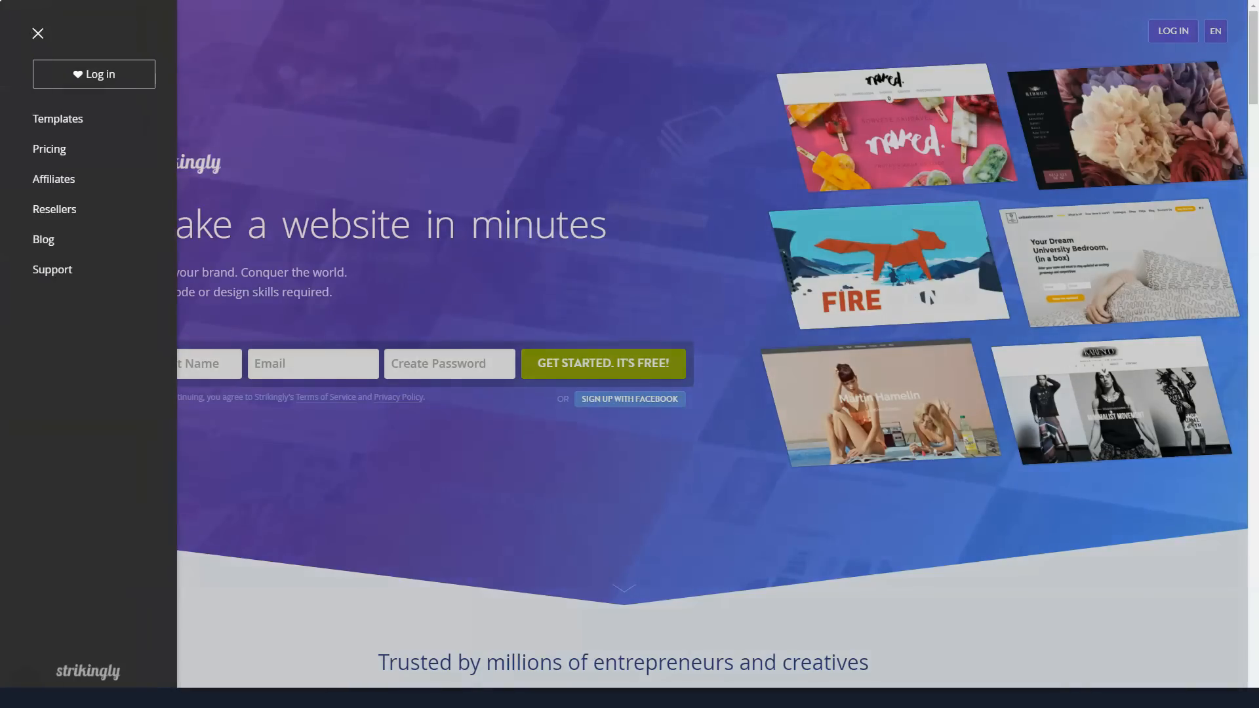
mouse_move(57, 118)
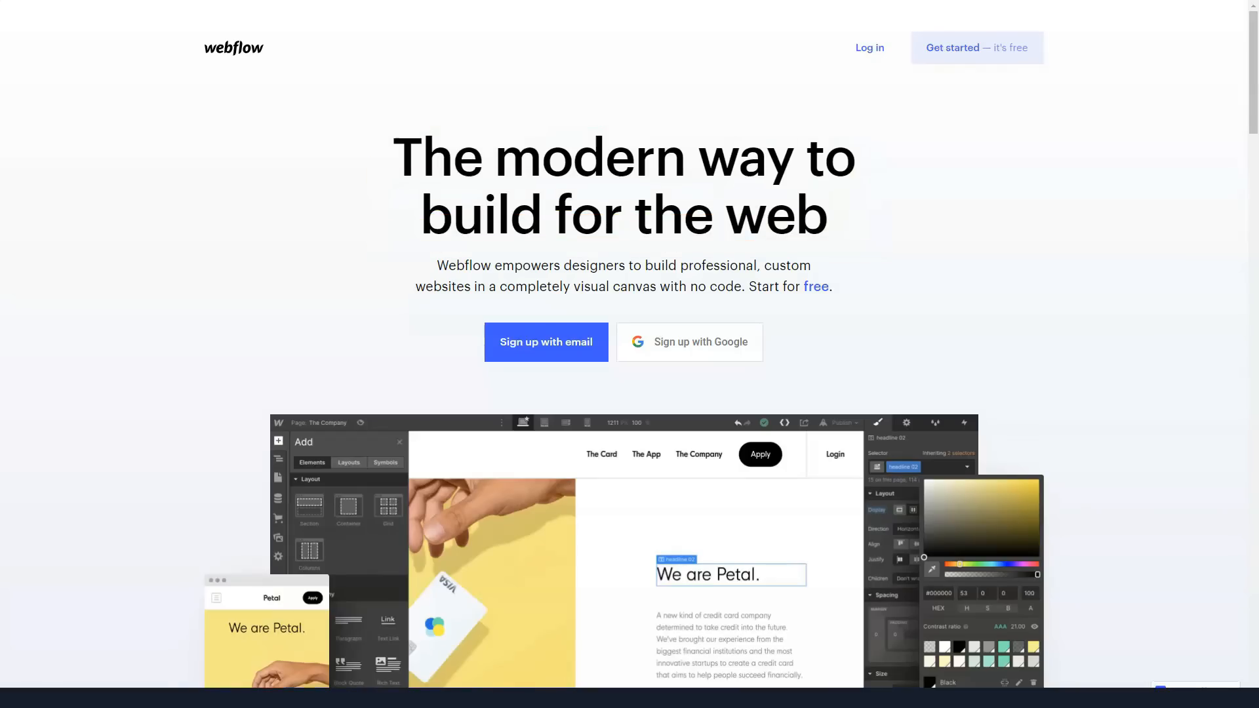
Step: Scroll the Webflow homepage past the hero through the Build and Launch sections
scroll("down", 3)
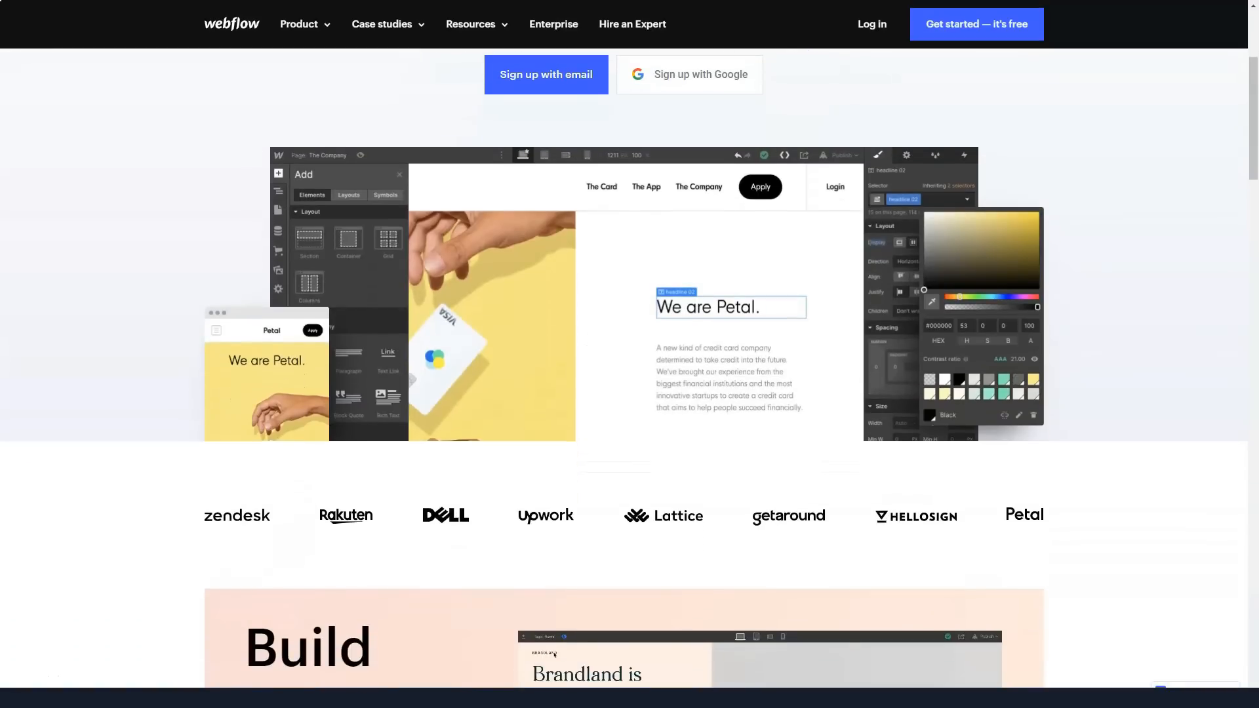
scroll("down", 3)
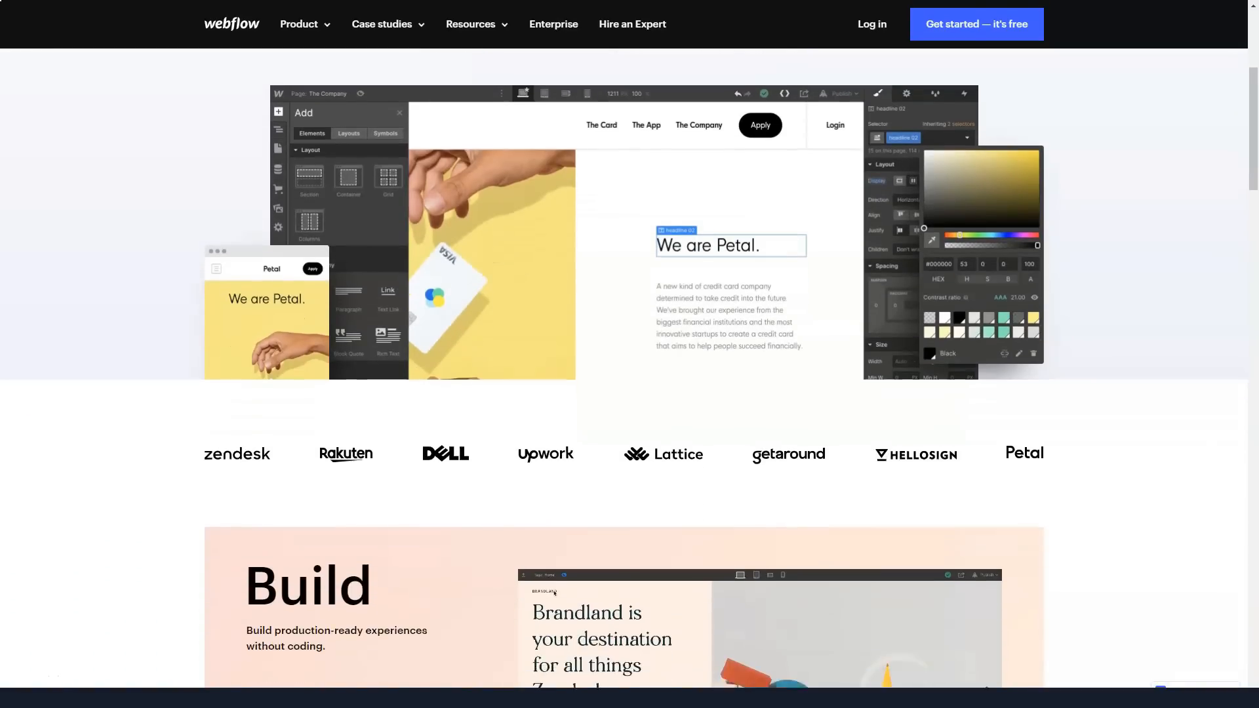
scroll("down", 3)
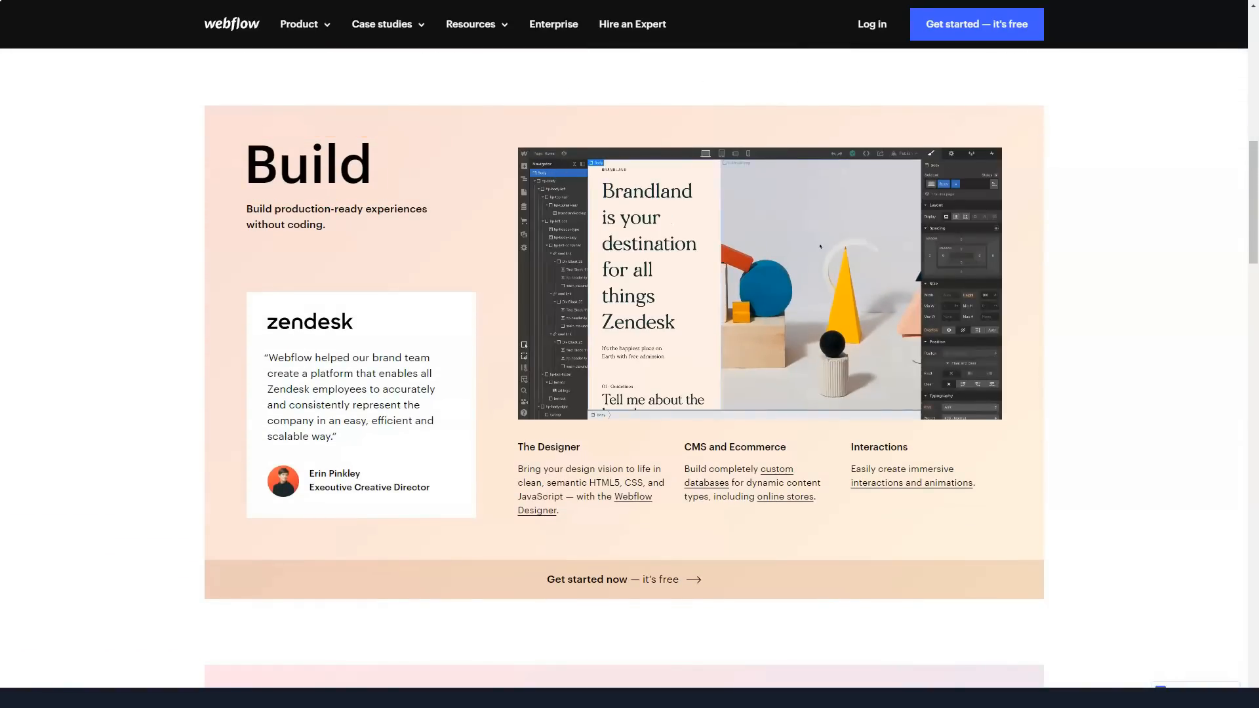
scroll("down", 3)
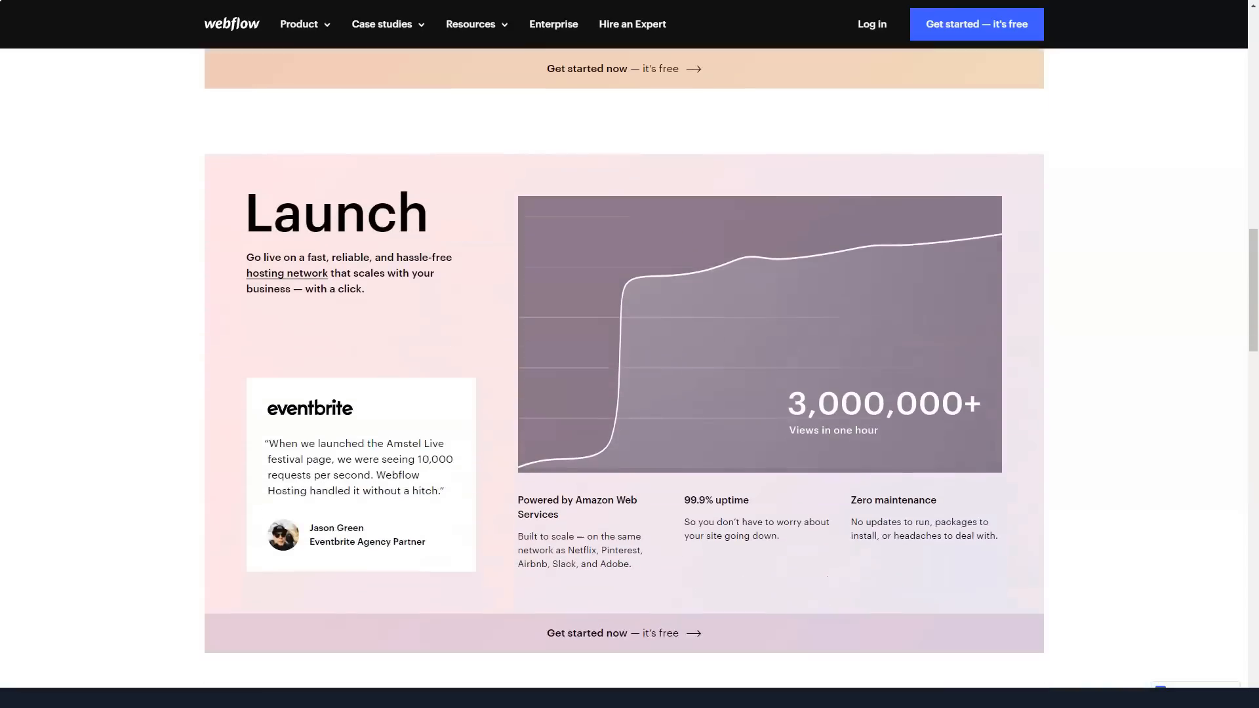
scroll("down", 3)
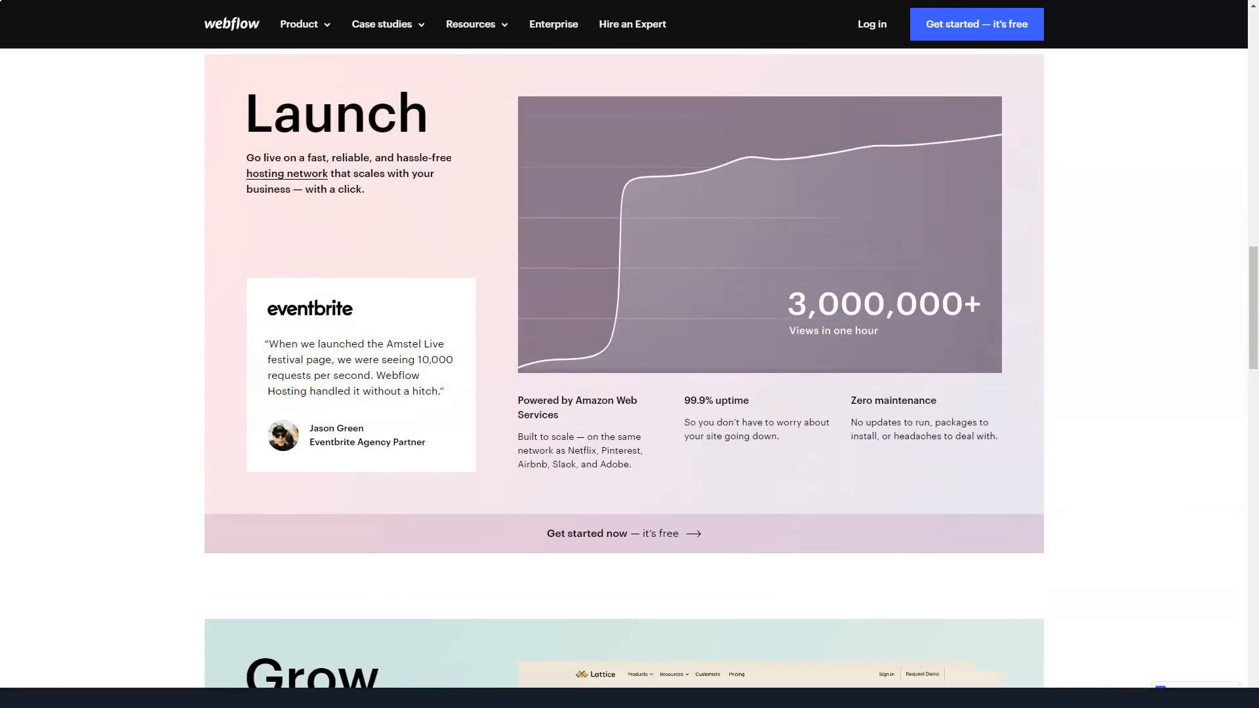
scroll("down", 3)
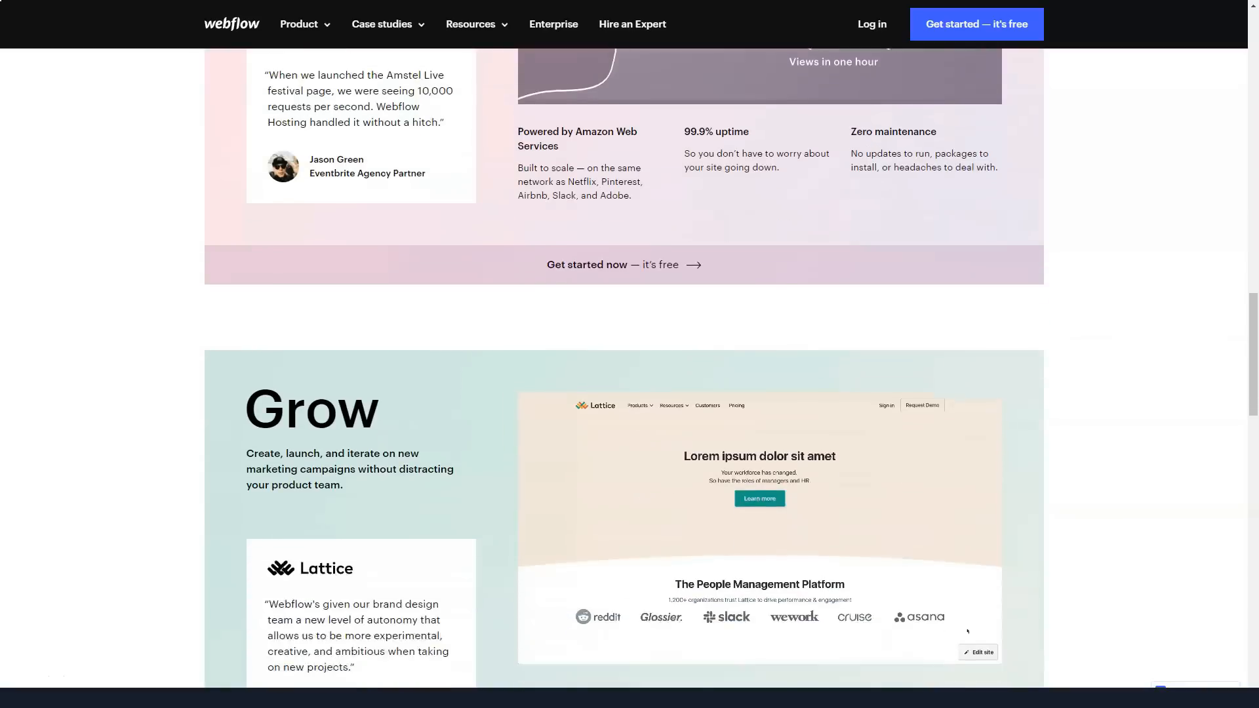
Step: Continue past Grow and Resources to Free until you're ready to launch
scroll("down", 3)
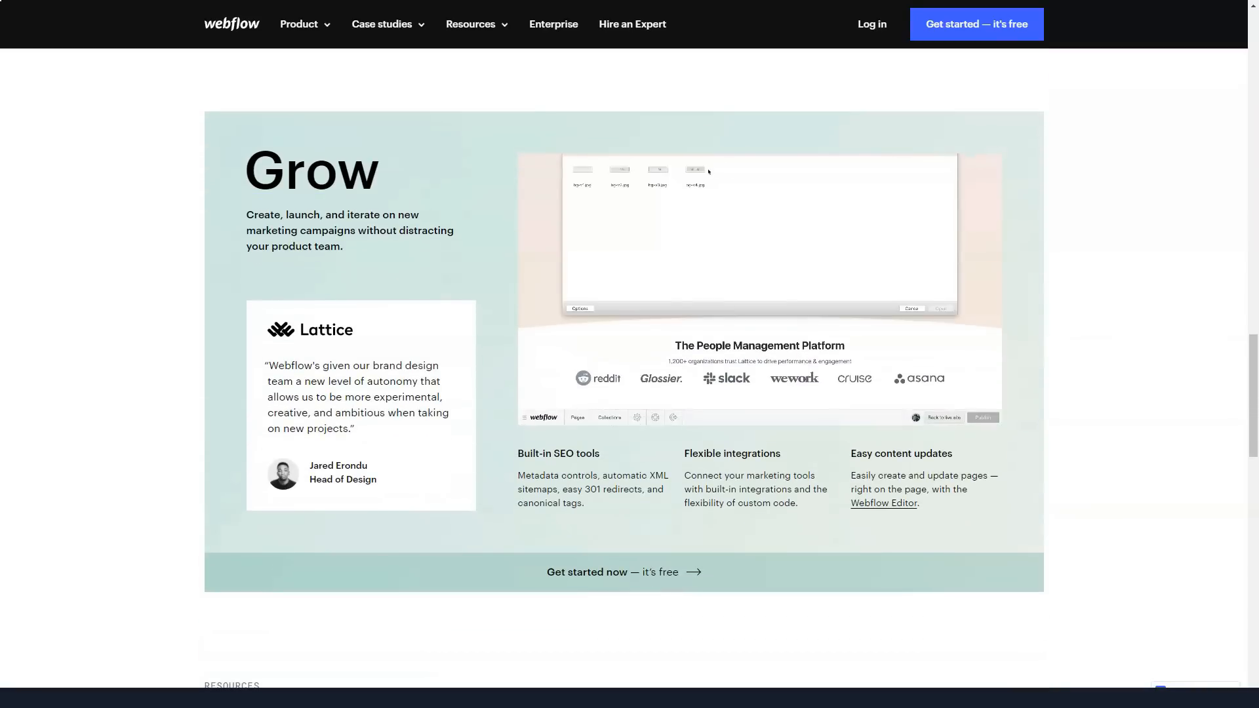
scroll("down", 3)
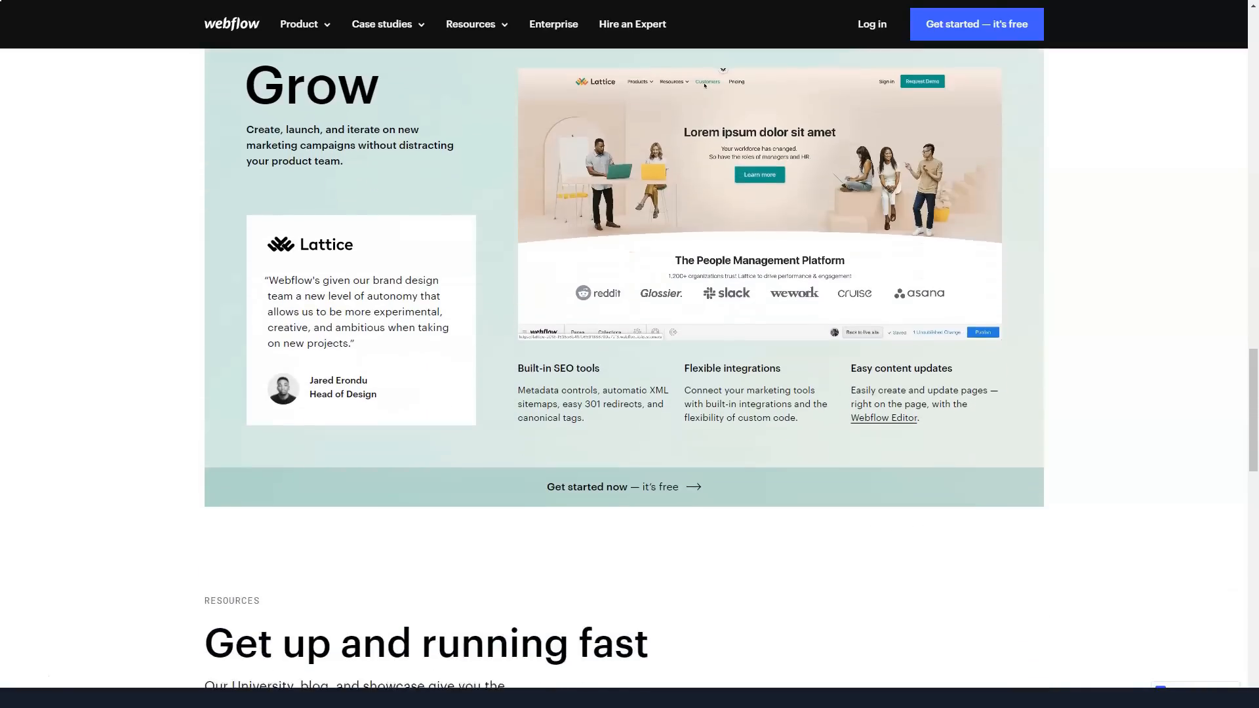
scroll("down", 3)
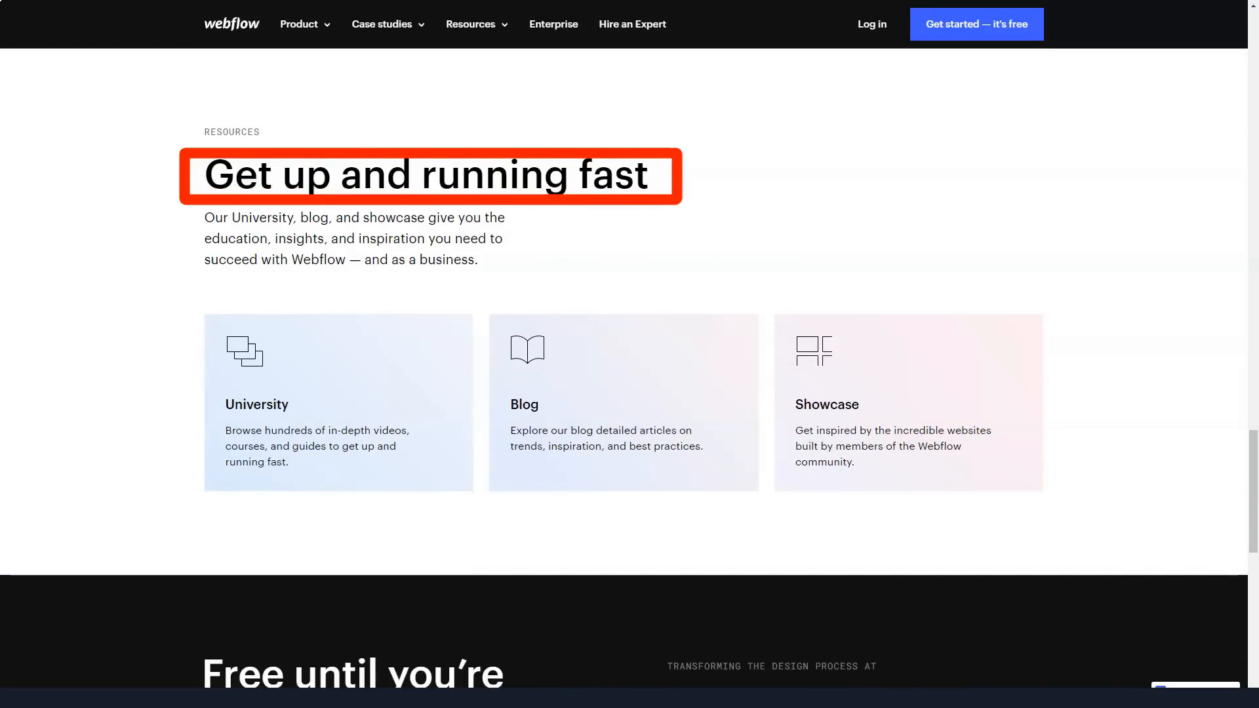
scroll("down", 3)
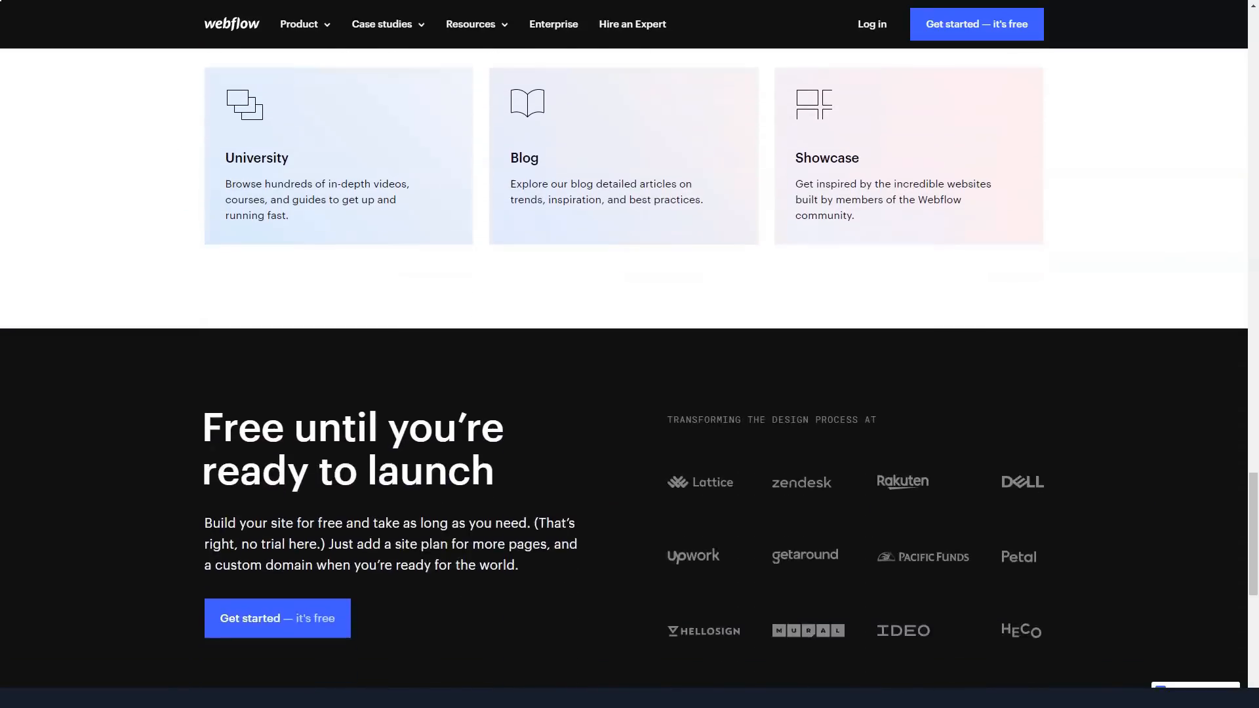
scroll("down", 3)
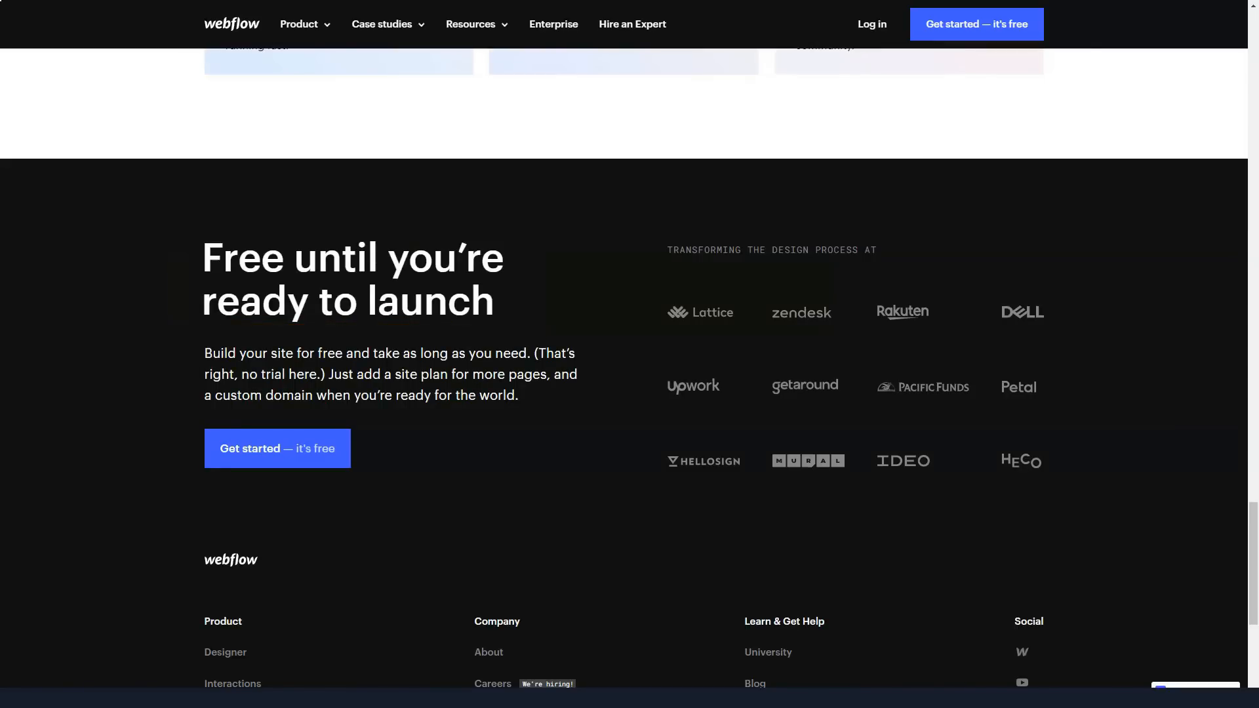
Step: Open Webflow's Designer page and scroll into the Structure section
left_click(299, 24)
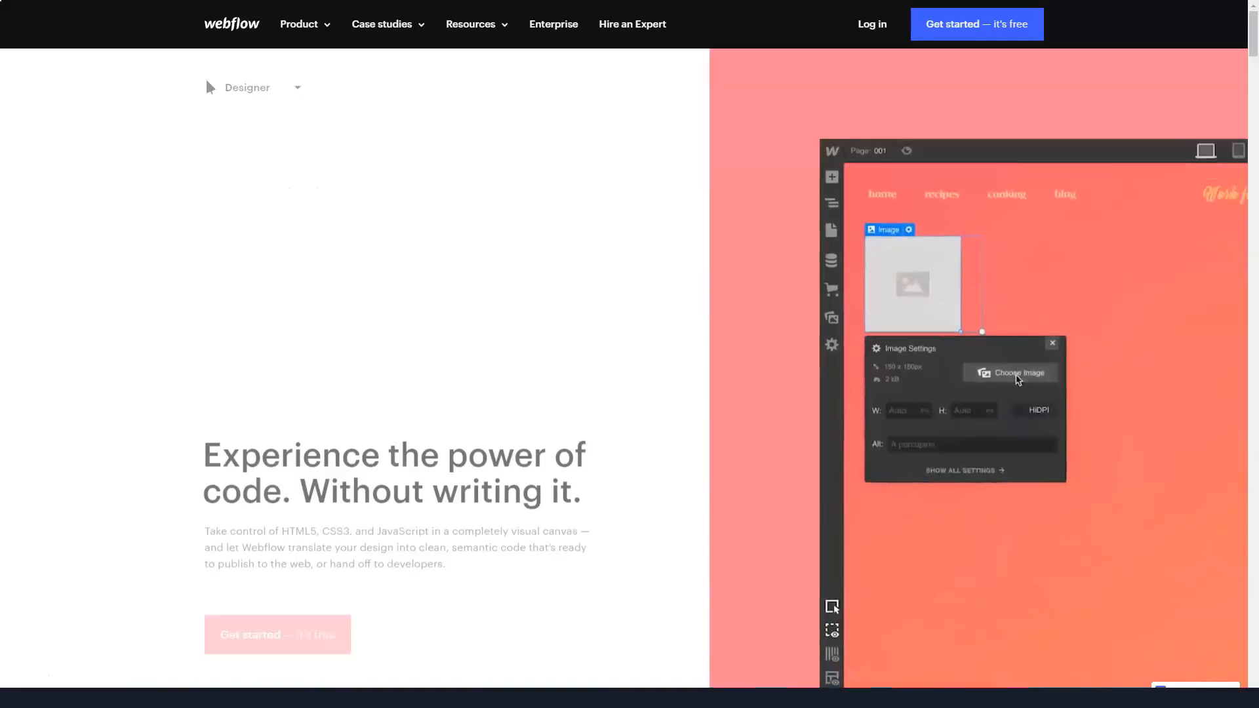
left_click(1010, 372)
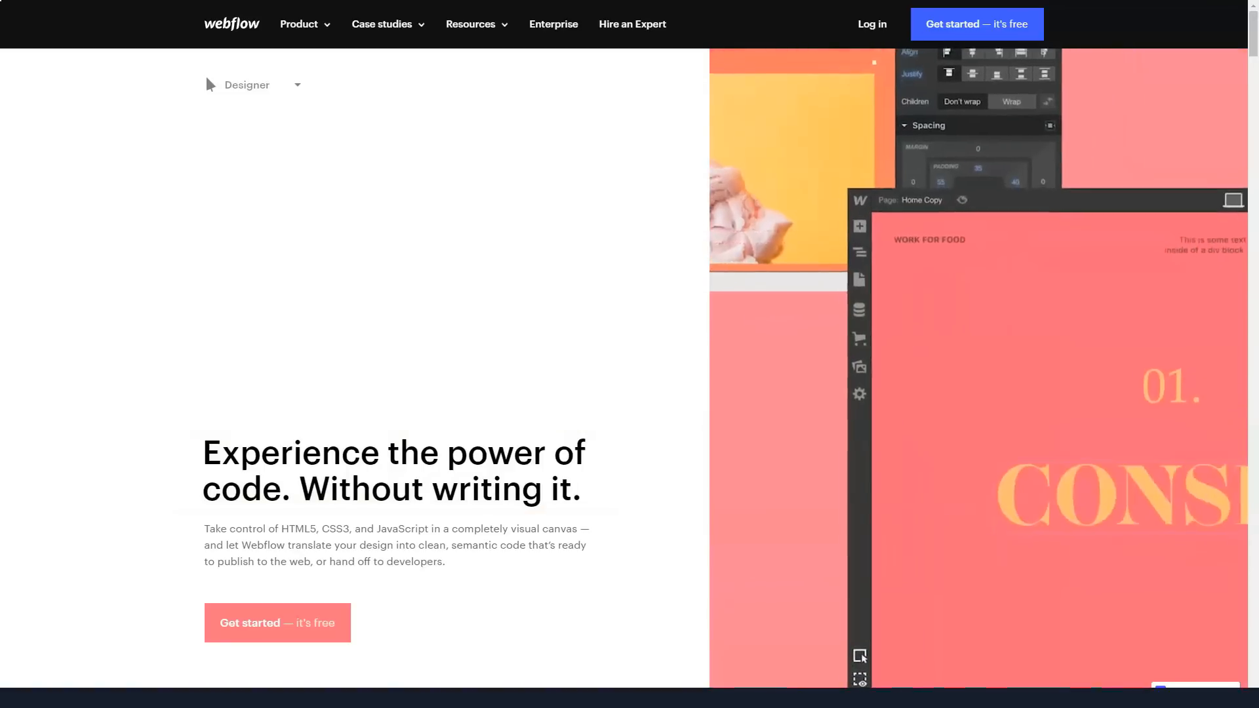
scroll("down", 3)
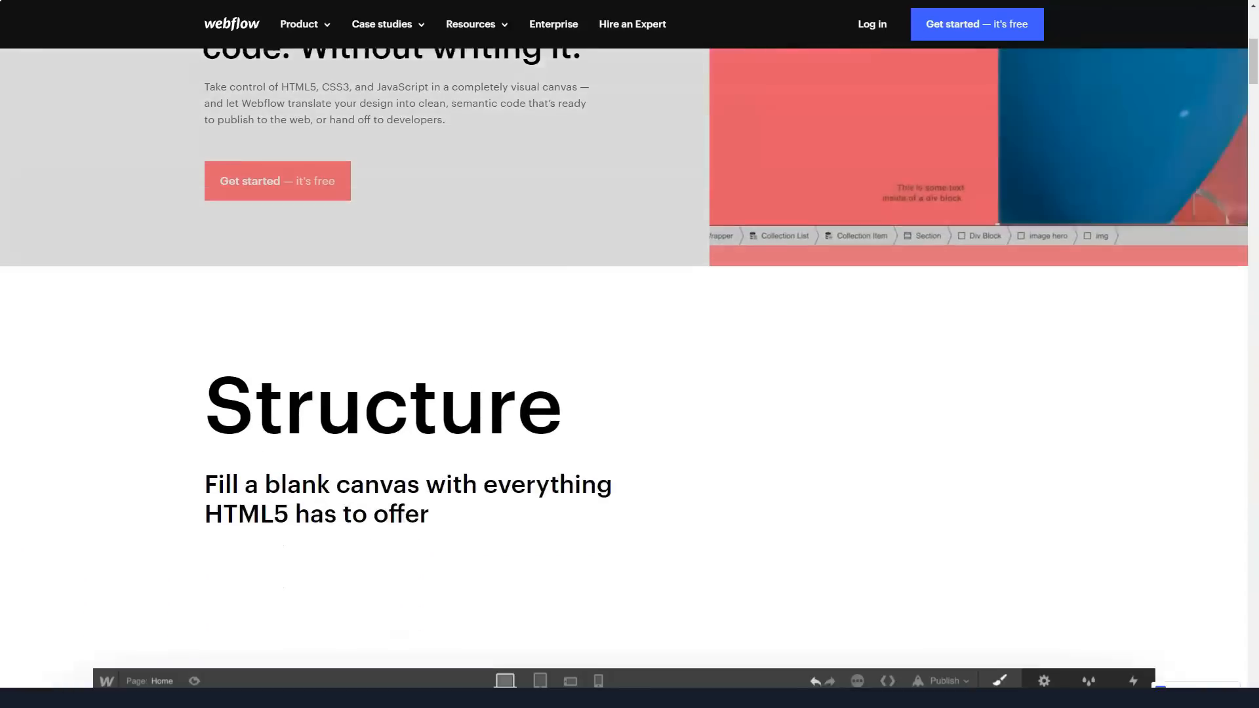
scroll("down", 3)
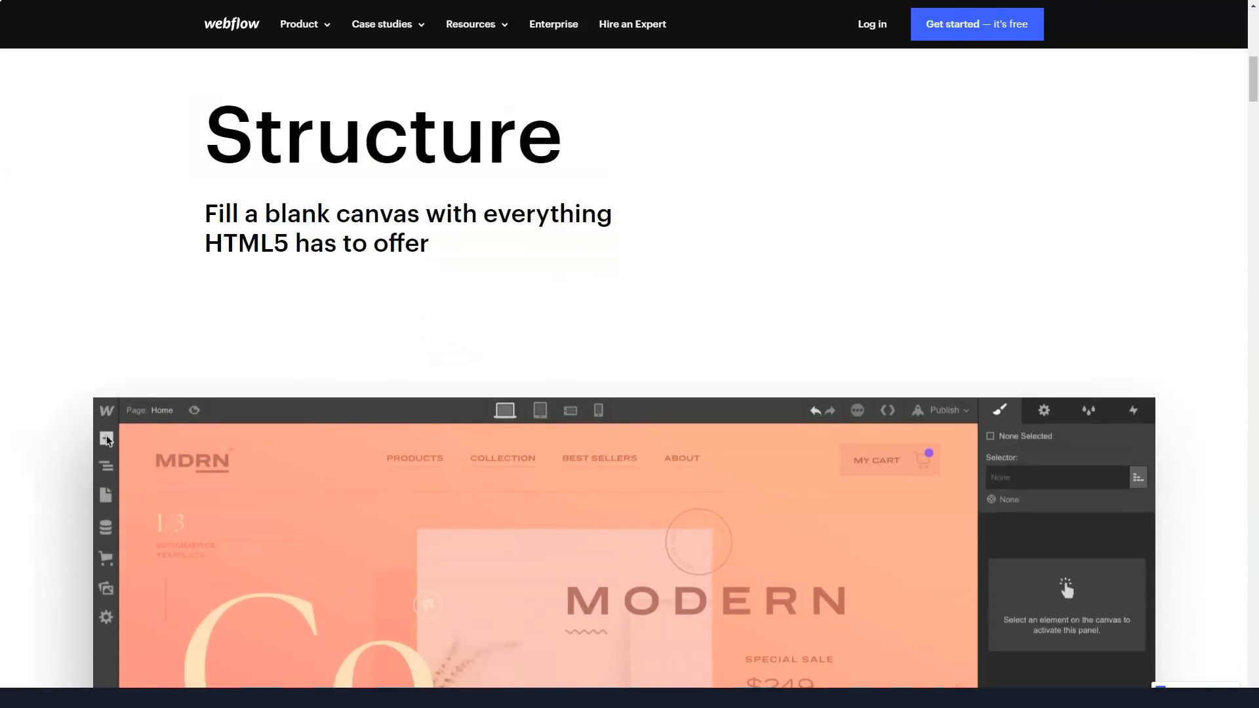
Step: Continue through elements, symbols and navigator features to the Style heading
scroll("down", 3)
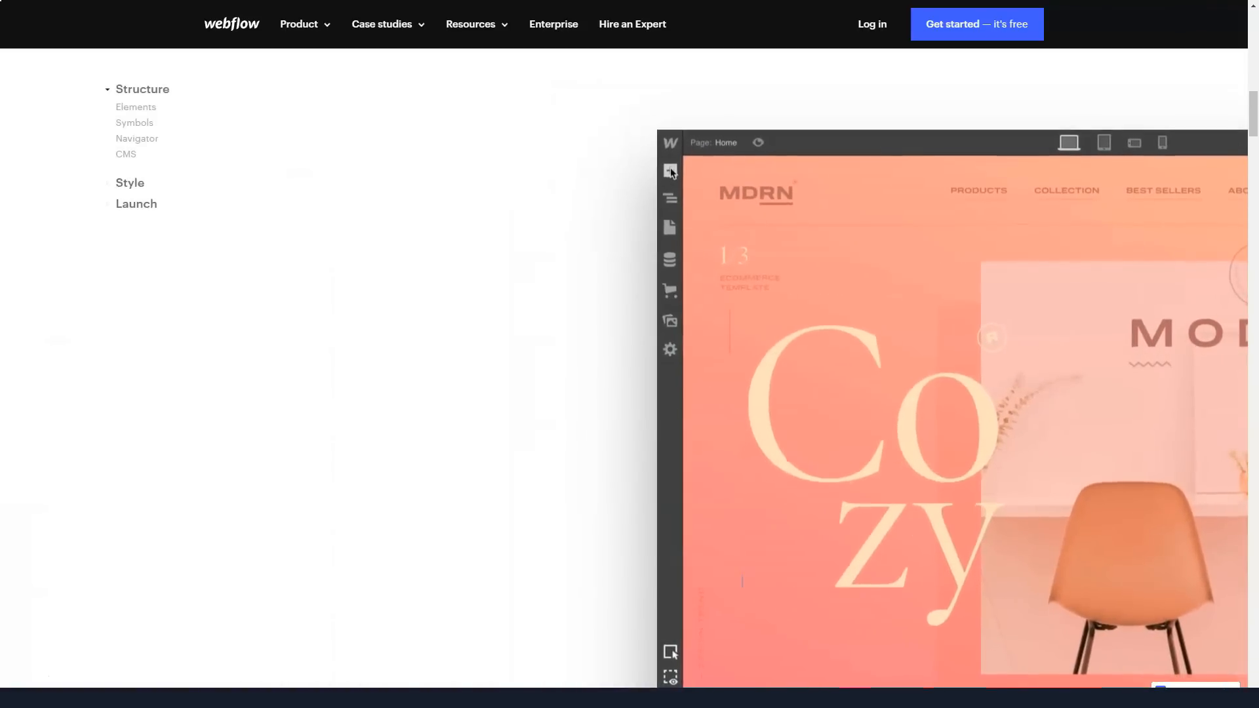
left_click(135, 108)
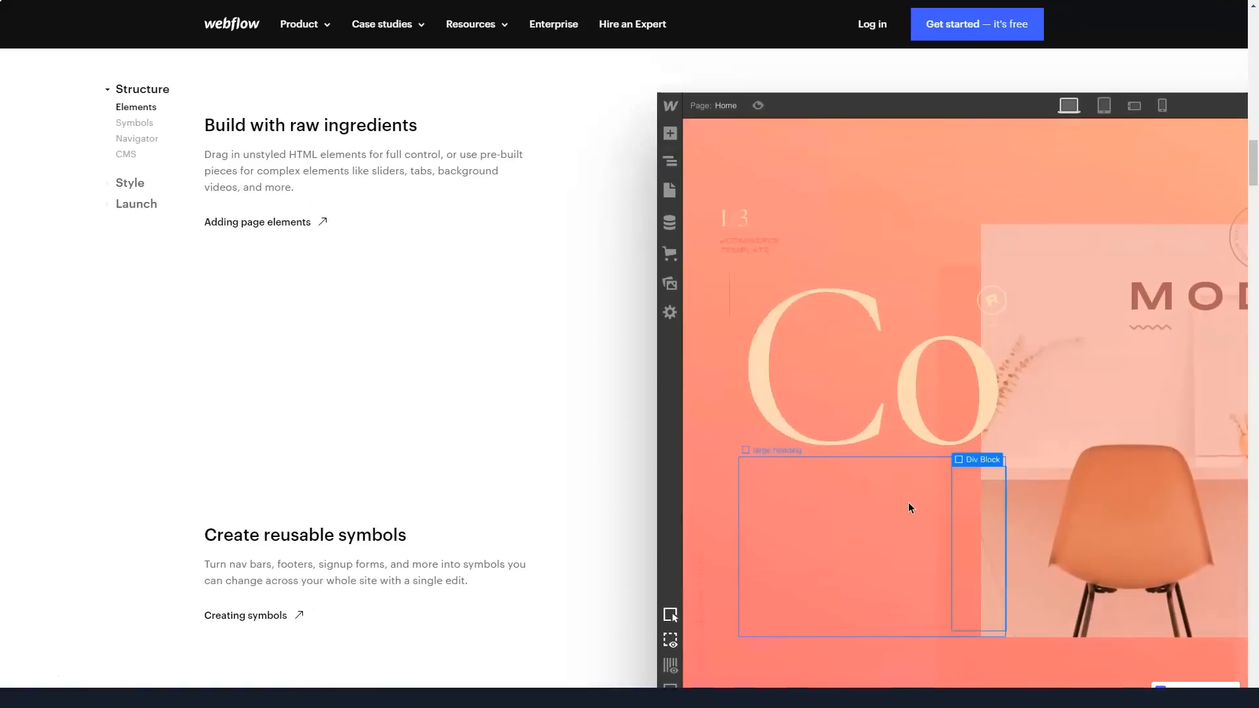
mouse_move(897, 509)
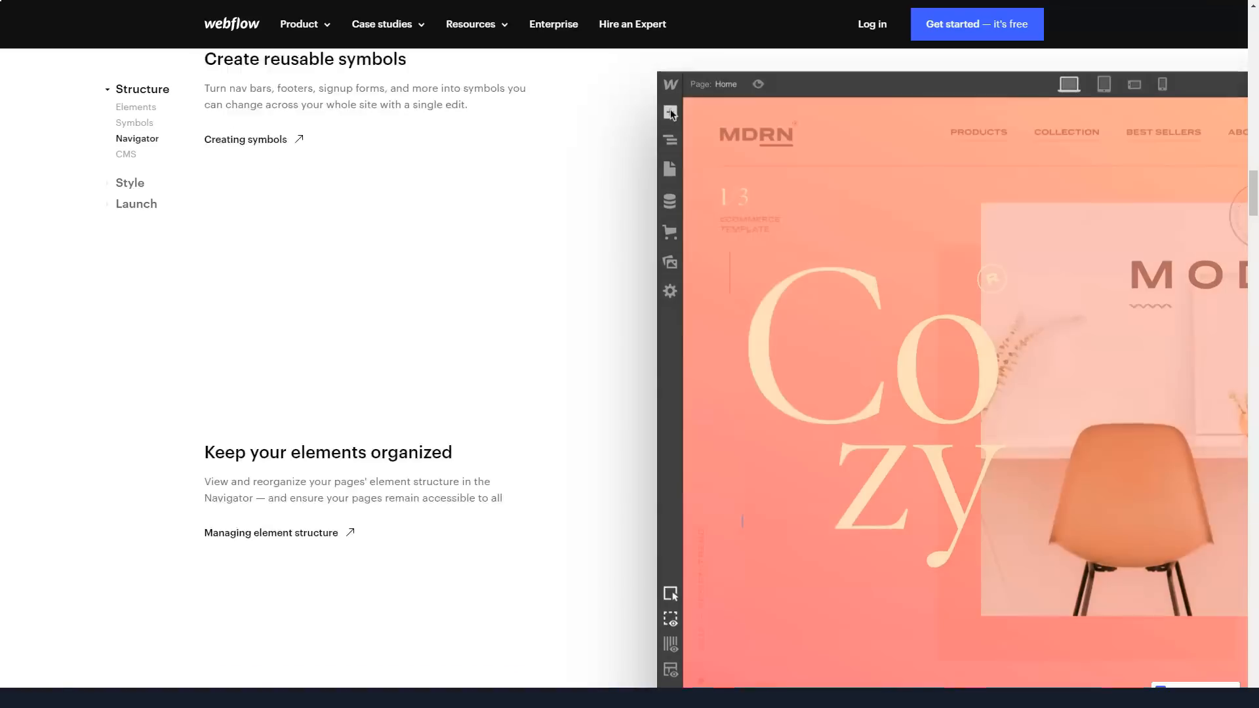
scroll("down", 3)
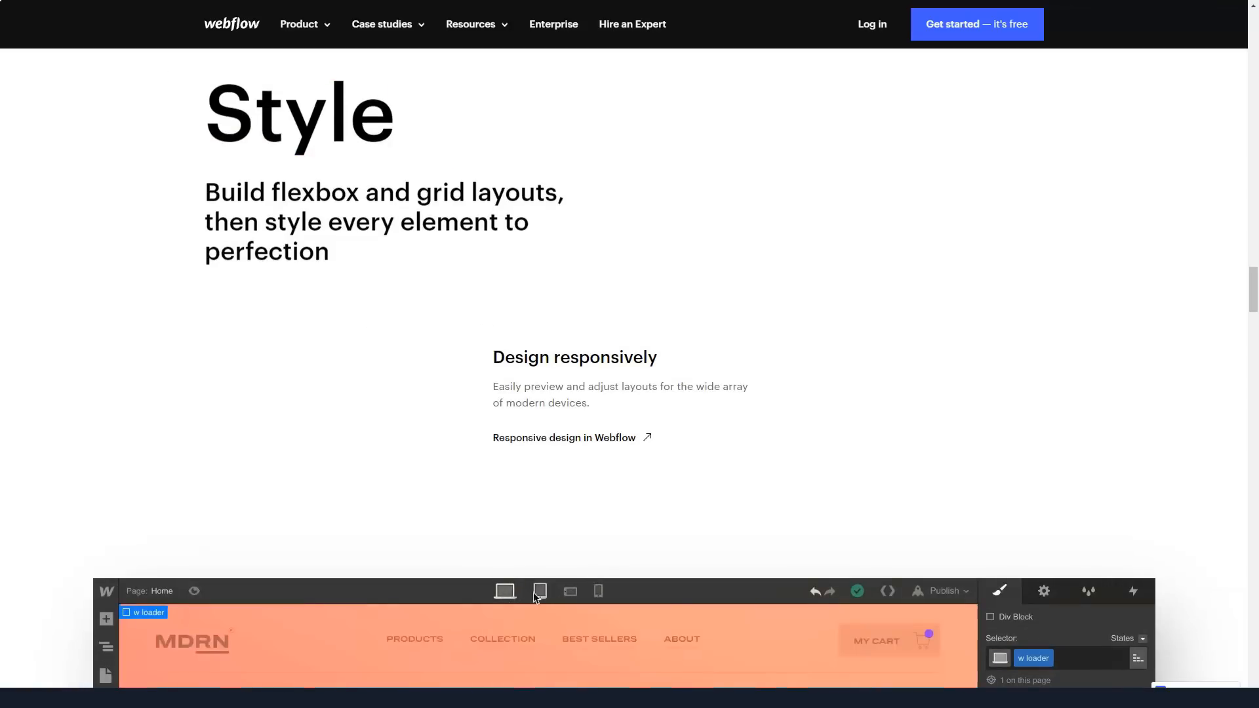
Step: Switch from the Webflow Designer page to the Wix homepage tab
left_click(598, 590)
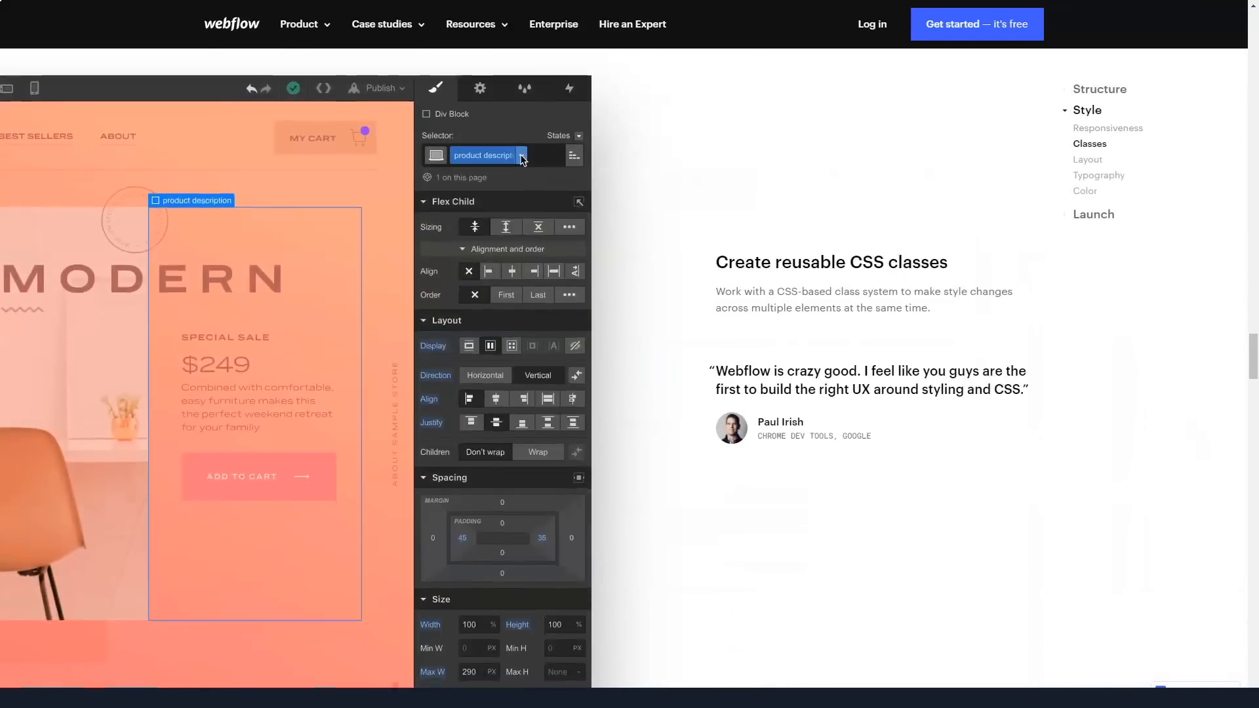
type("a")
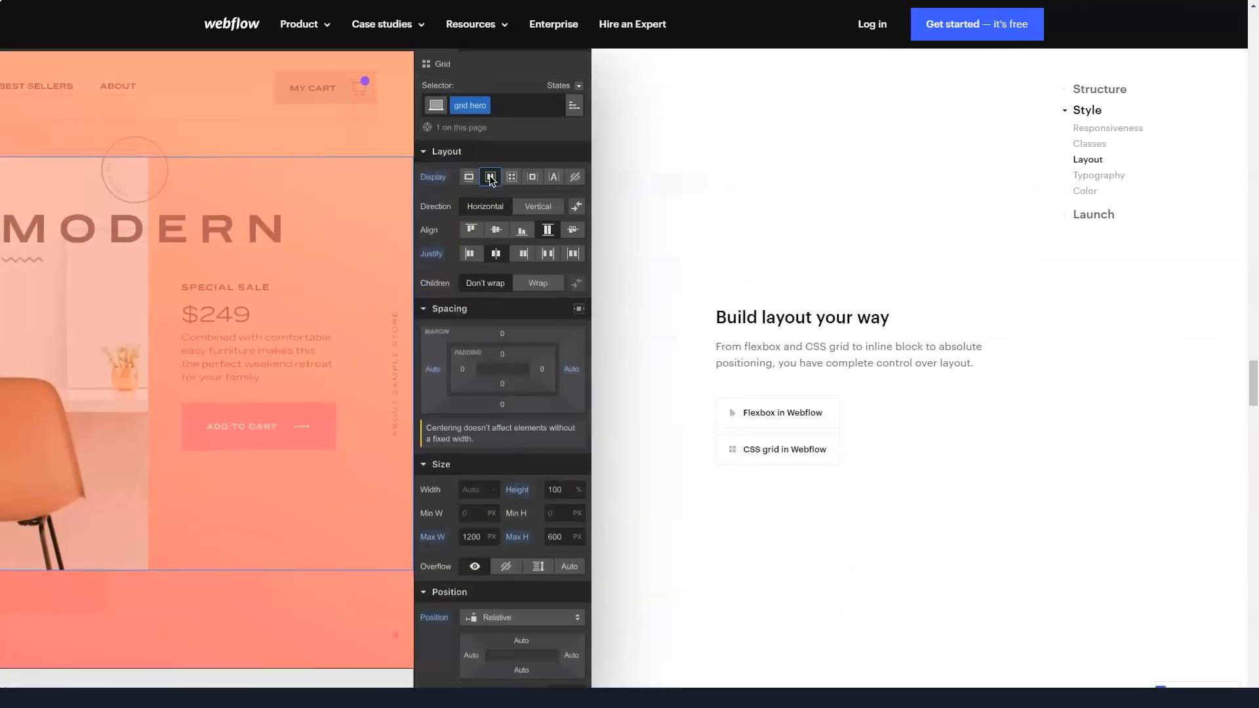
left_click(491, 175)
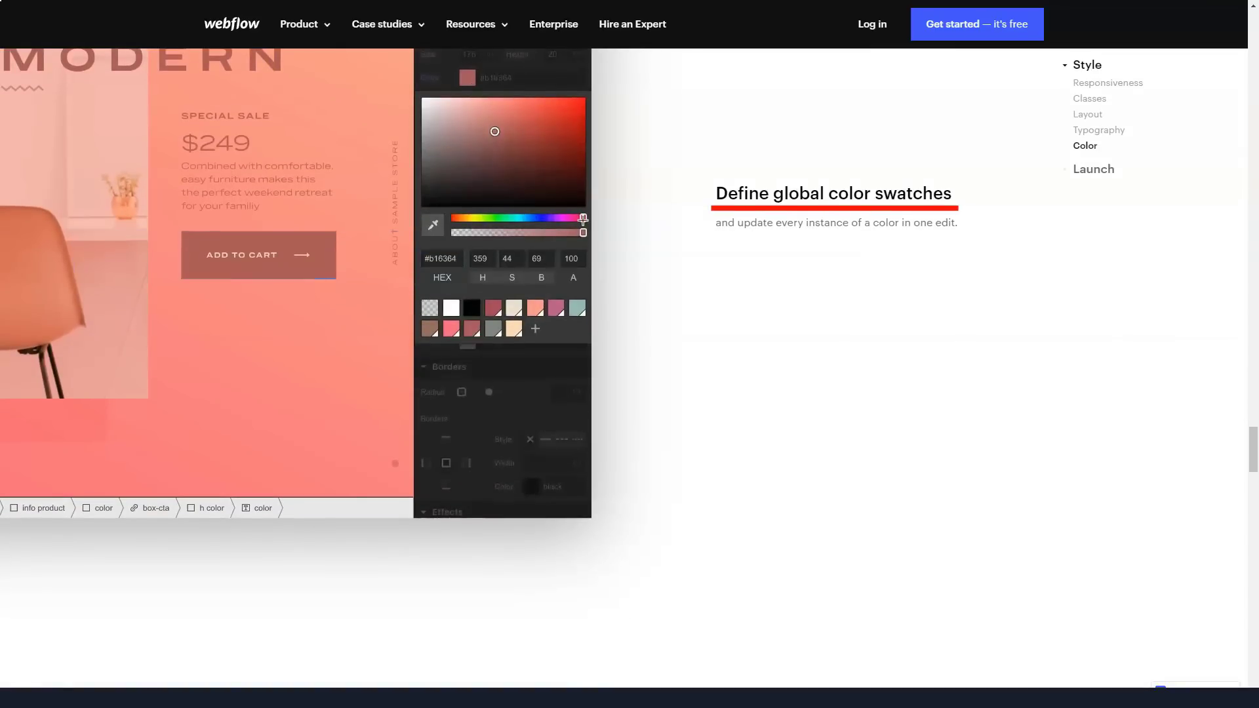
Step: Scroll down from the top of the Wix homepage into its opening sections
scroll("down", 3)
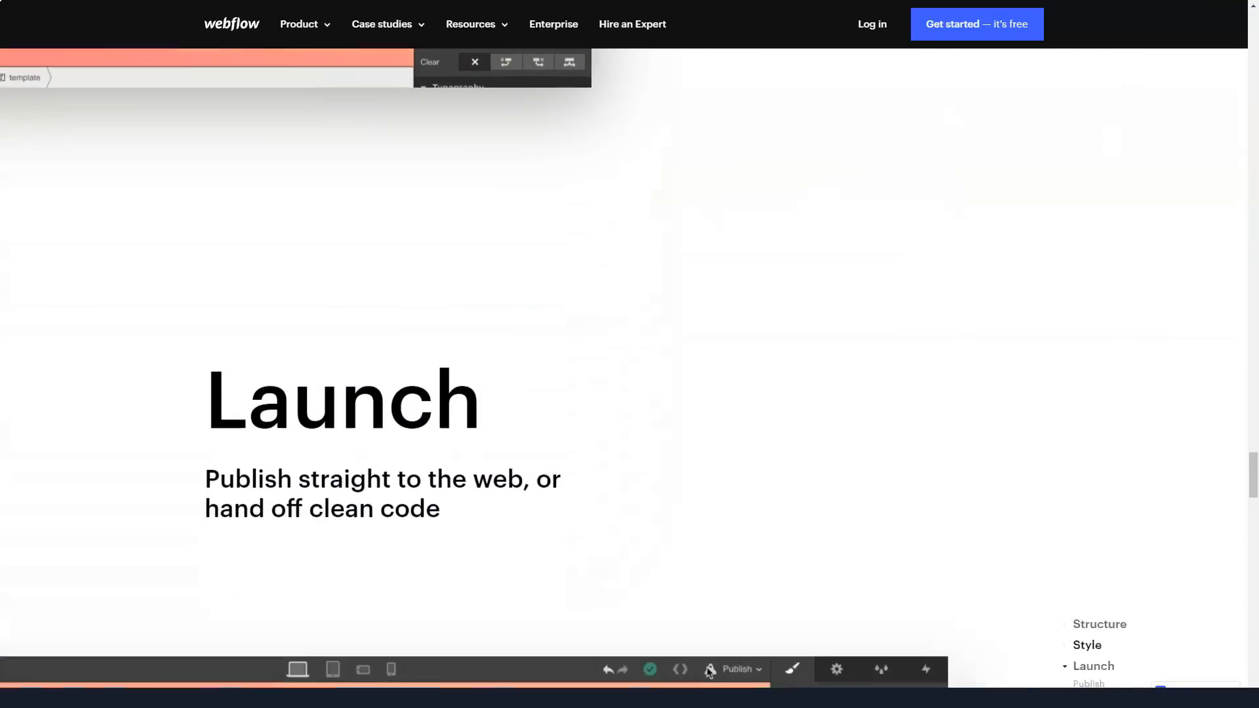
scroll("down", 3)
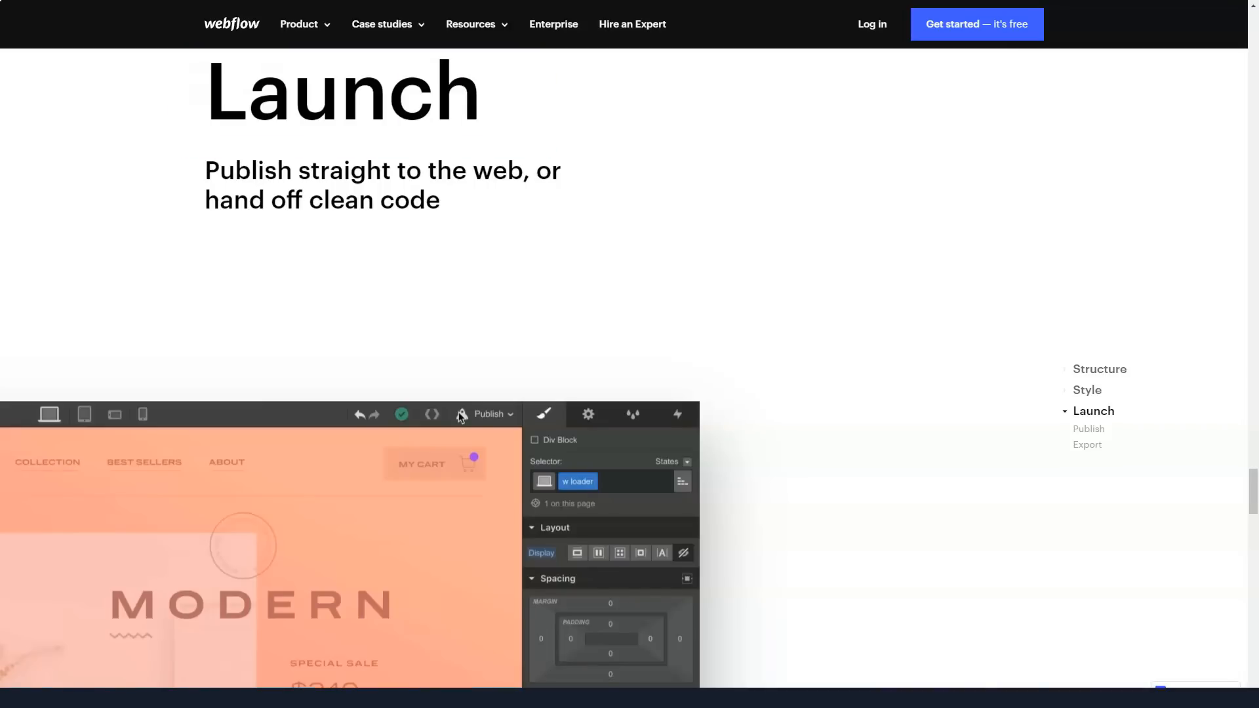
scroll("down", 3)
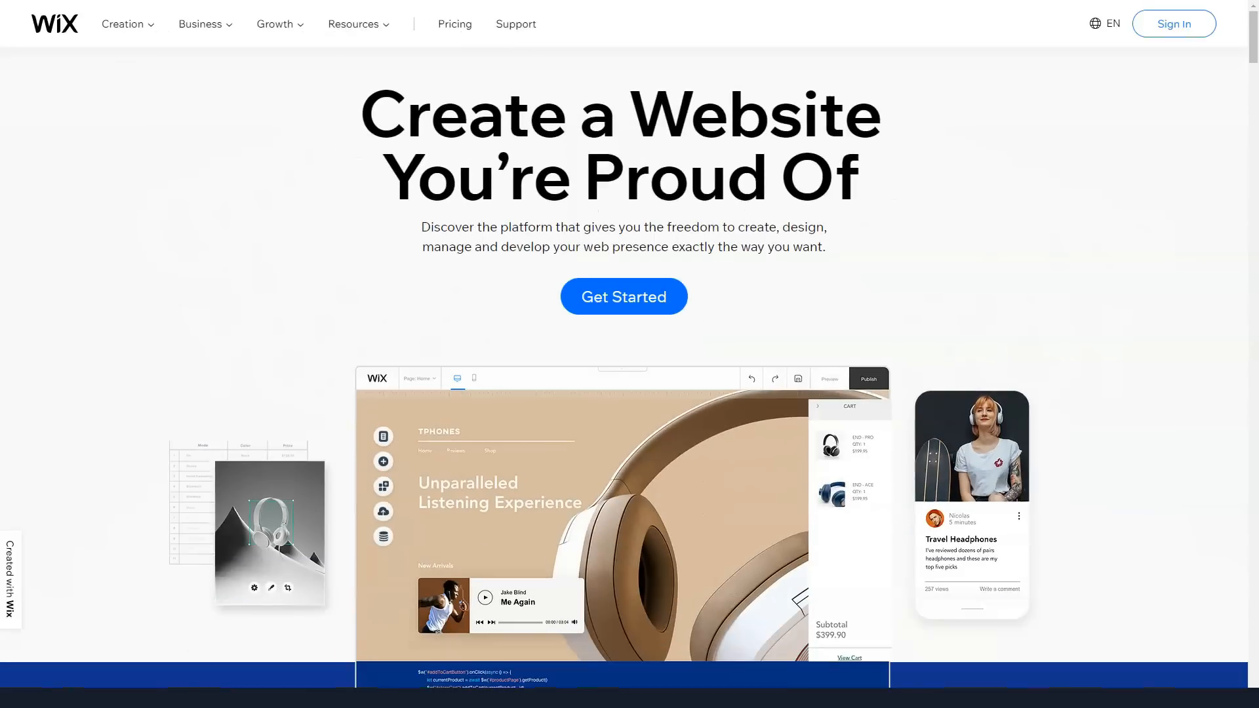
Step: Scroll past 'Build Your Unique Online Presence', Wix Editor, ADI and Velo to the Professional Features heading
scroll("down", 3)
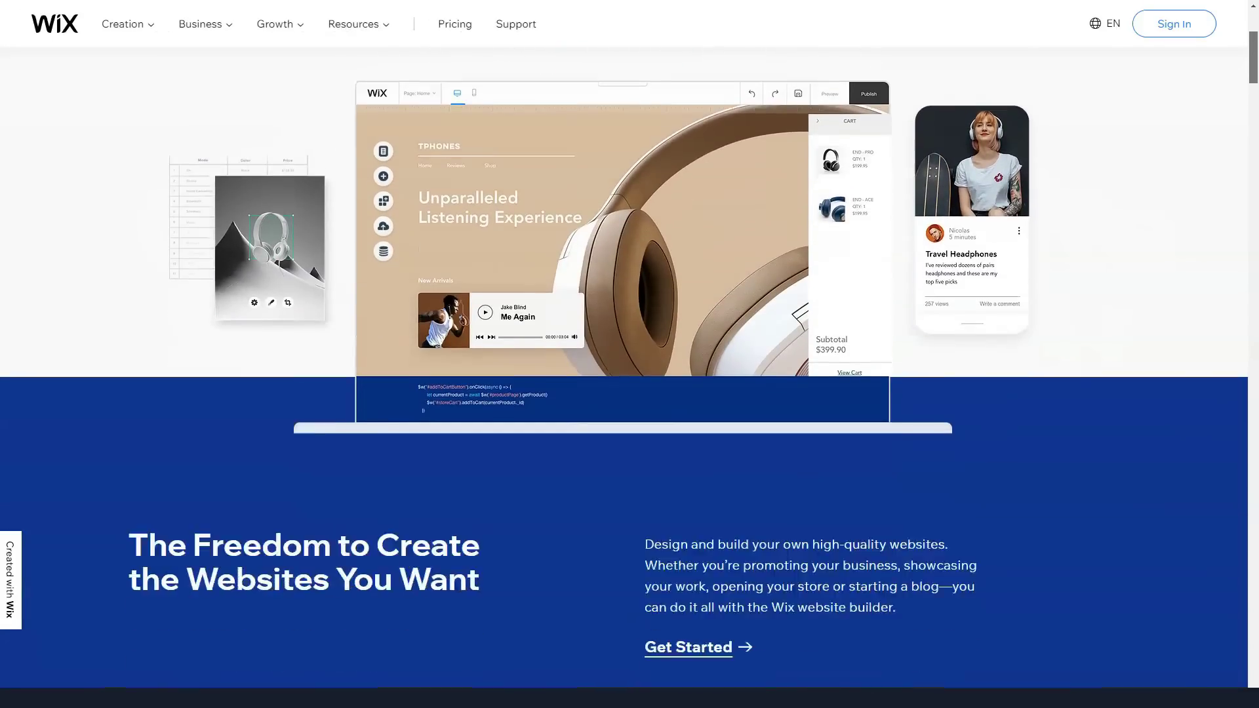
scroll("down", 3)
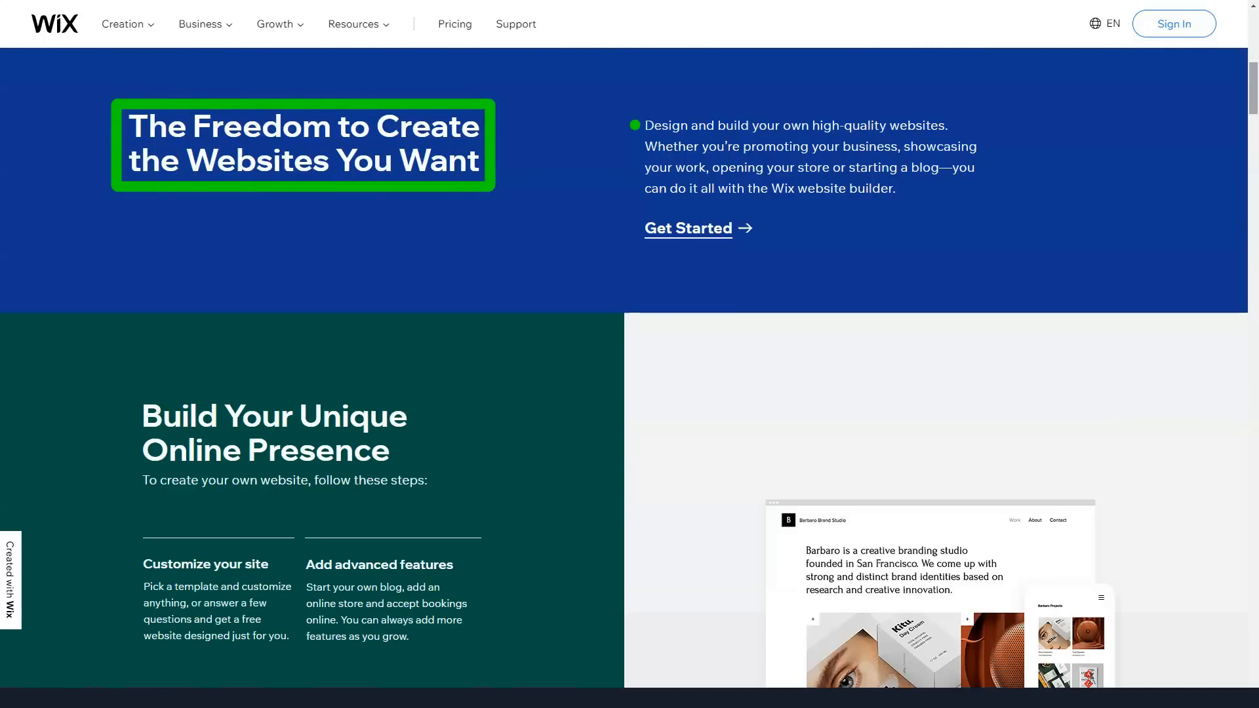
scroll("down", 3)
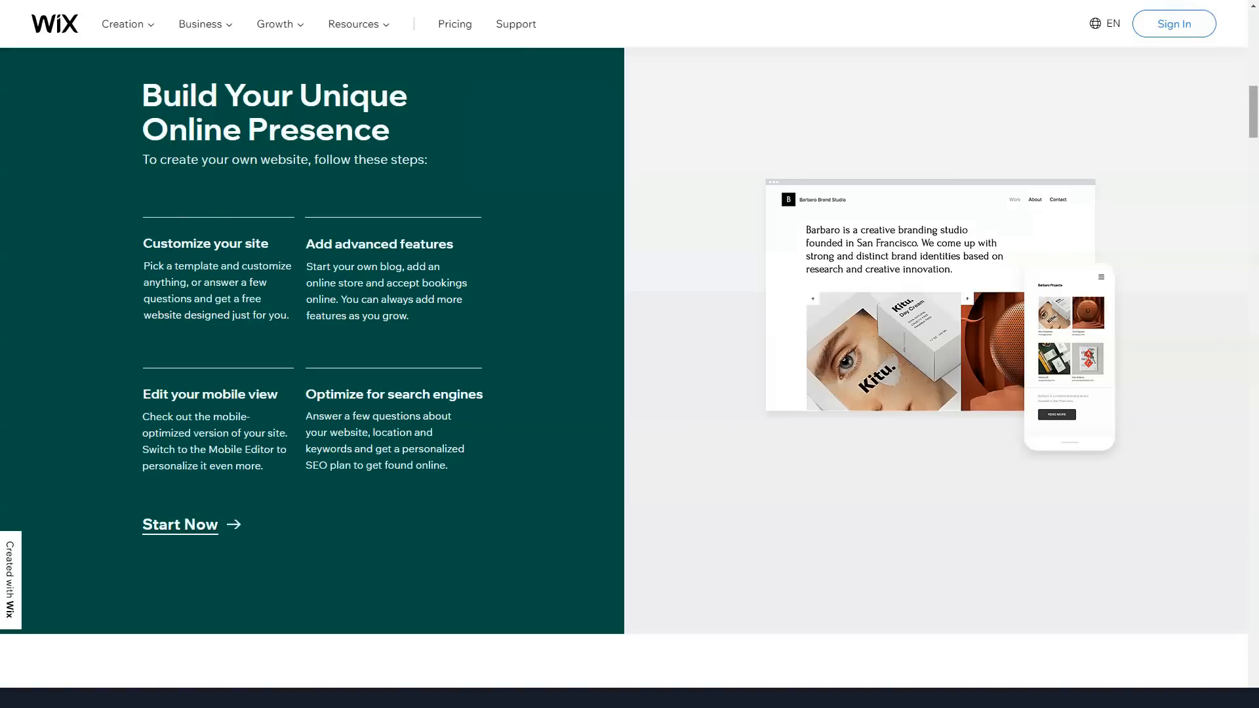
scroll("down", 3)
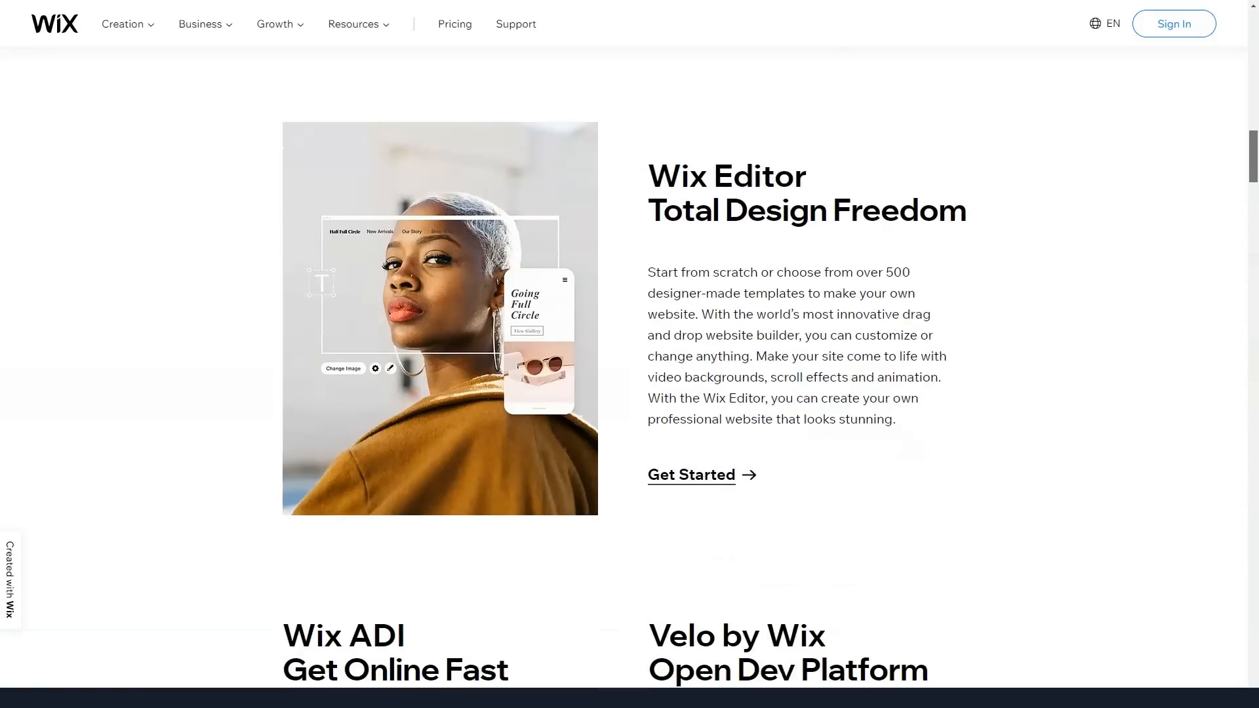
scroll("down", 3)
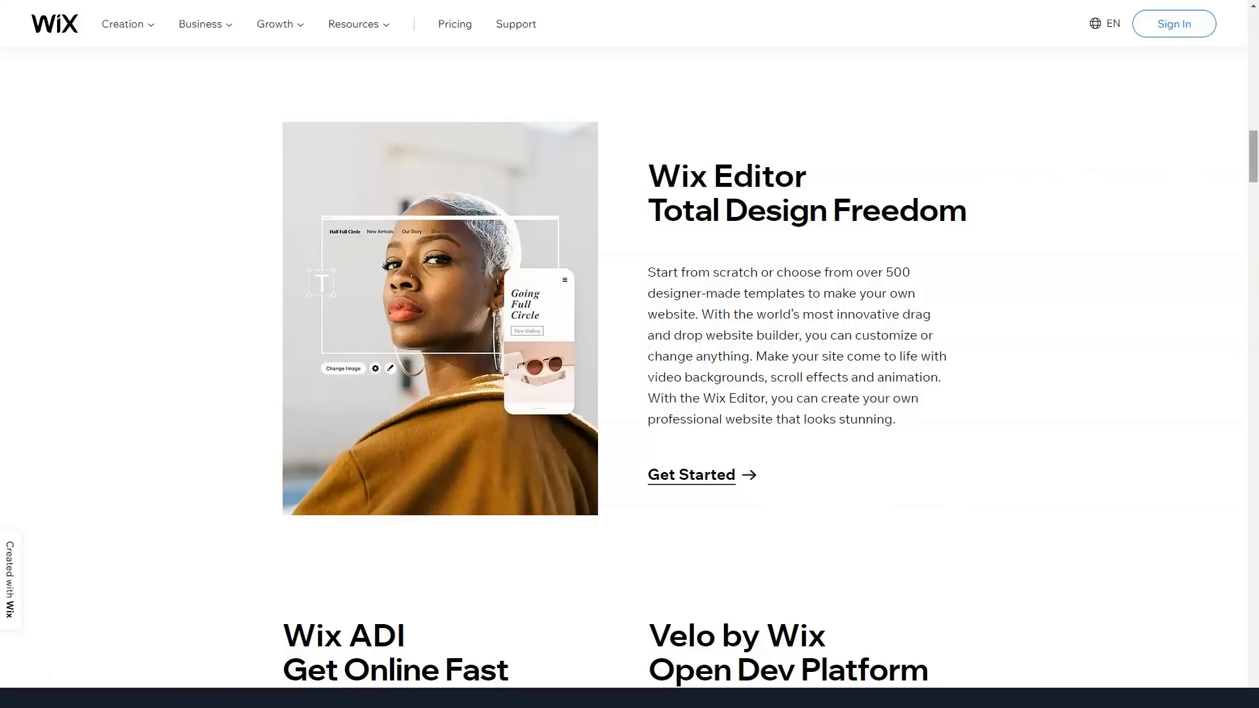
scroll("down", 3)
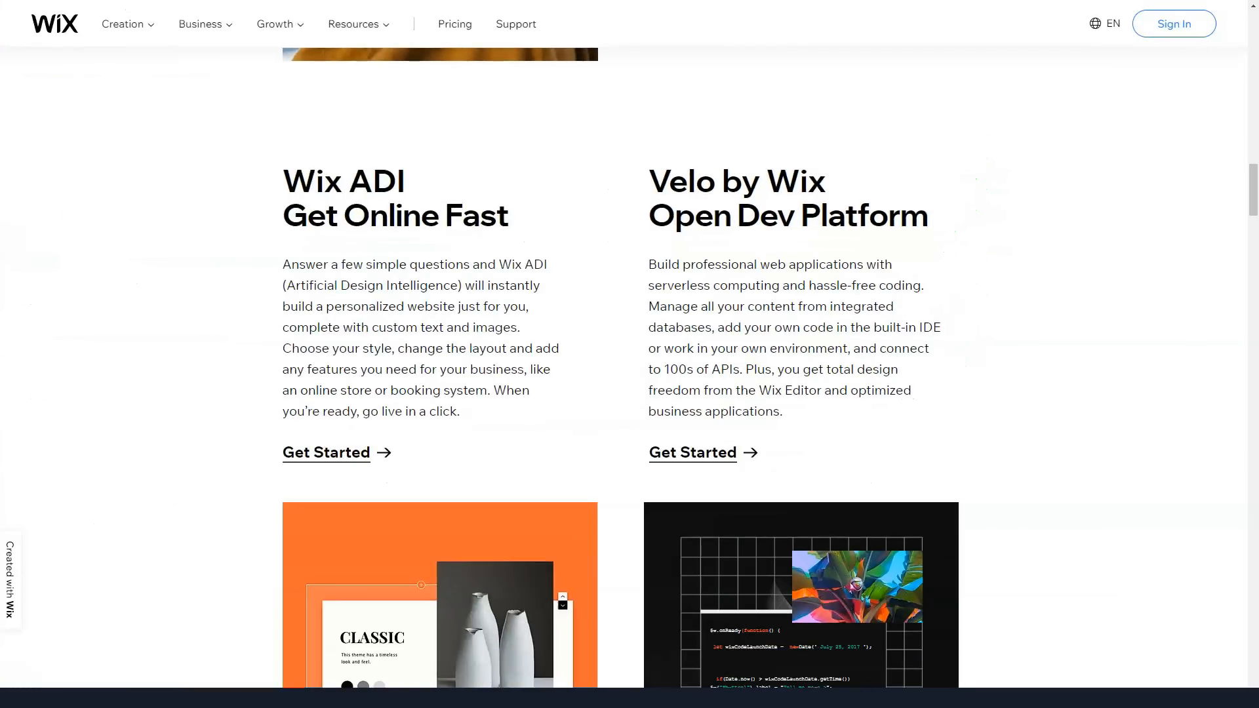
scroll("down", 3)
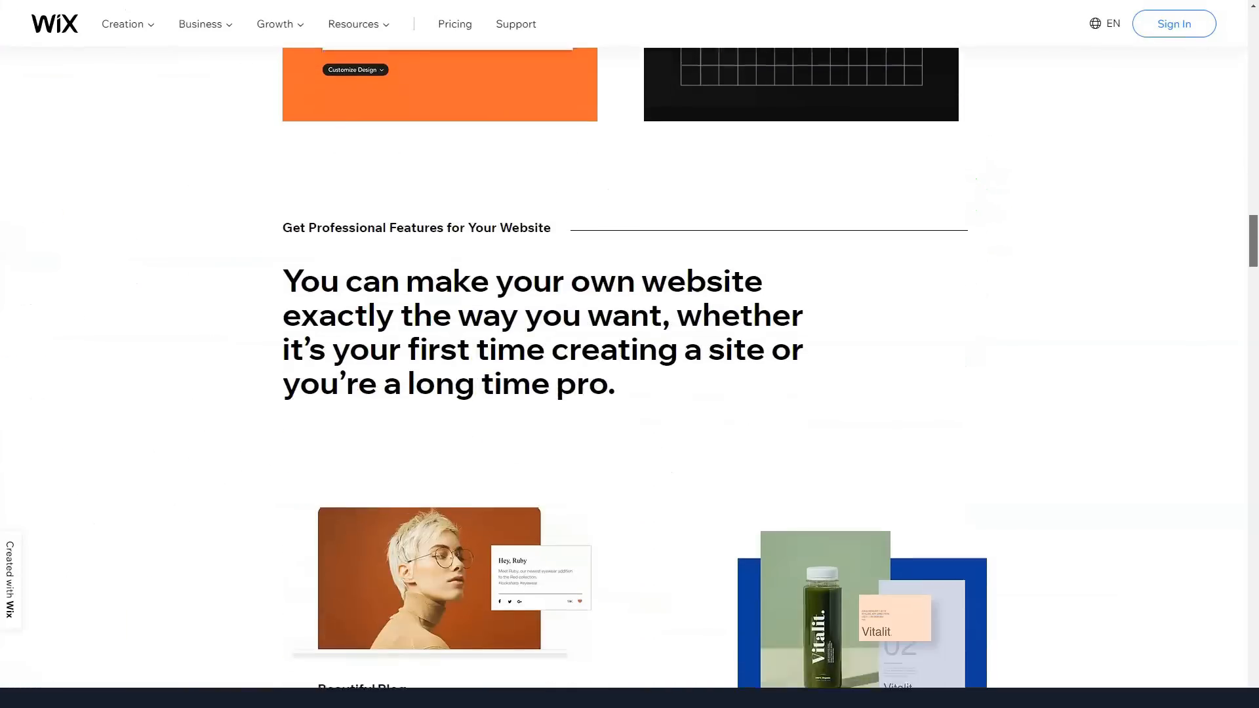
Step: Scroll through the feature cards and Manage and Grow section to 'Why the Wix Website Builder Is the Best Choice'
scroll("down", 3)
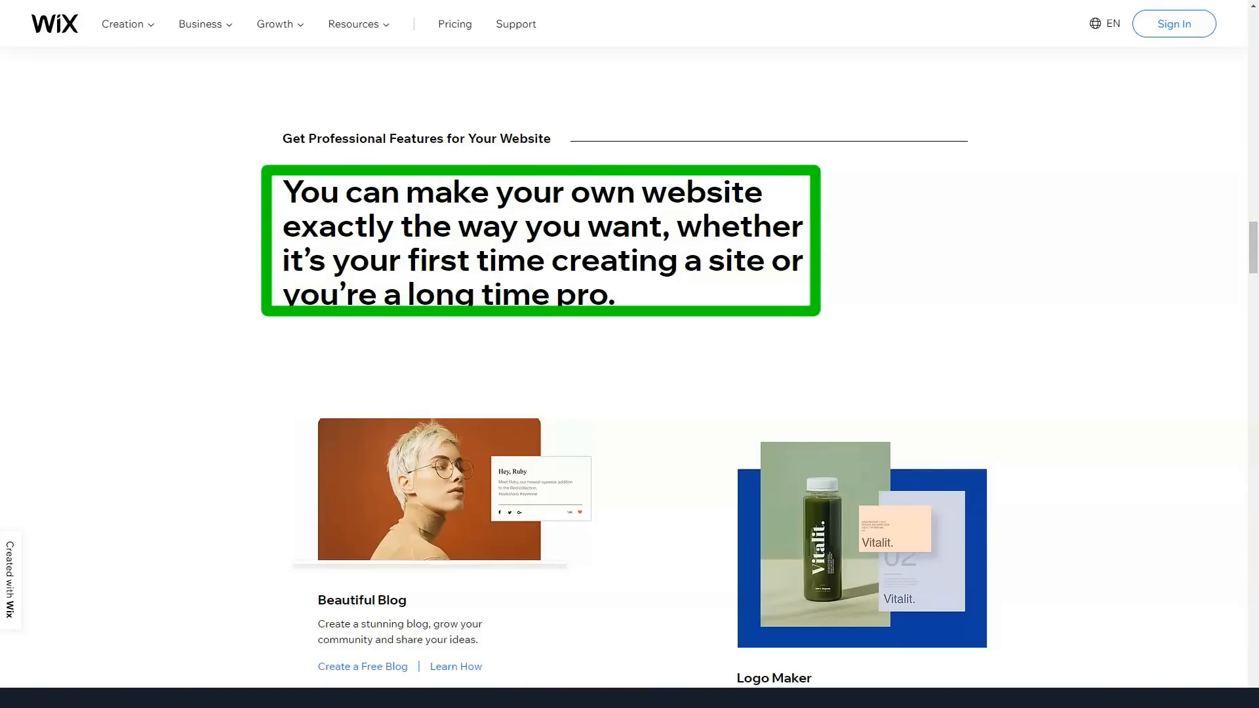
scroll("down", 3)
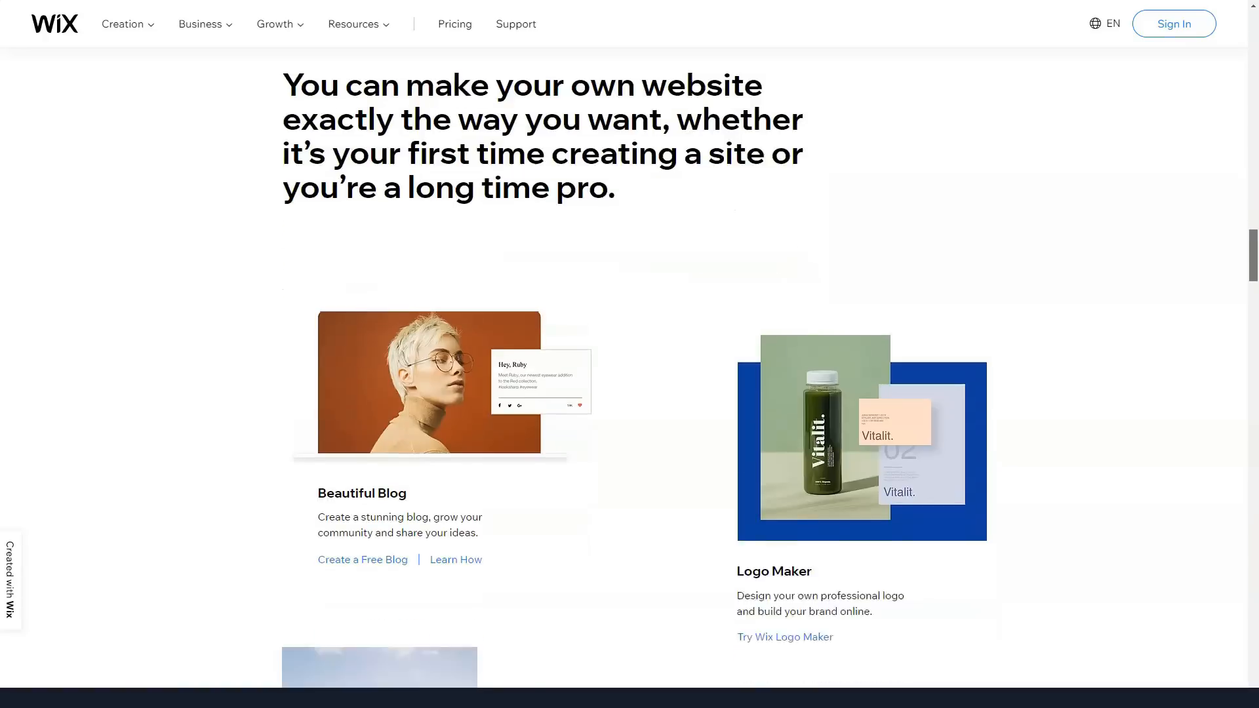
scroll("down", 3)
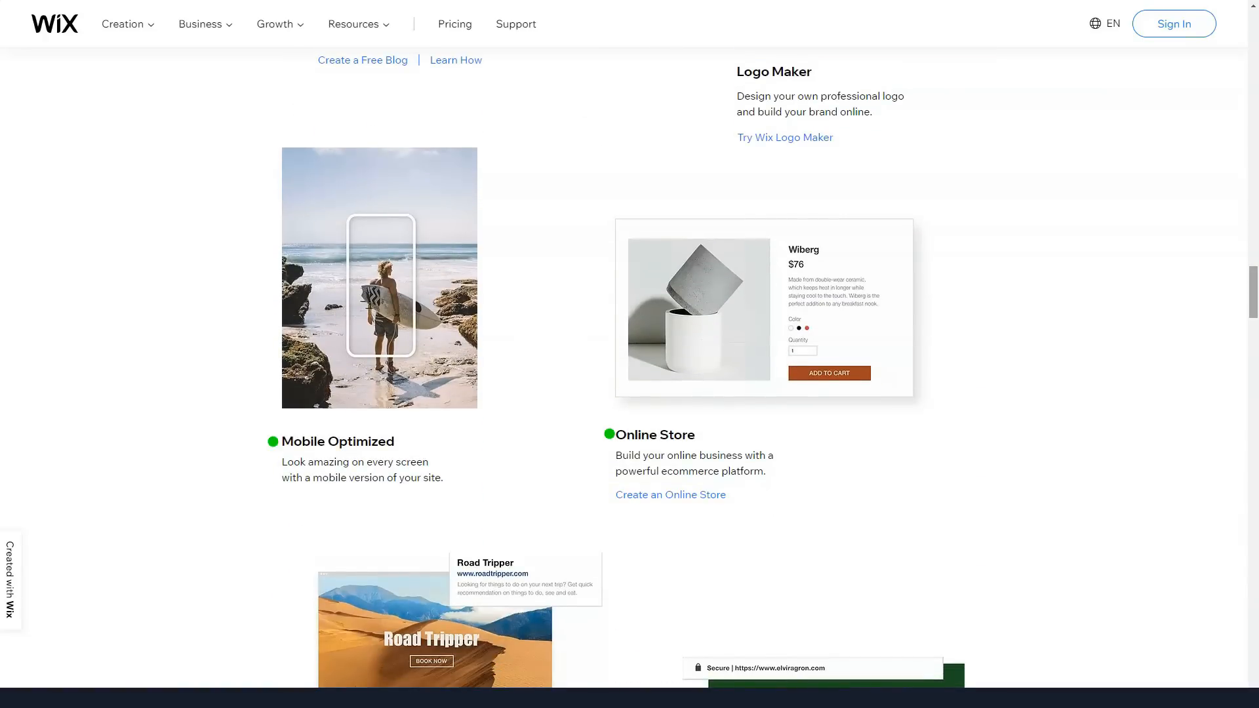
scroll("down", 3)
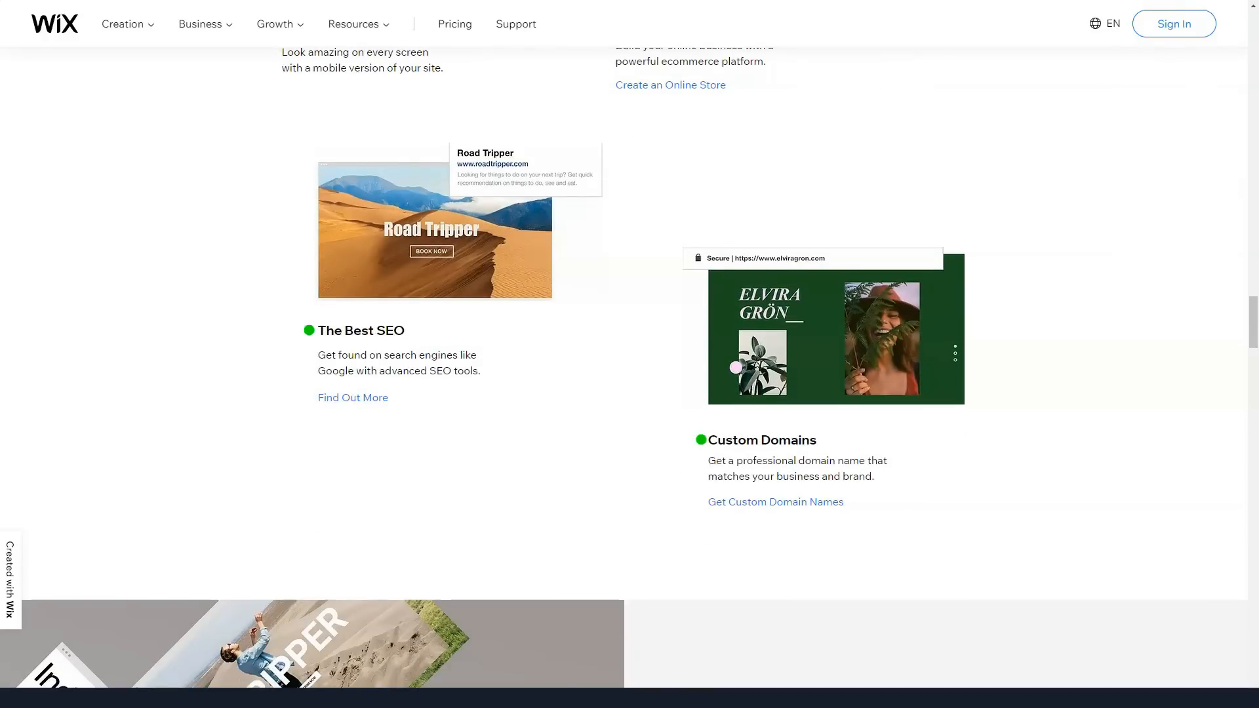
scroll("down", 3)
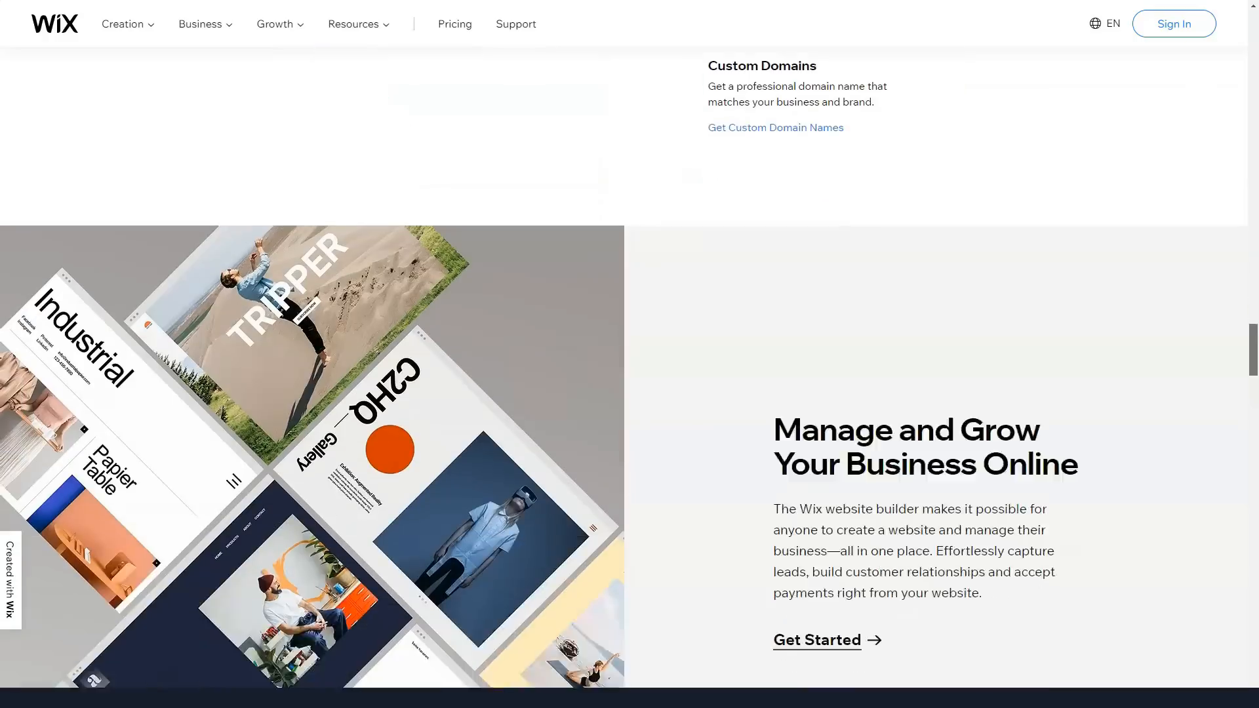
scroll("down", 3)
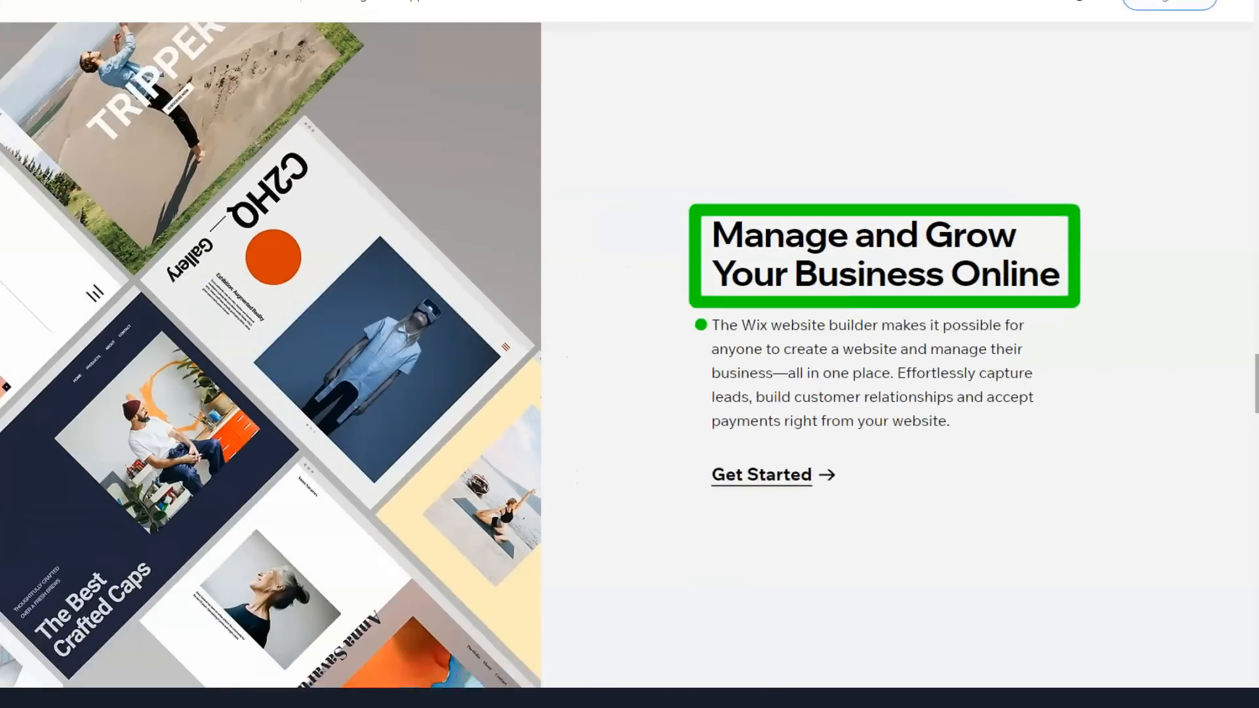
scroll("down", 3)
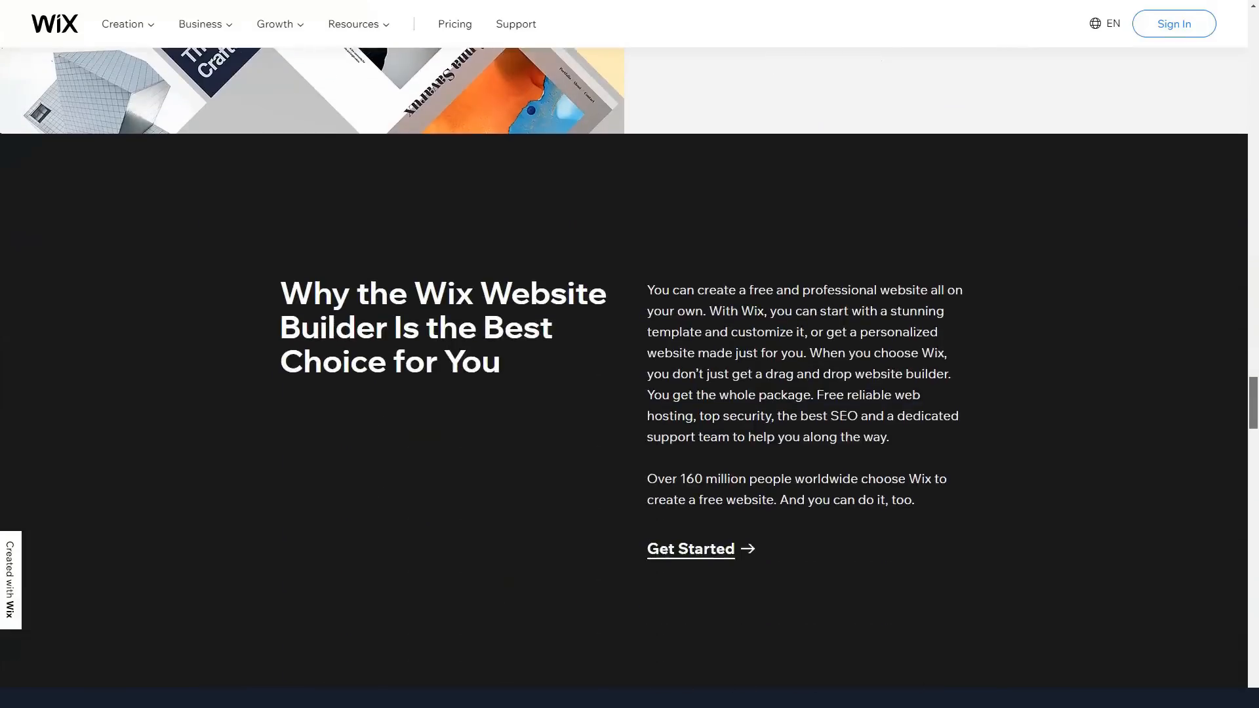
Step: Scroll past 'How to Create a Free Website' and 'Stunning Templates' down to the FAQ section
scroll("down", 3)
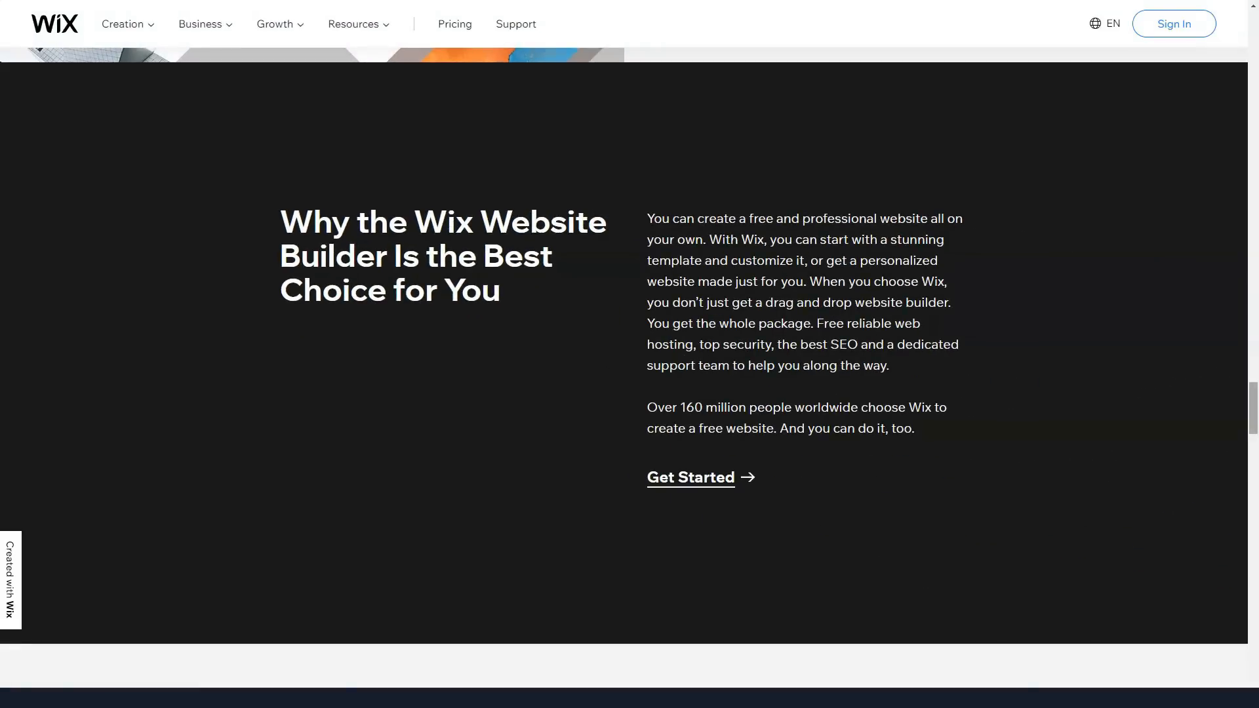
scroll("down", 3)
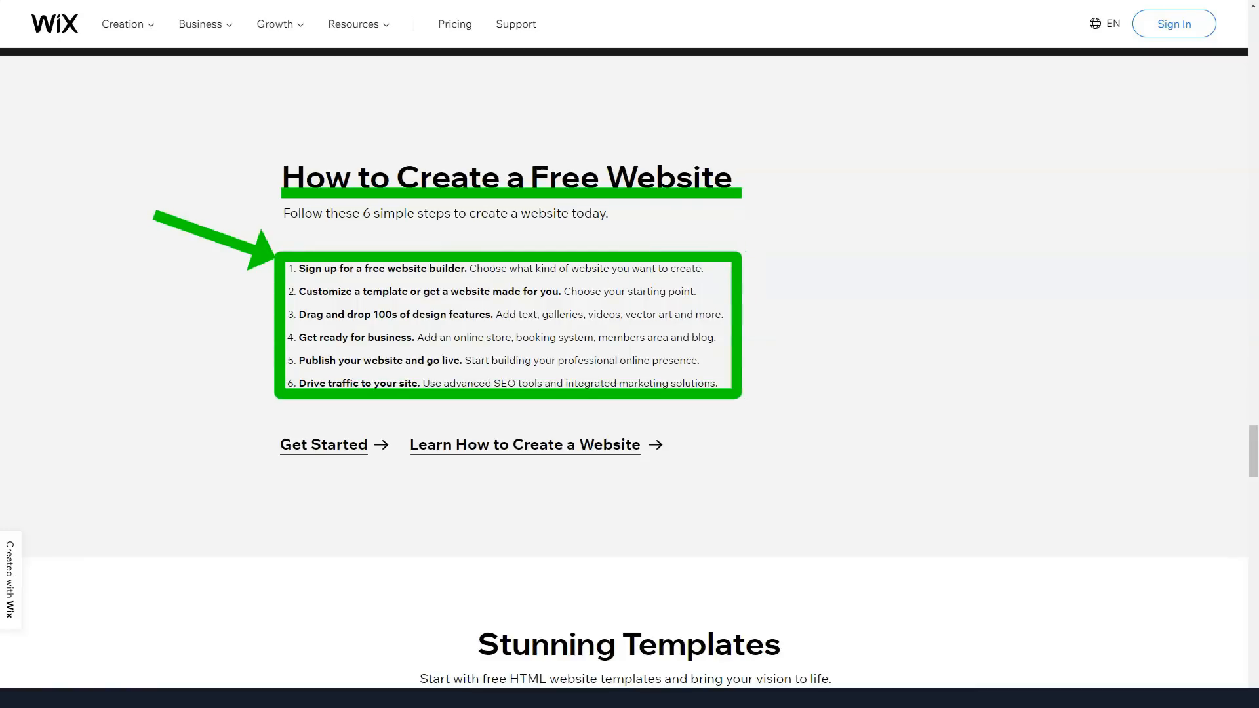
scroll("down", 3)
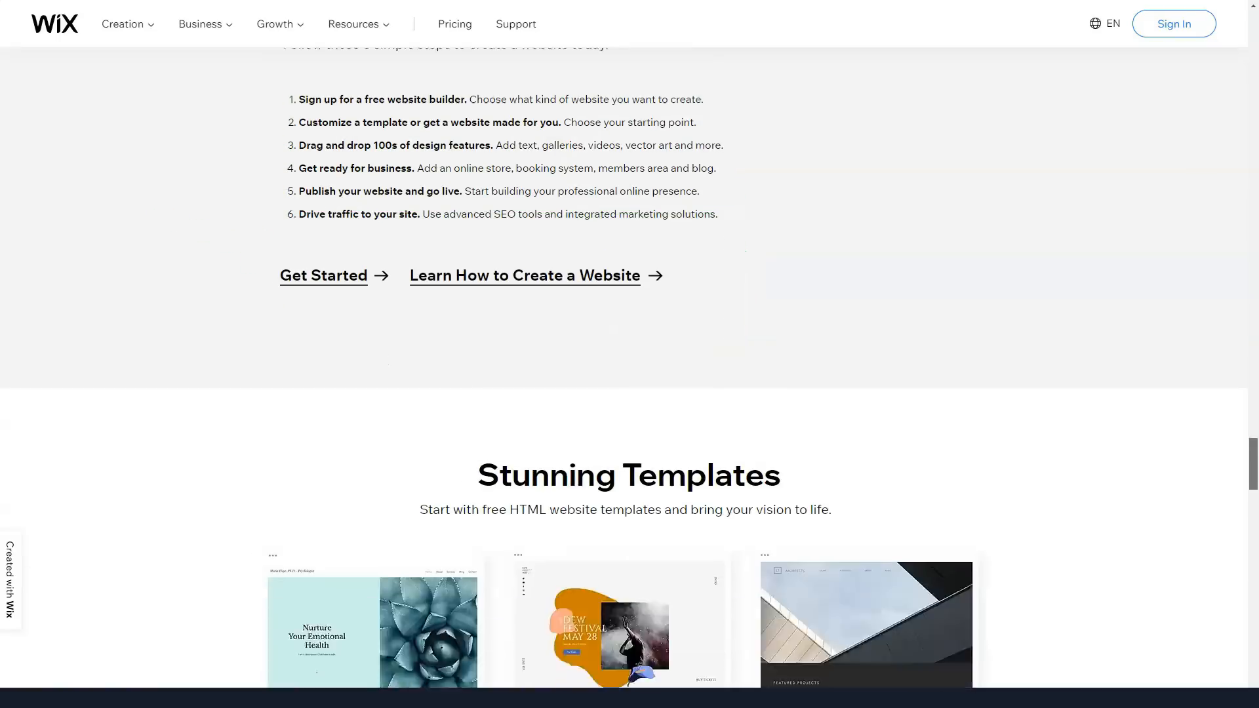
scroll("down", 3)
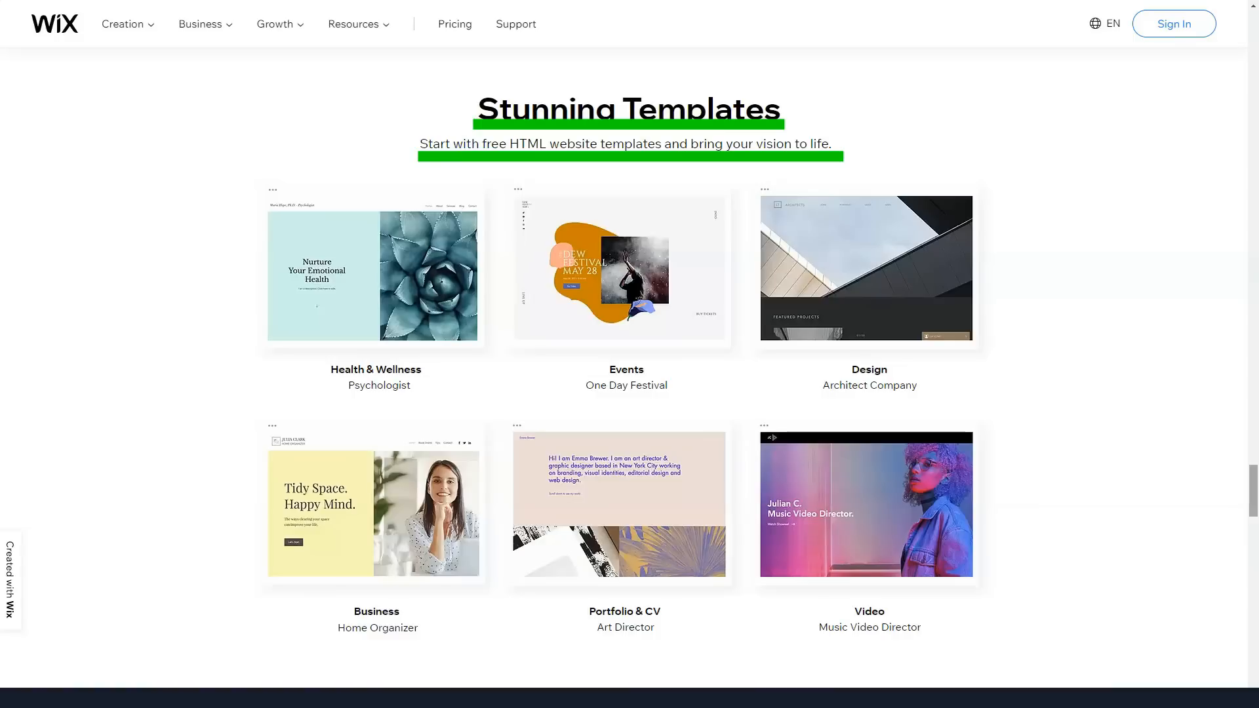
scroll("down", 3)
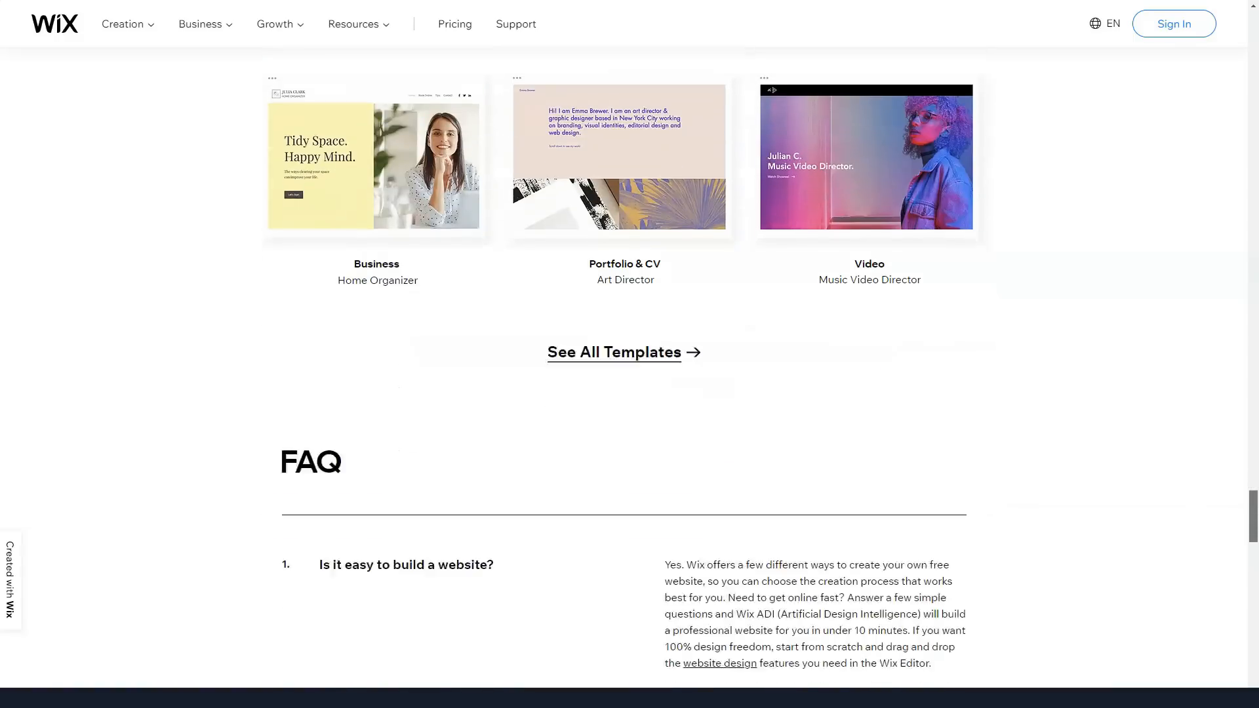
scroll("down", 3)
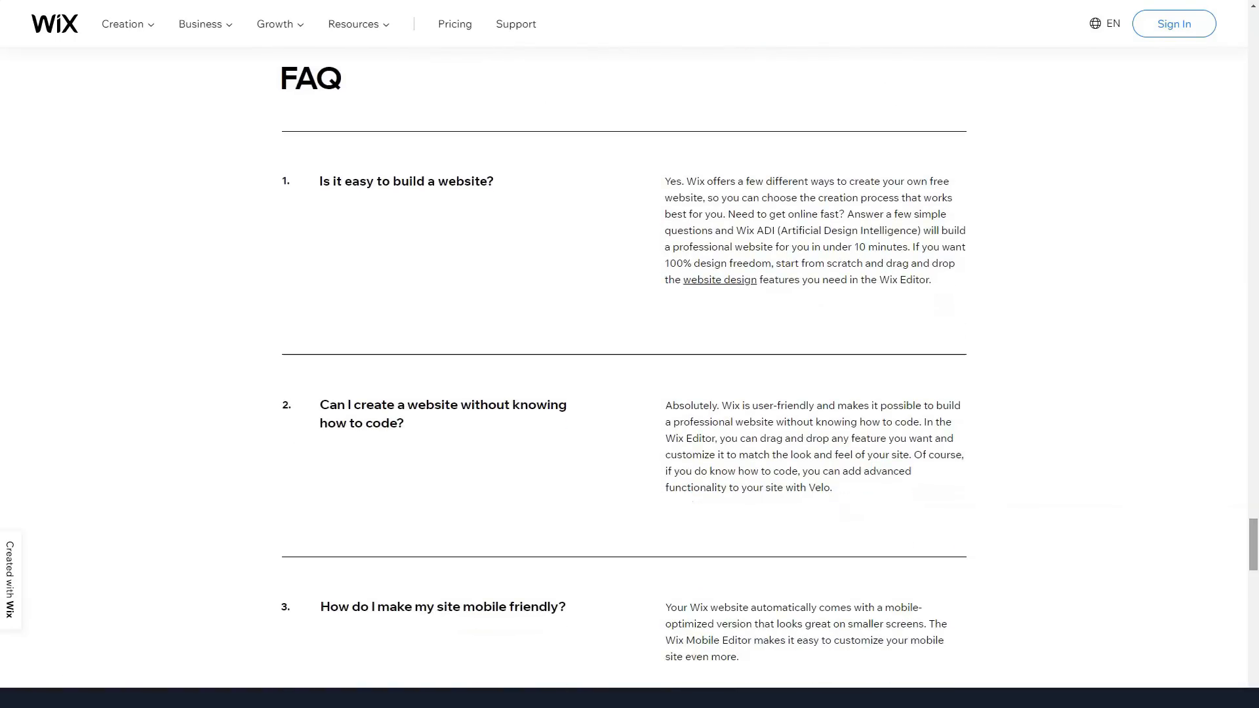